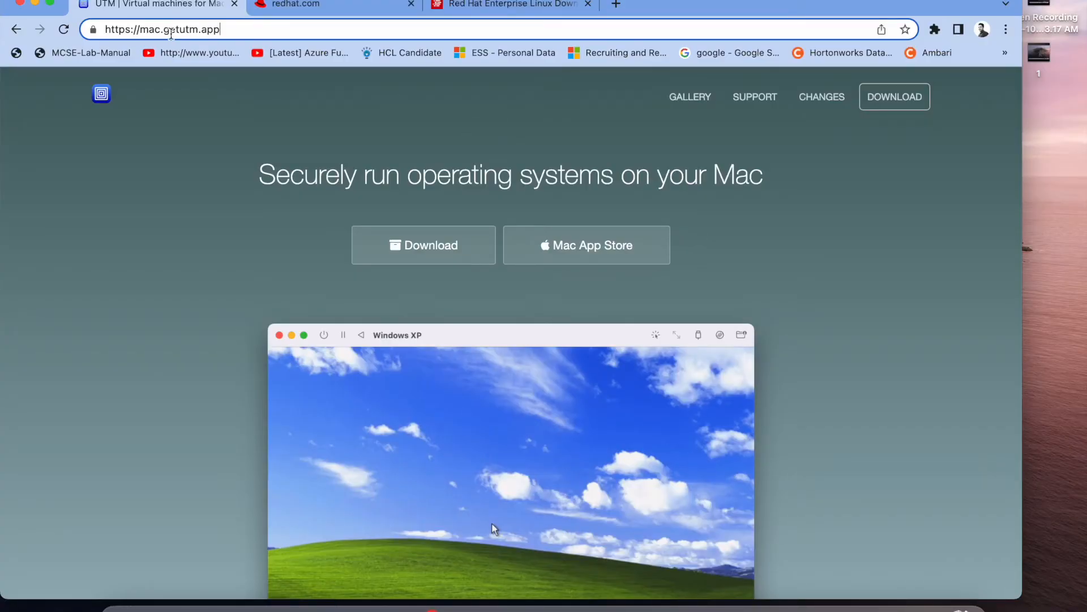
- Switch between the UTM site and RHEL downloads tabs, ending on the 9.0 ISO list
click(510, 5)
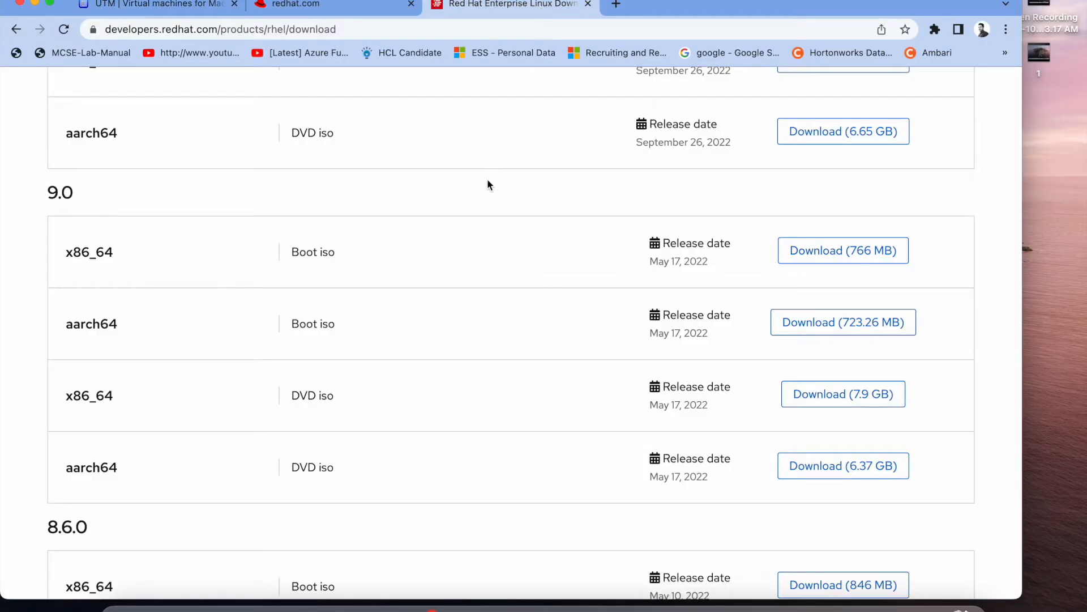
click(158, 6)
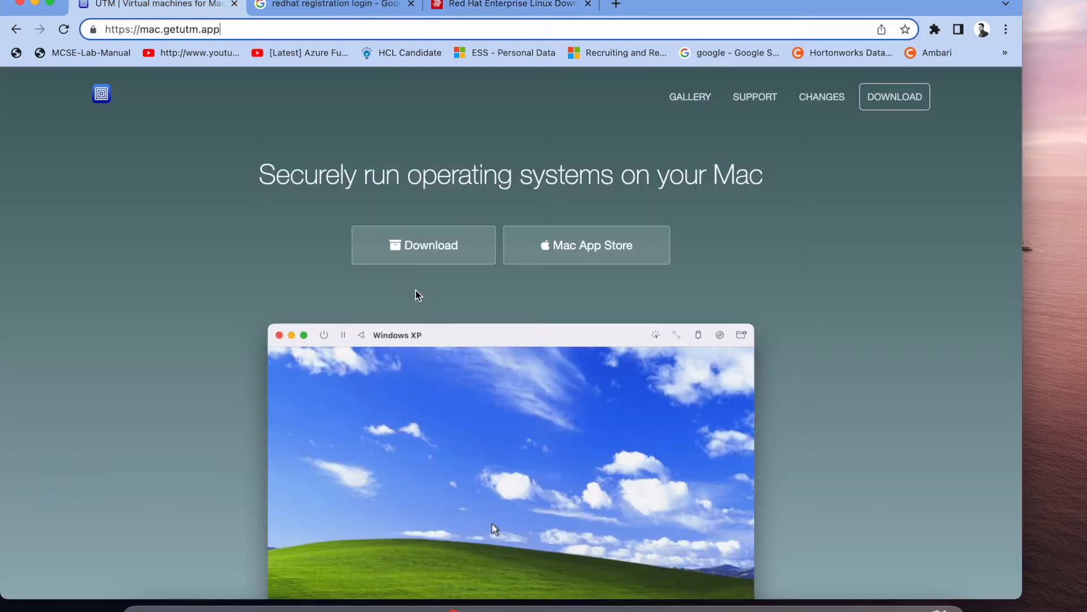
mouse_move(423, 249)
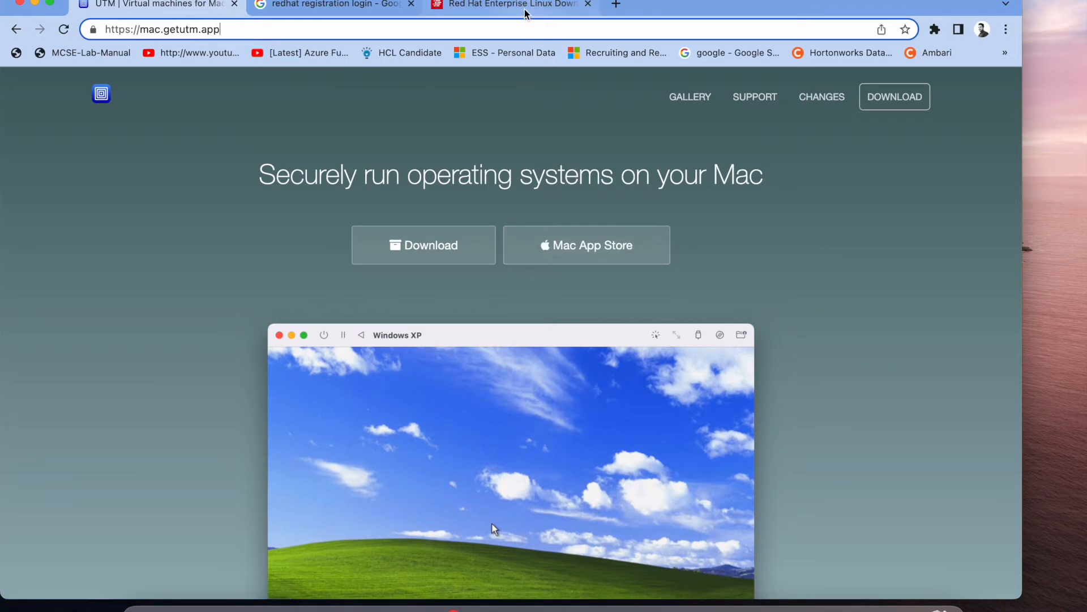
click(510, 6)
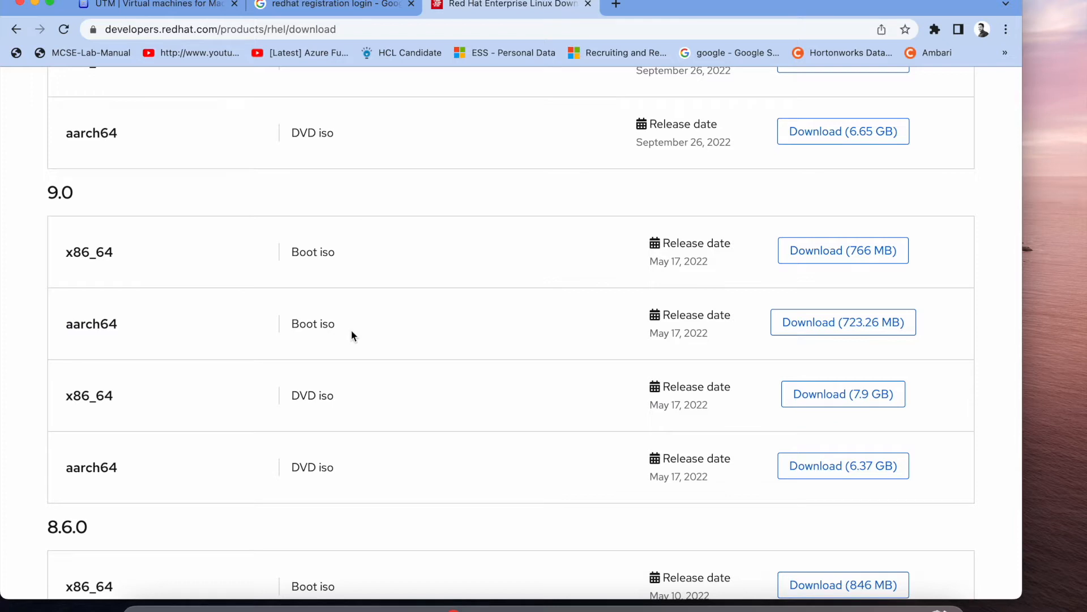
mouse_move(494, 353)
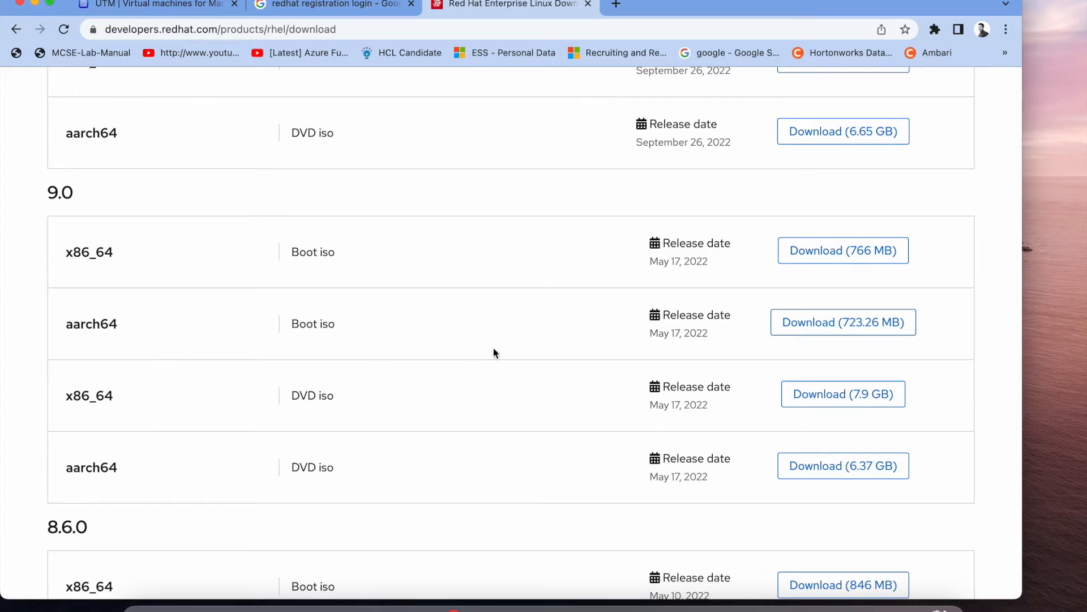
mouse_move(933, 354)
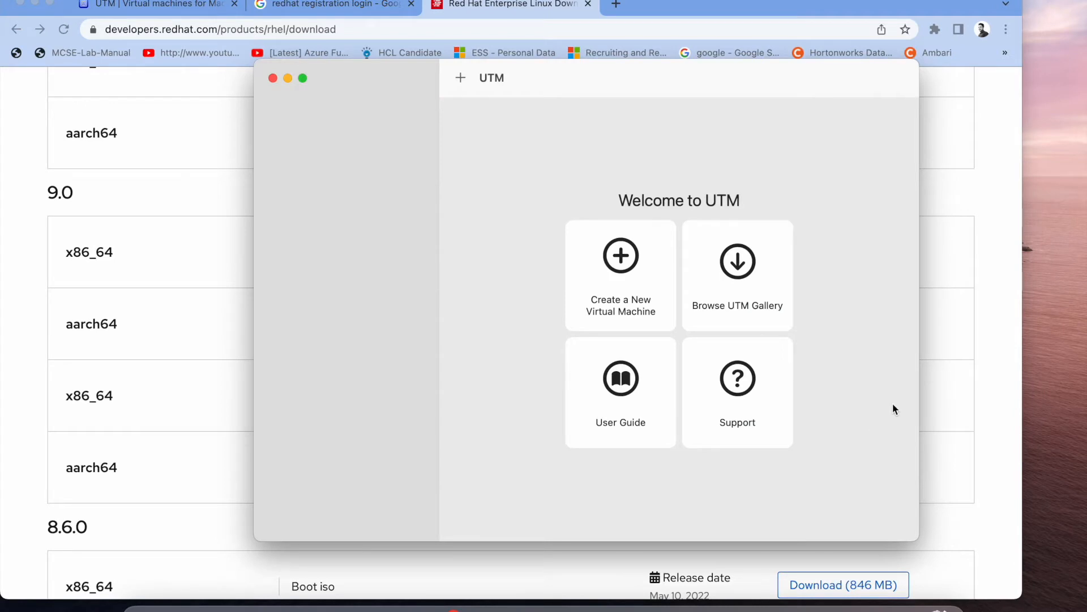
mouse_move(871, 343)
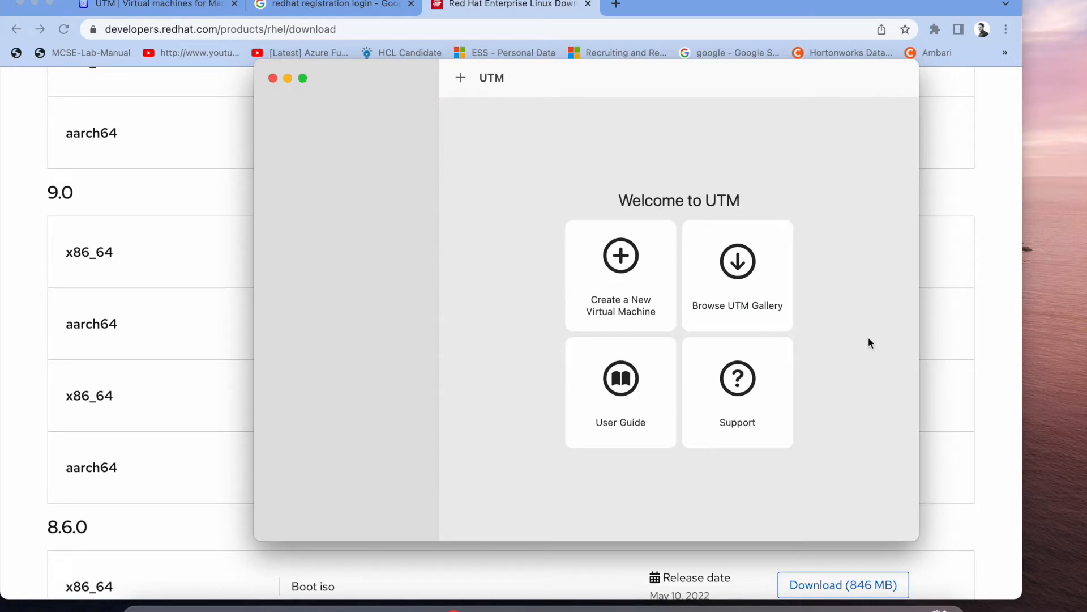
mouse_move(566, 291)
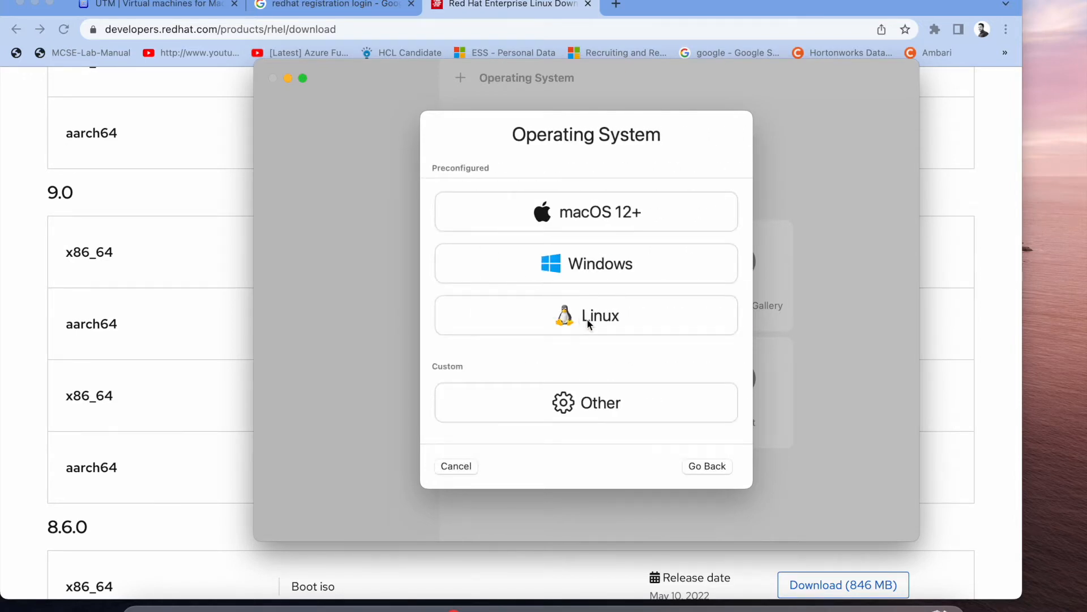
- Choose Linux as the new virtual machine's guest operating system
click(586, 315)
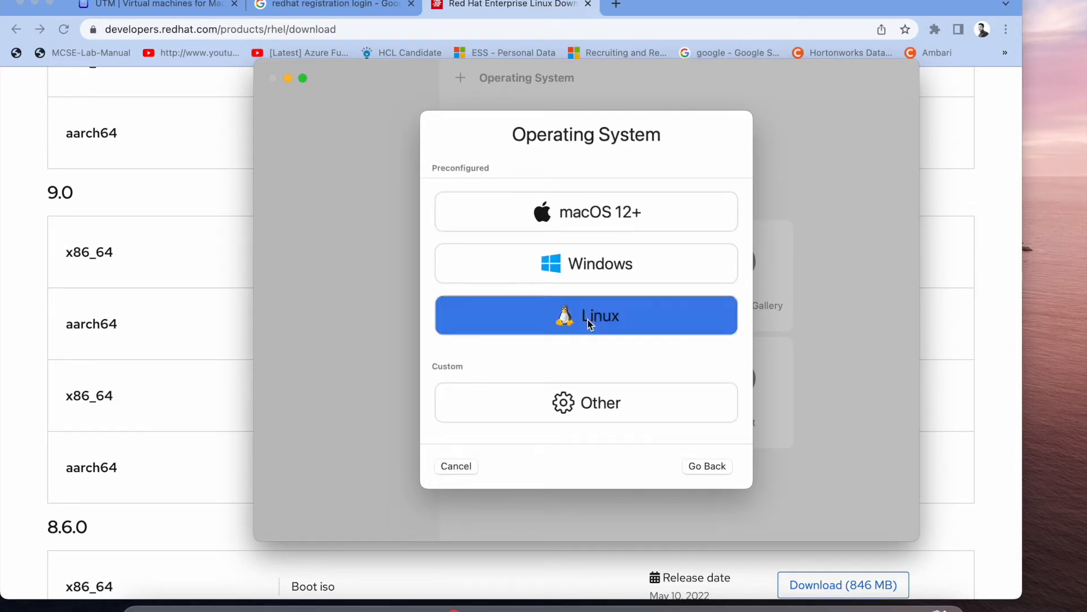
click(586, 315)
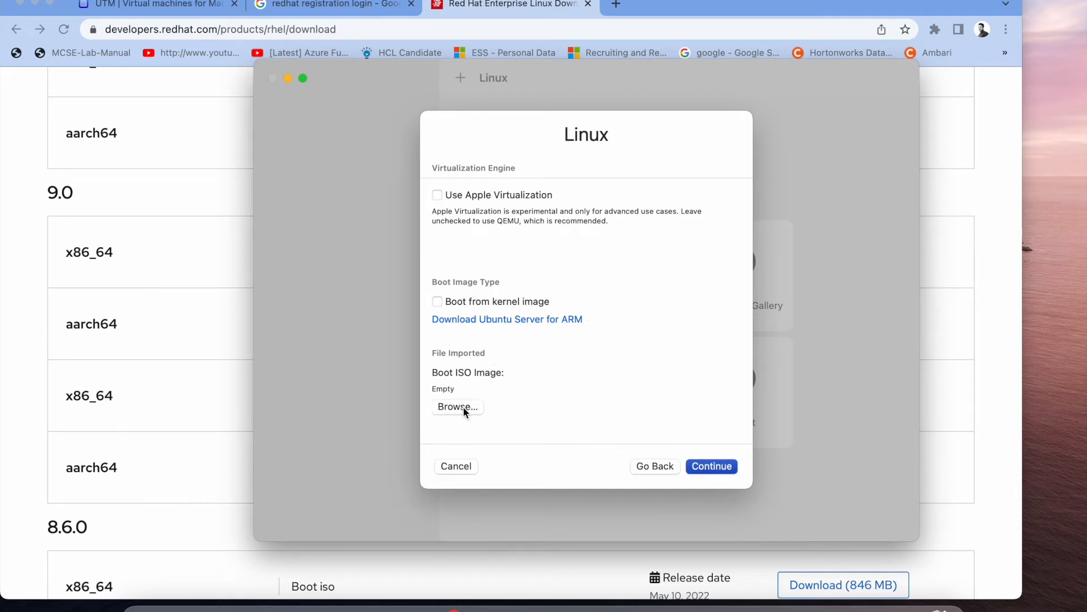
- Attach rhel-baseos-9.0-aarch64-boot.iso from Downloads as the boot image and continue
click(456, 407)
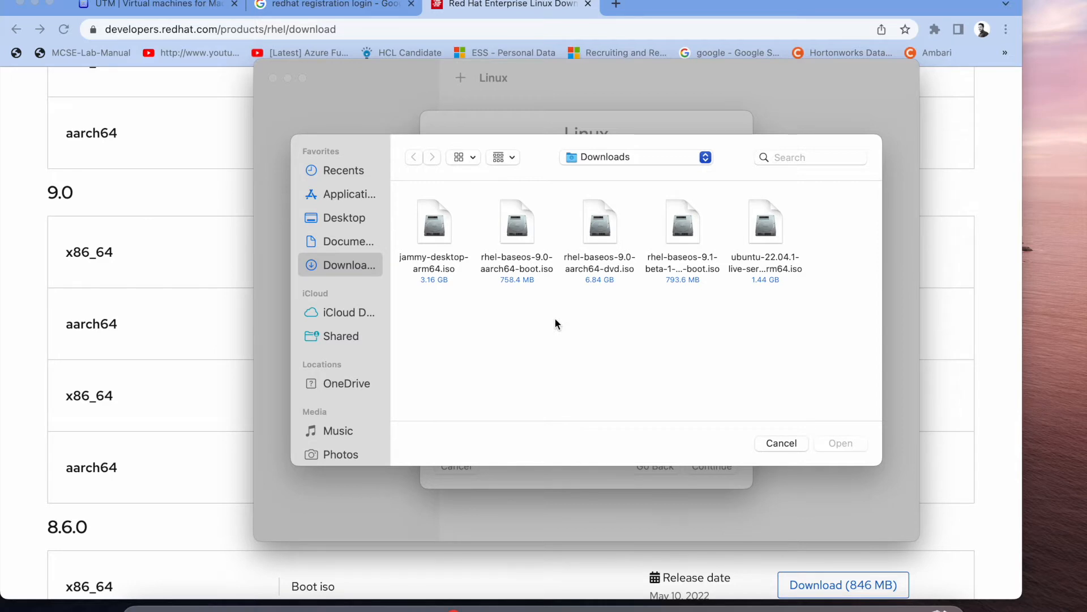
mouse_move(532, 266)
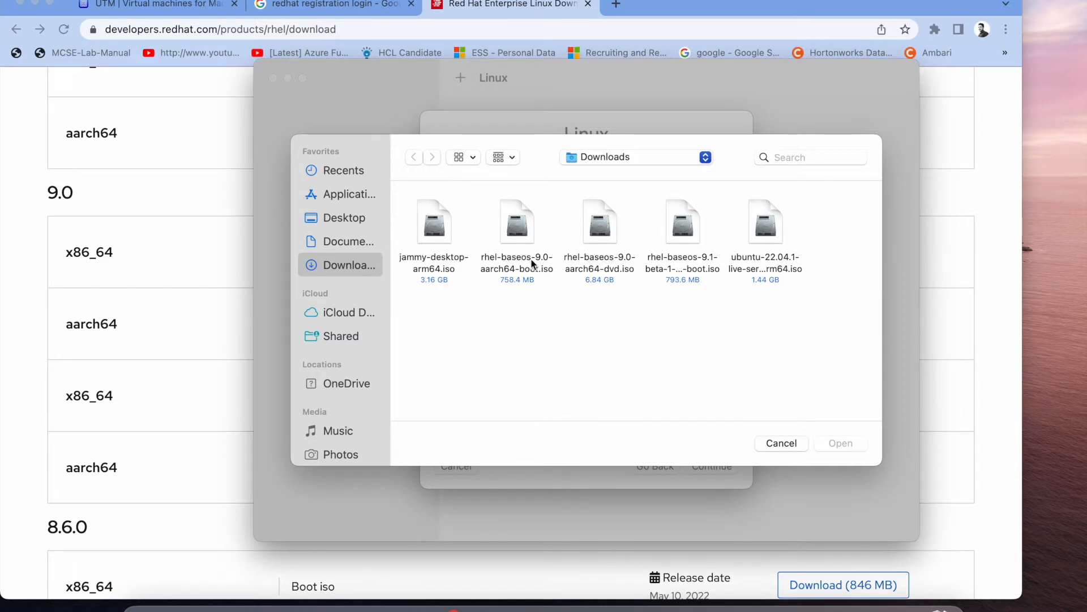
mouse_move(527, 260)
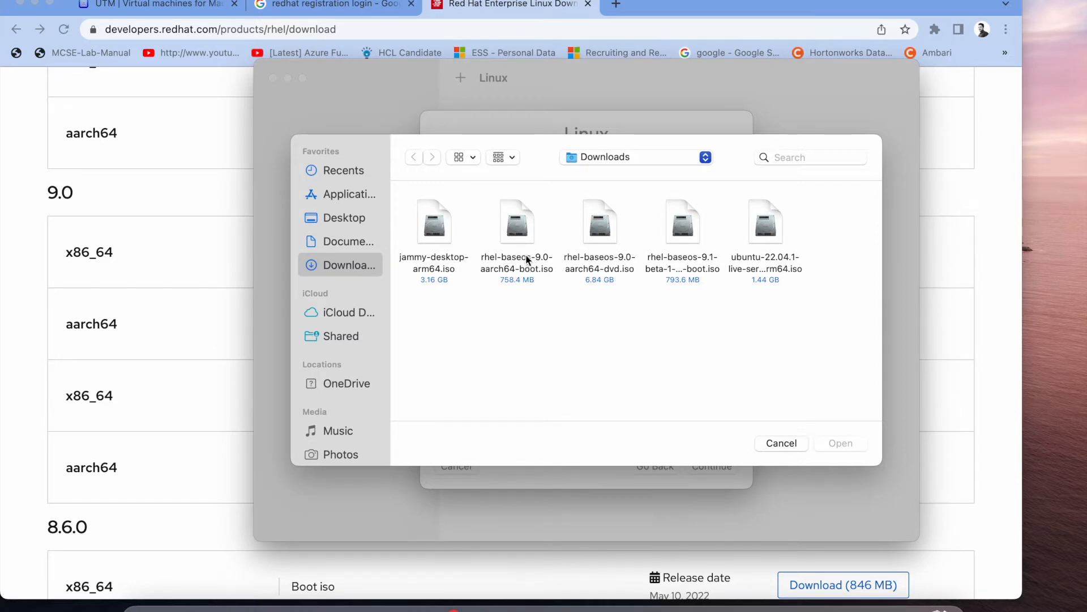
click(517, 222)
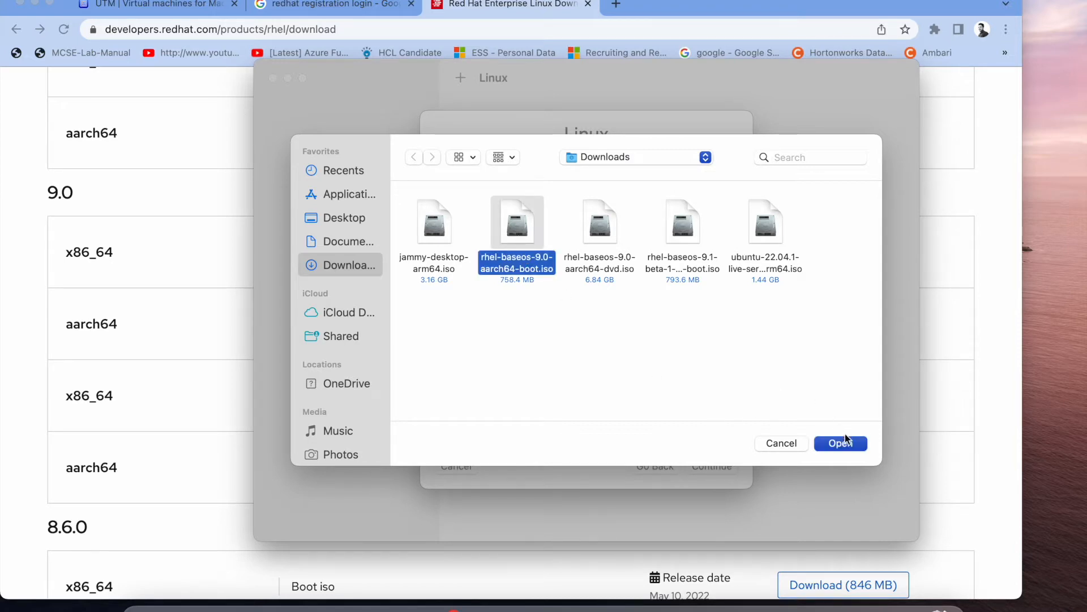
click(839, 443)
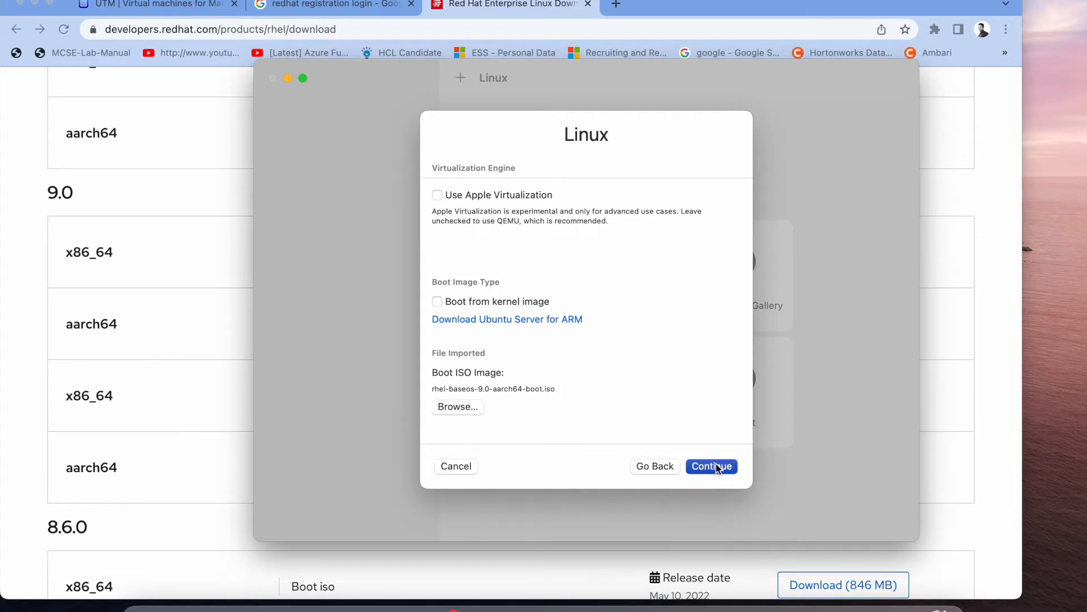
click(711, 465)
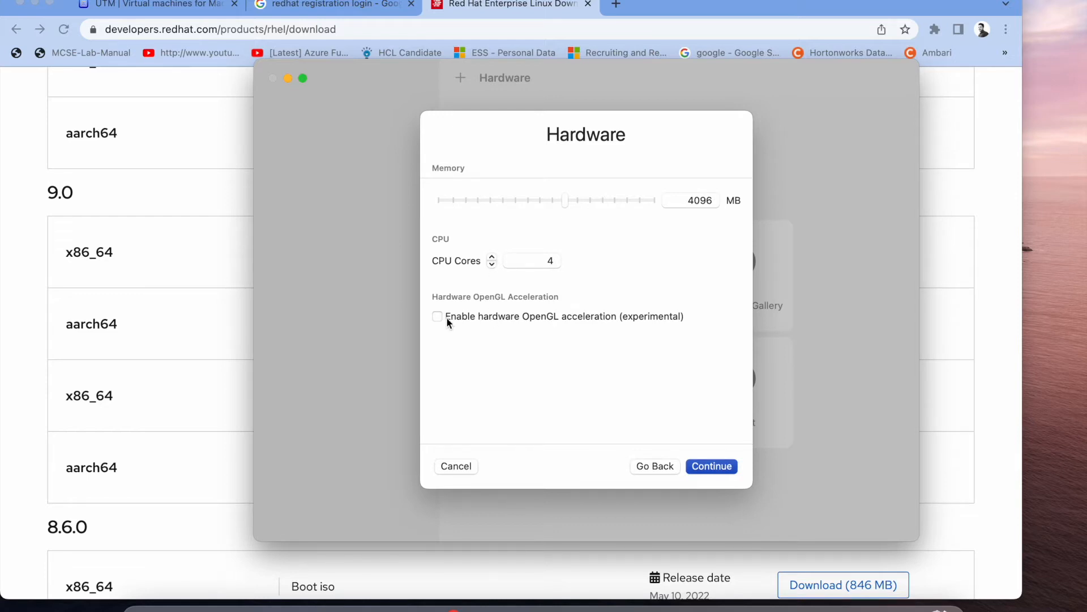
- Enable hardware OpenGL acceleration and set the VM drive size to 35 GB
click(436, 315)
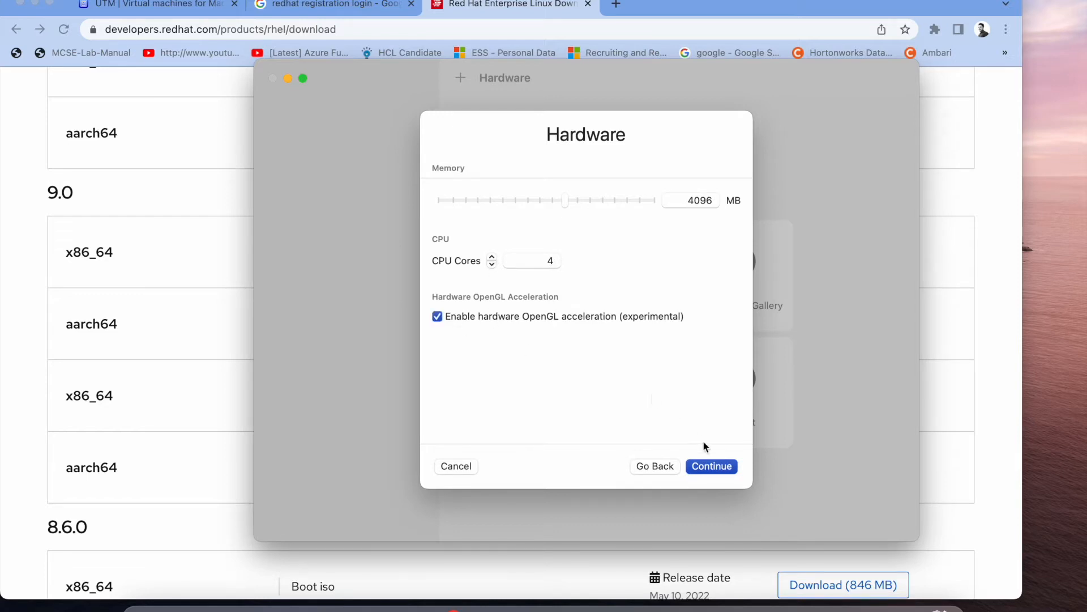
click(711, 465)
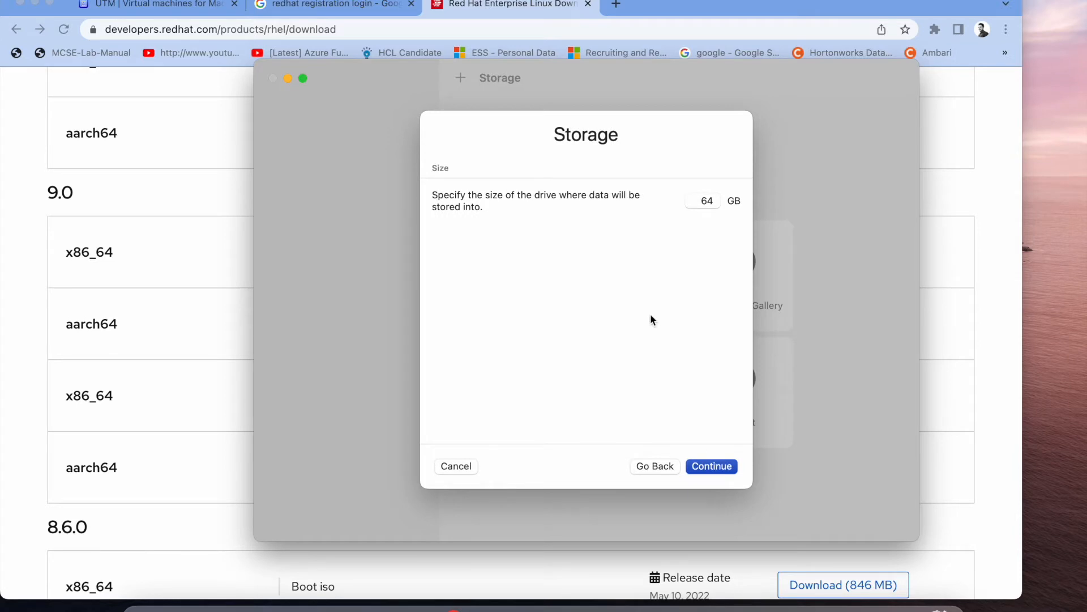
mouse_move(718, 208)
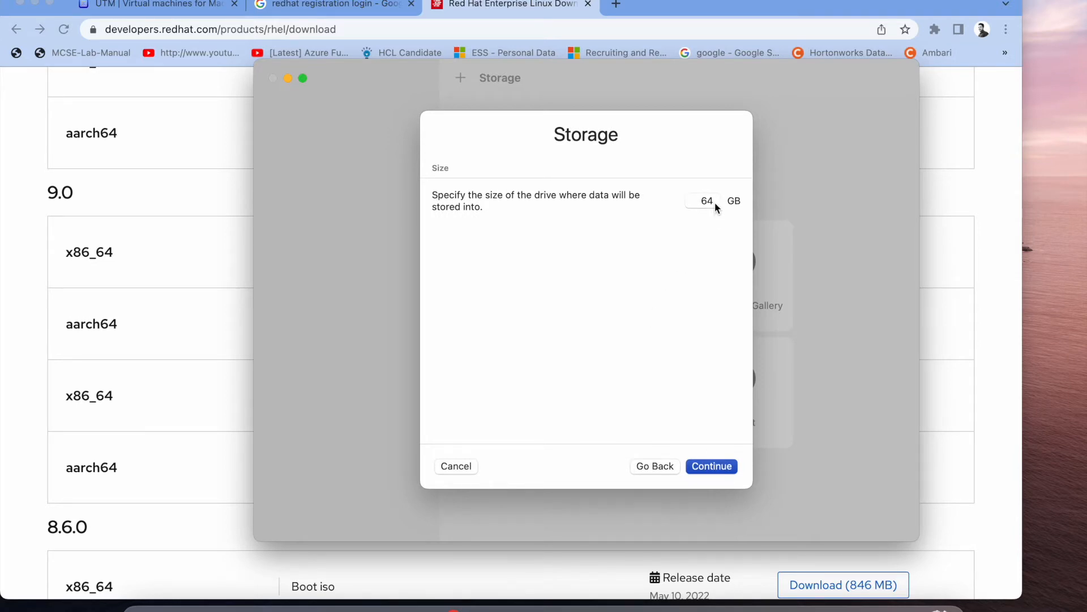
click(702, 200)
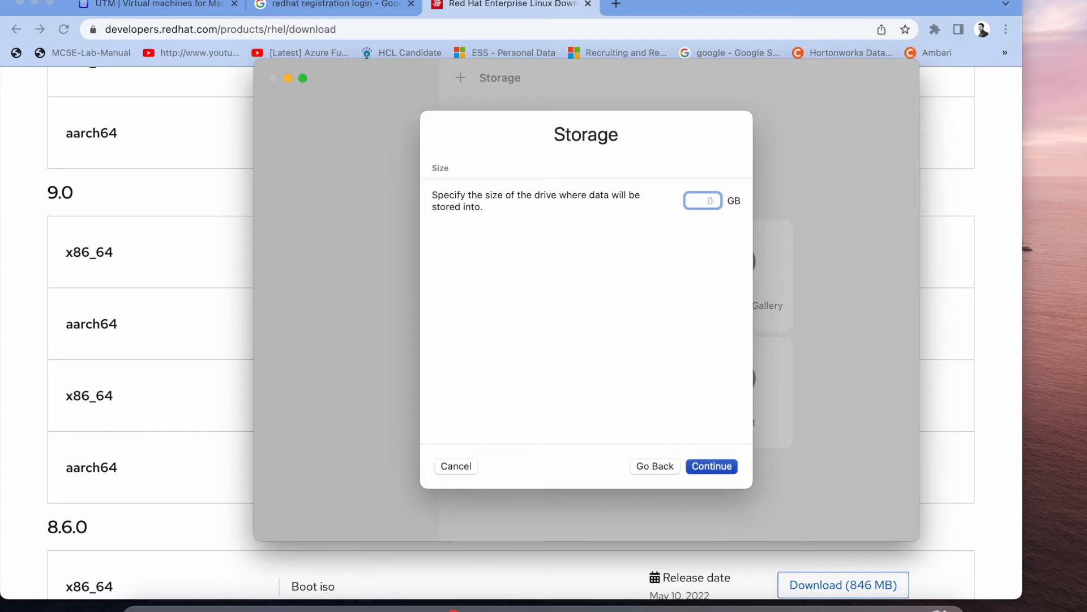
text(3)
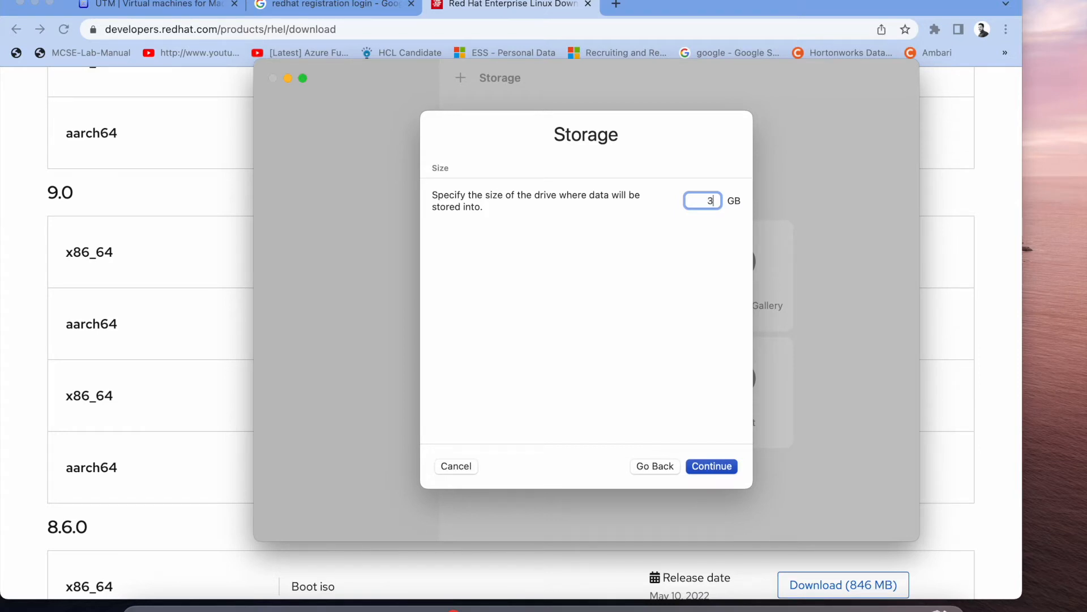
text(5)
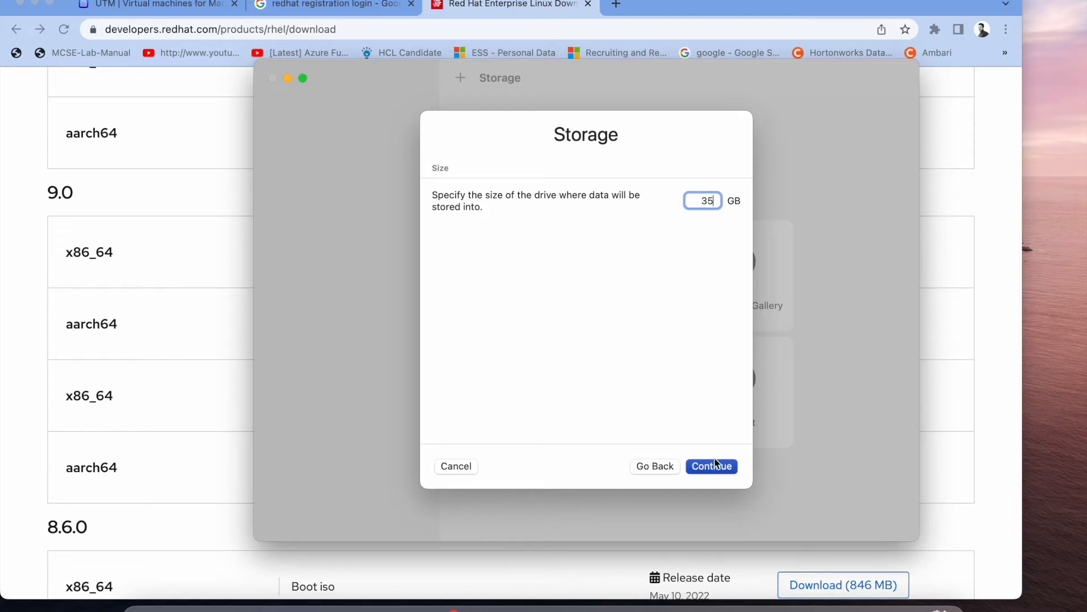
click(710, 465)
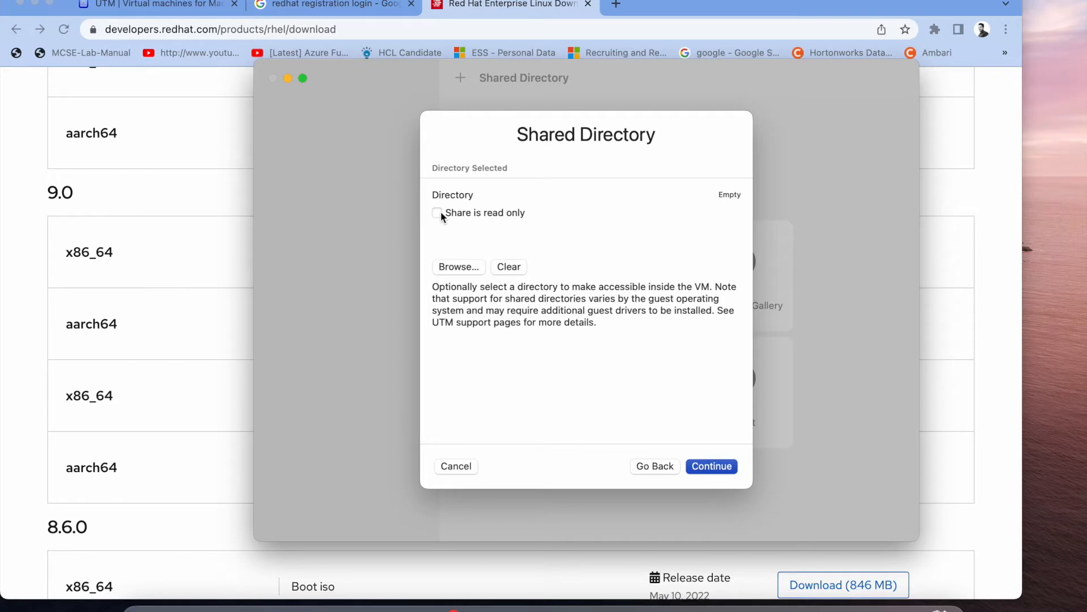
- Share the Downloads folder read-only with the VM and continue to Summary
click(438, 213)
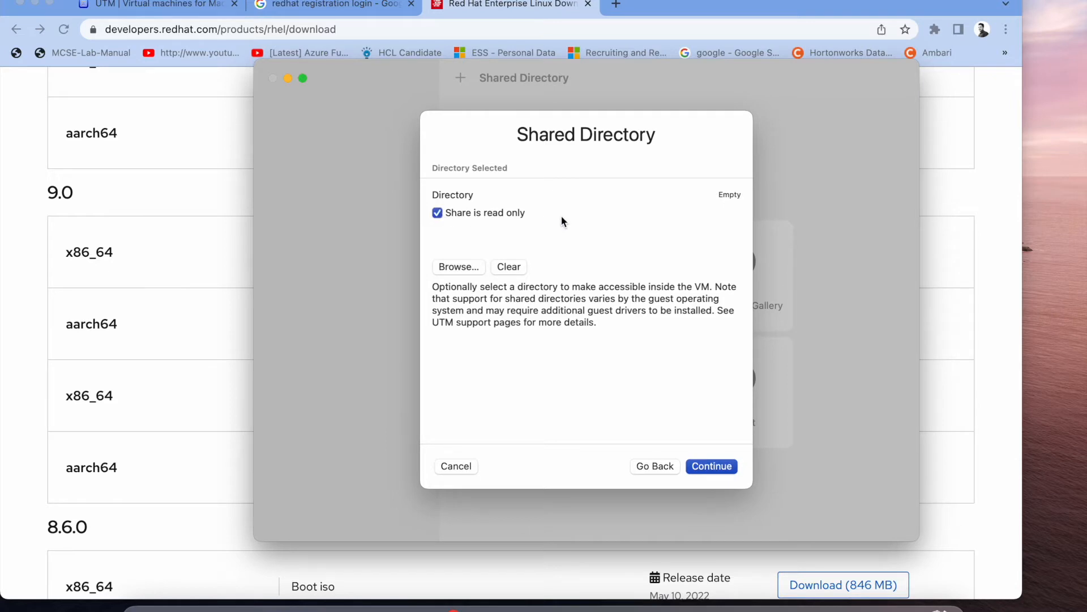
click(458, 266)
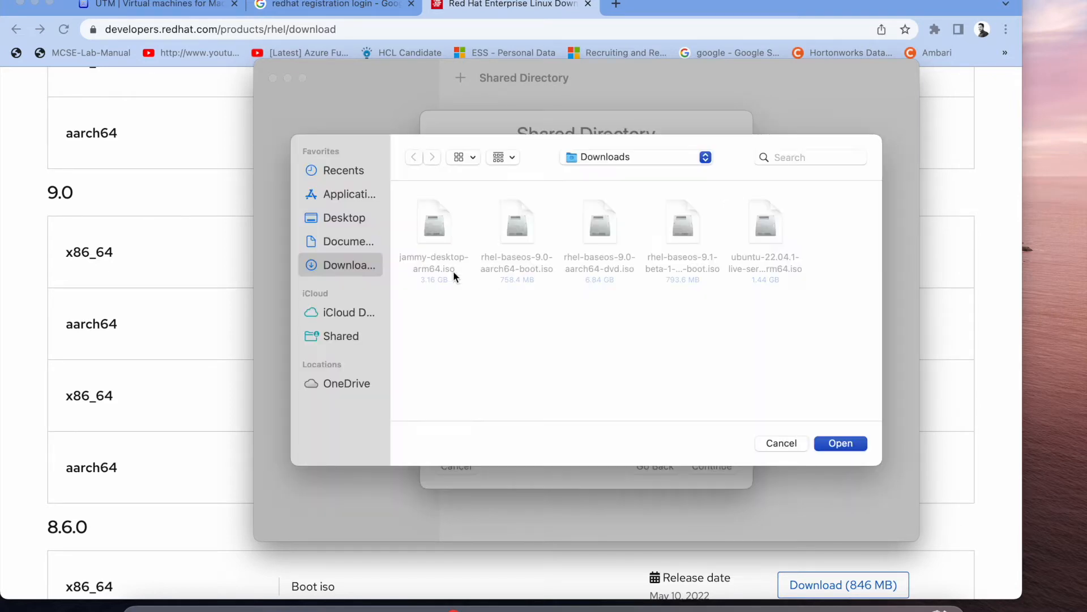
click(839, 443)
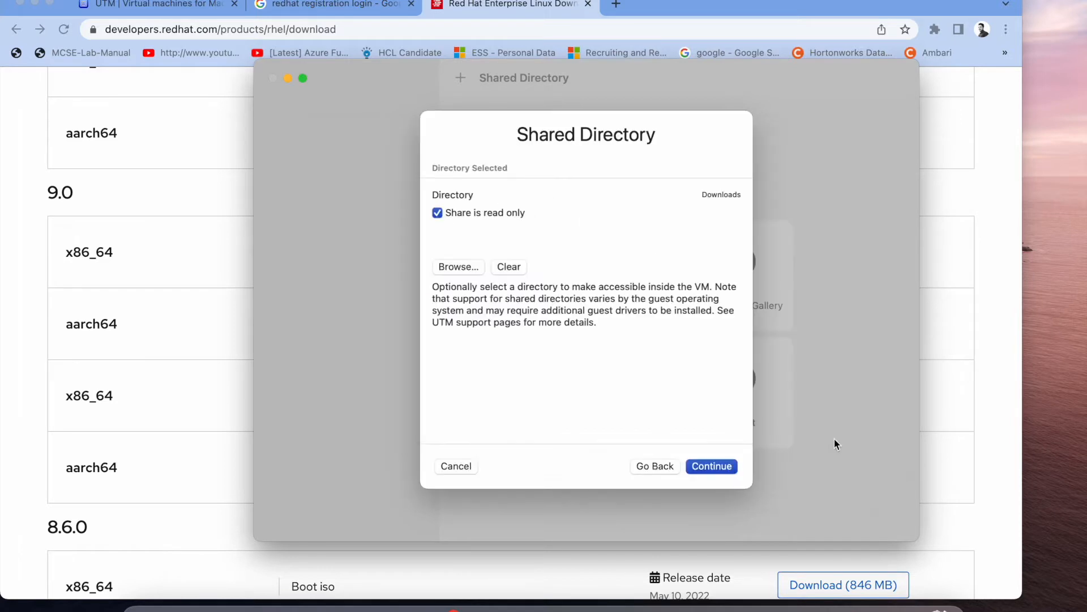
mouse_move(607, 244)
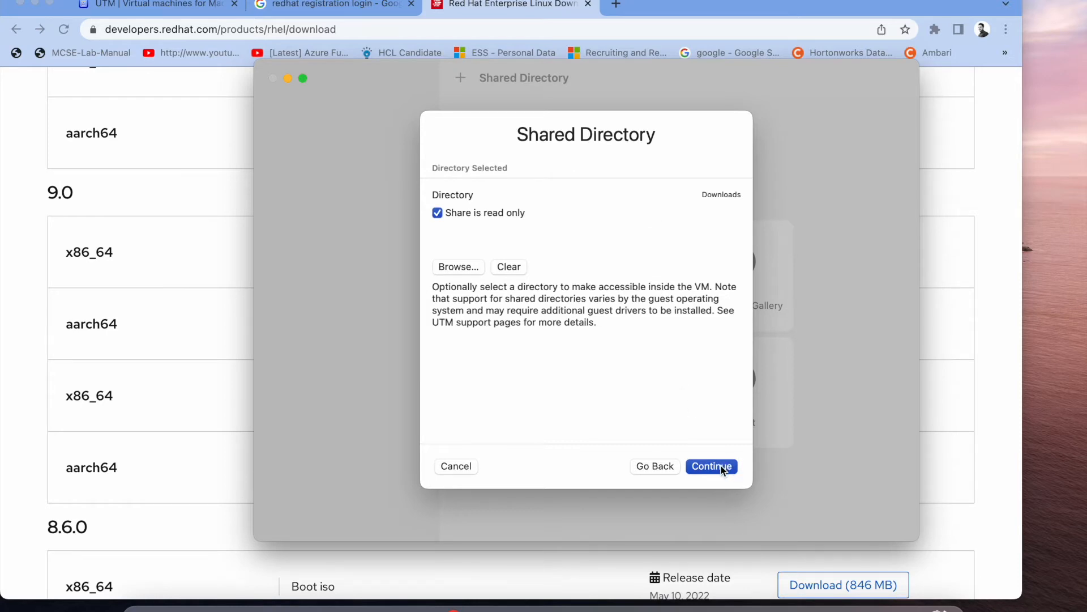
click(710, 465)
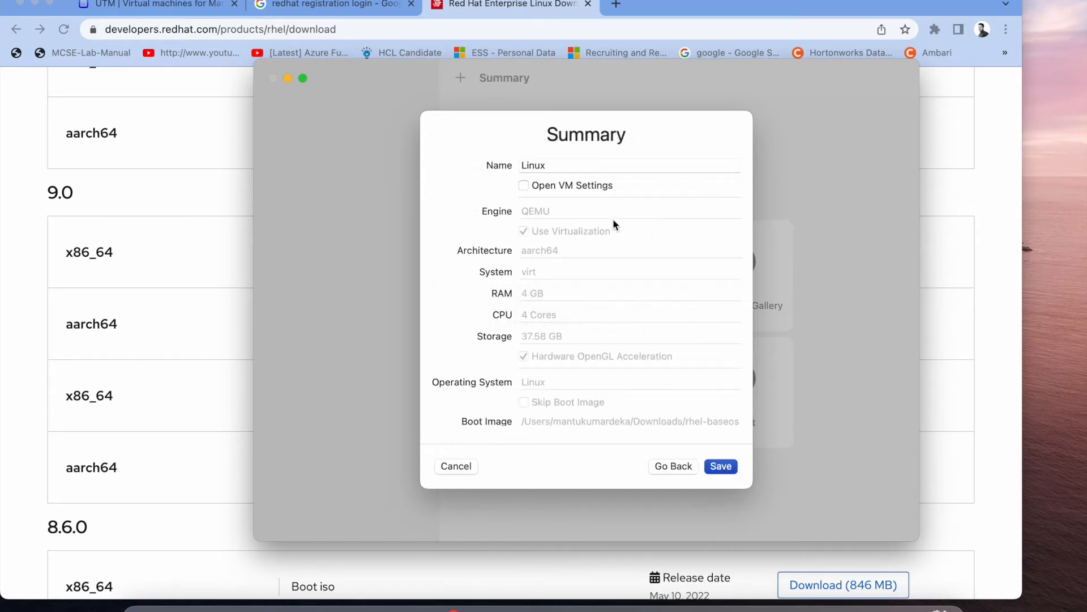
- Rename the virtual machine to 'Redhat' and save it
click(628, 165)
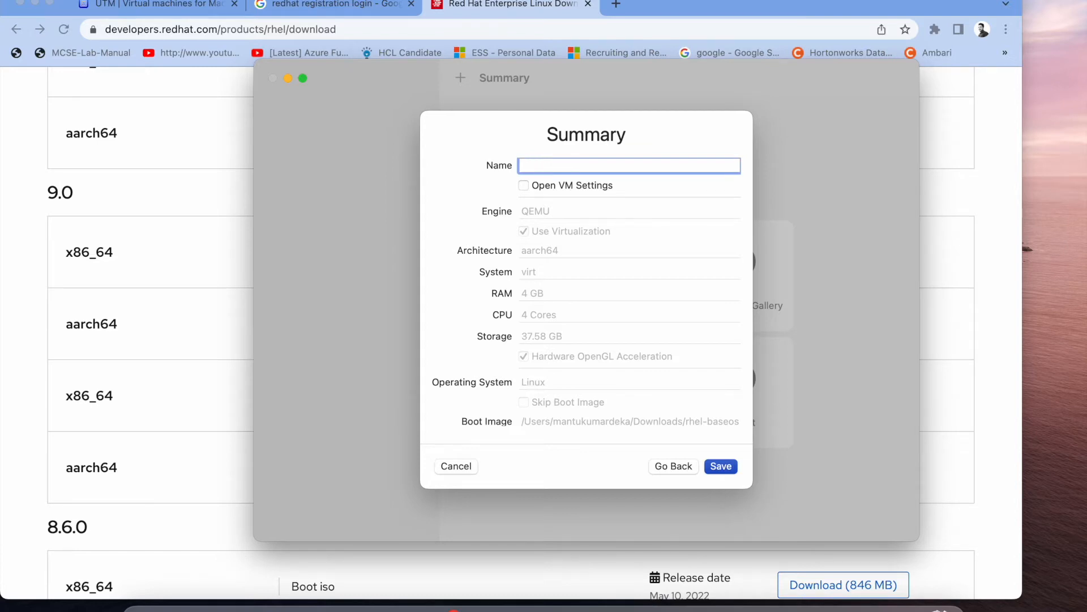
text(re)
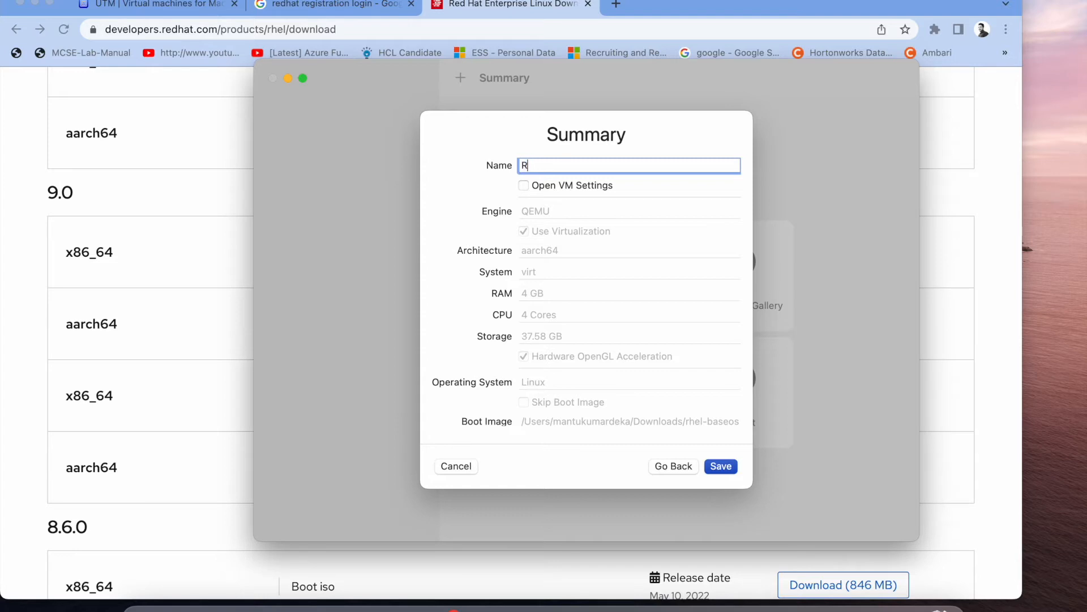
text(edhat)
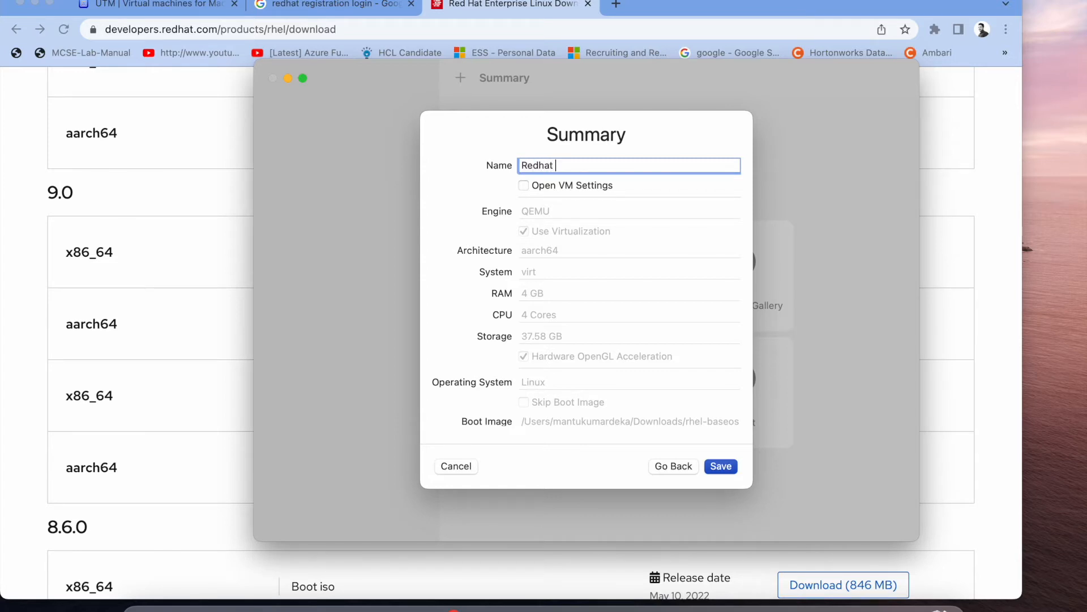
mouse_move(641, 329)
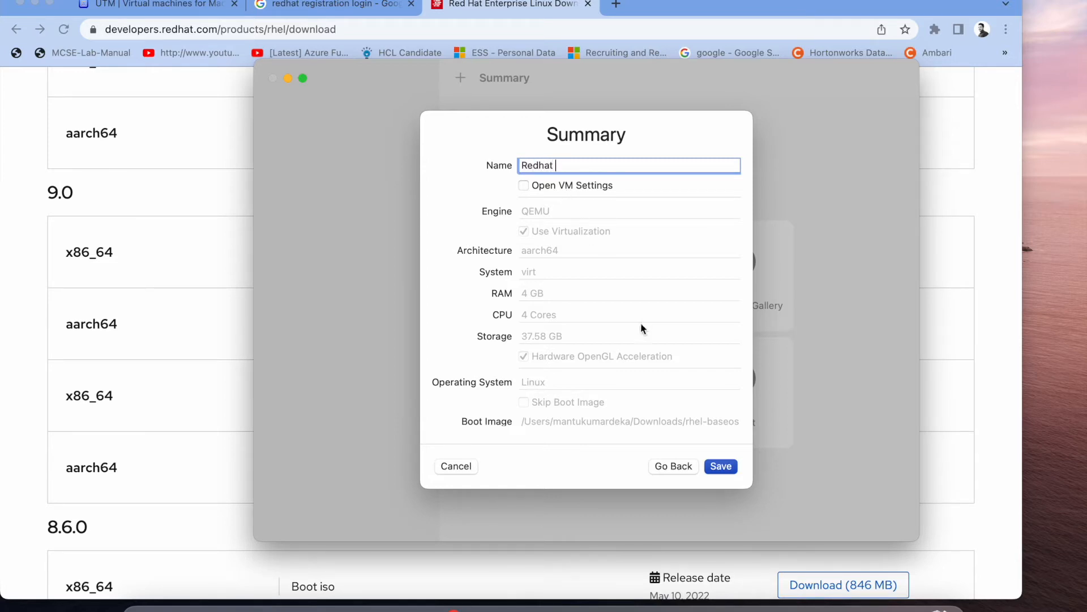
click(720, 466)
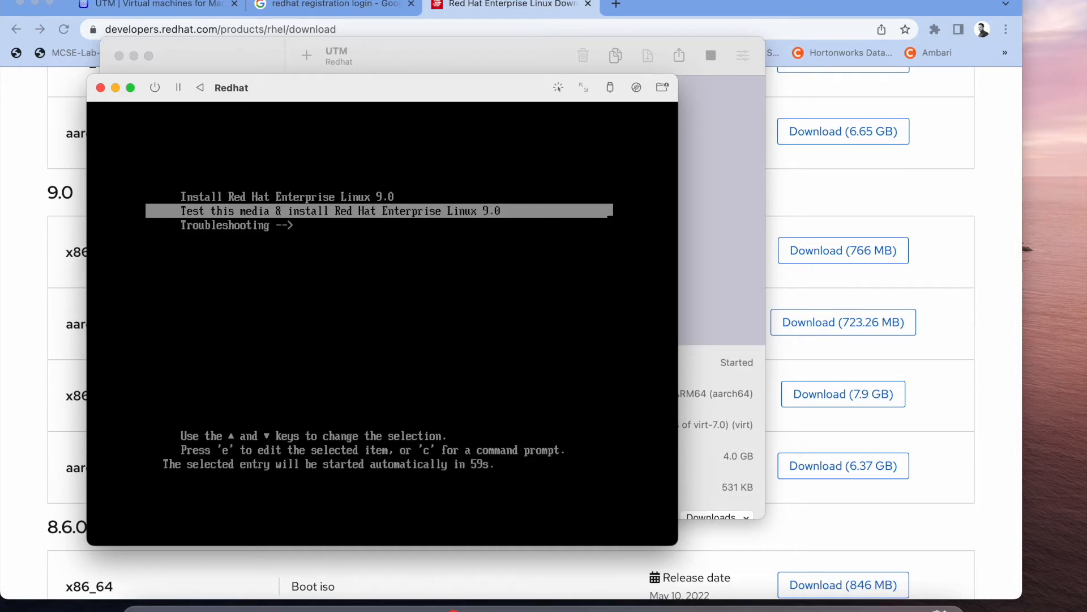
- Select the install entry in the GRUB boot menu to start the RHEL installer
key(Up)
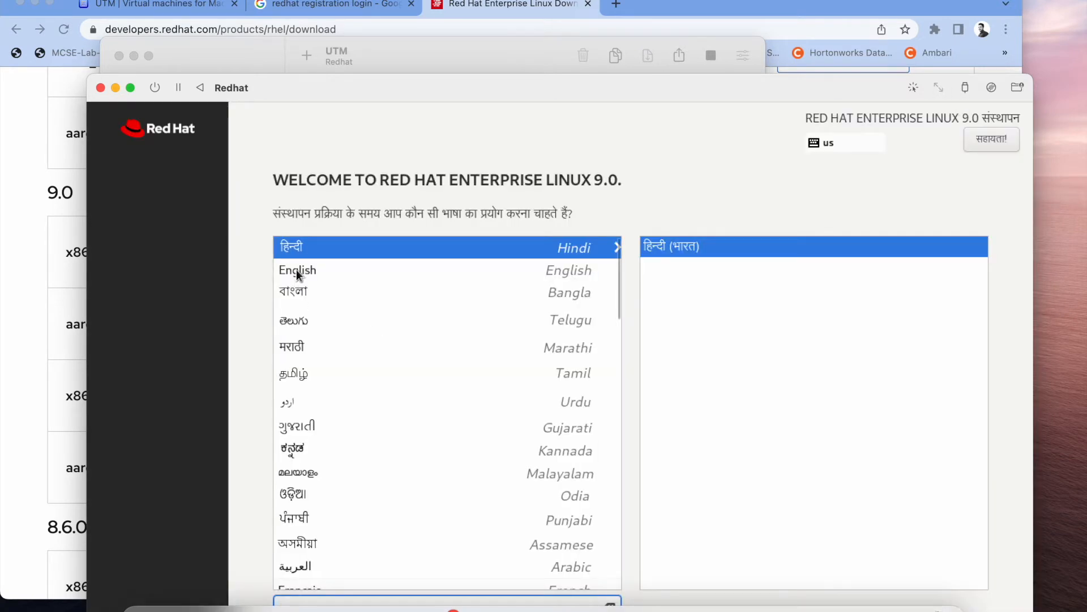
- Choose English, open Connect to Red Hat, and switch to the login search tab
click(298, 270)
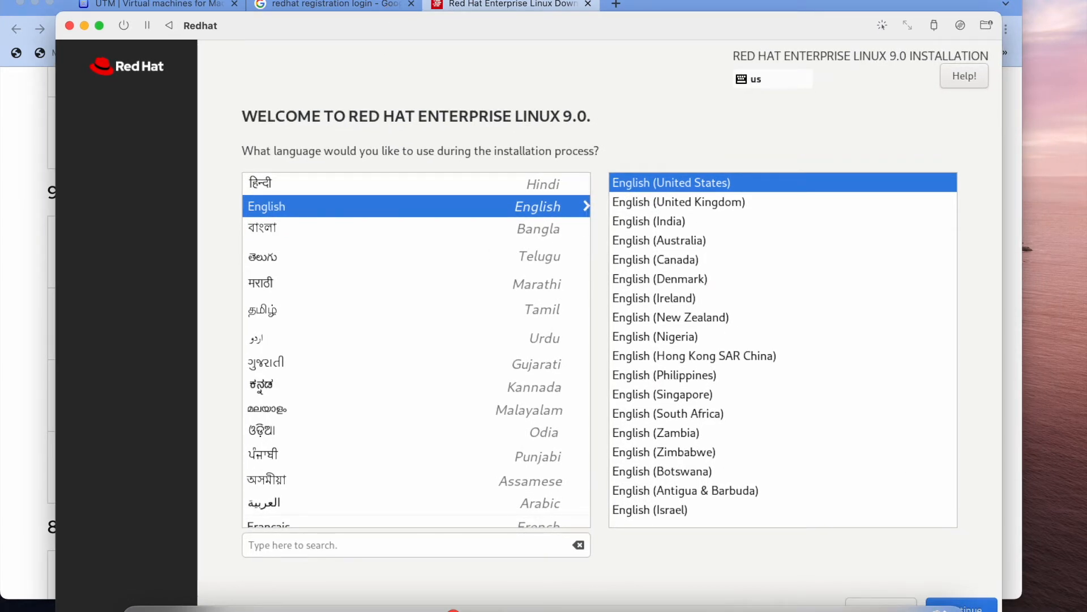
click(961, 608)
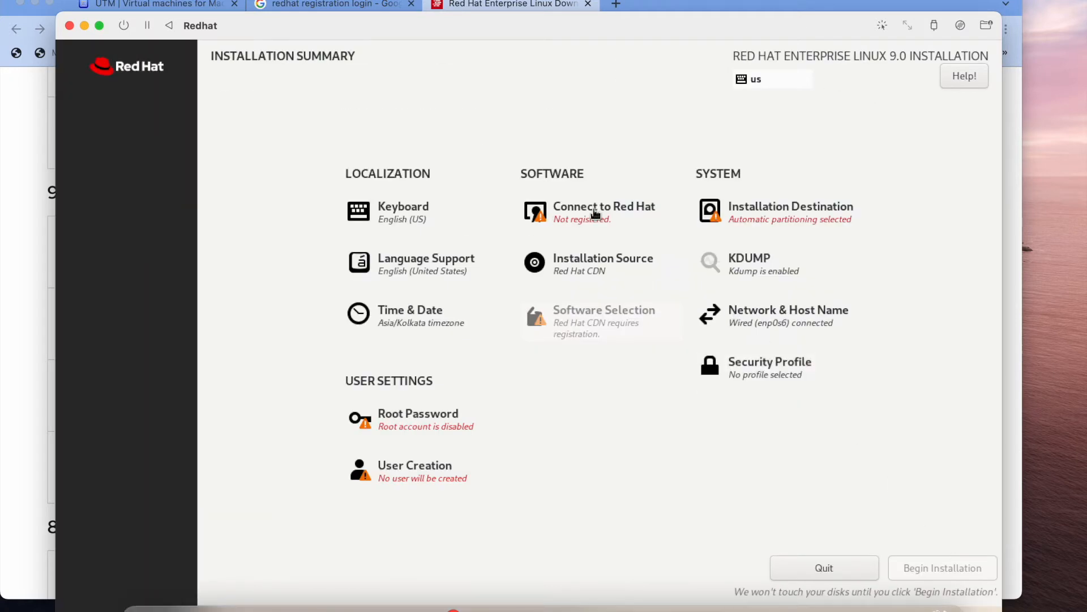
click(604, 206)
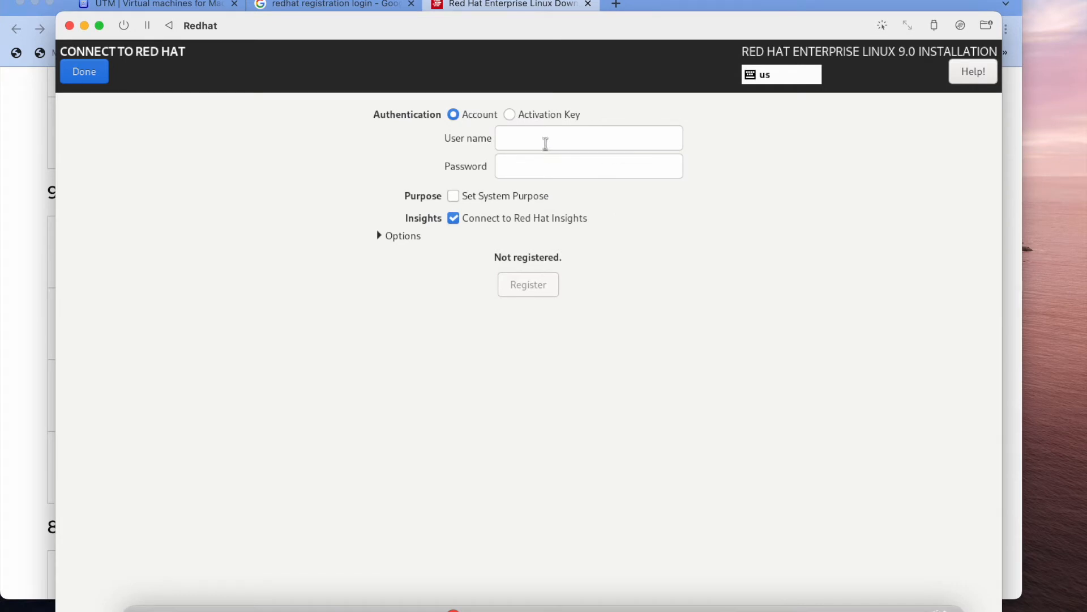
mouse_move(357, 12)
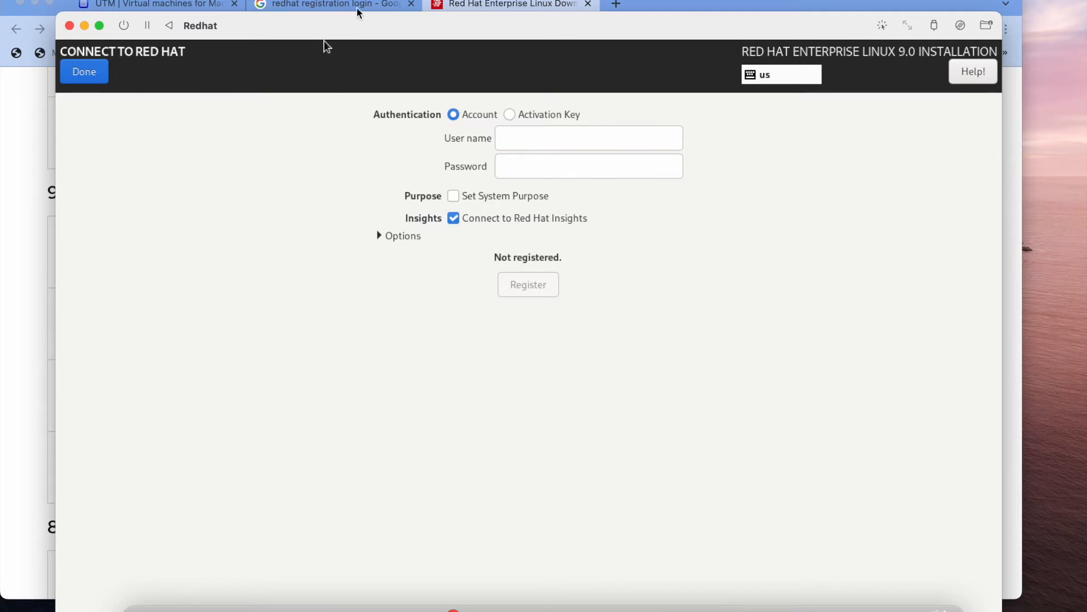
click(333, 5)
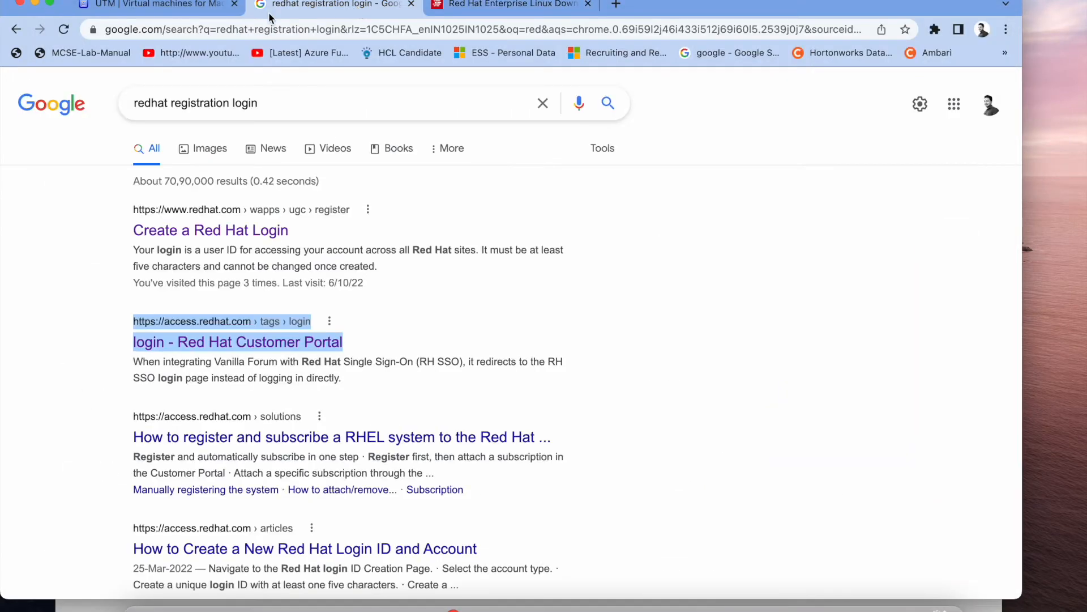
mouse_move(210, 229)
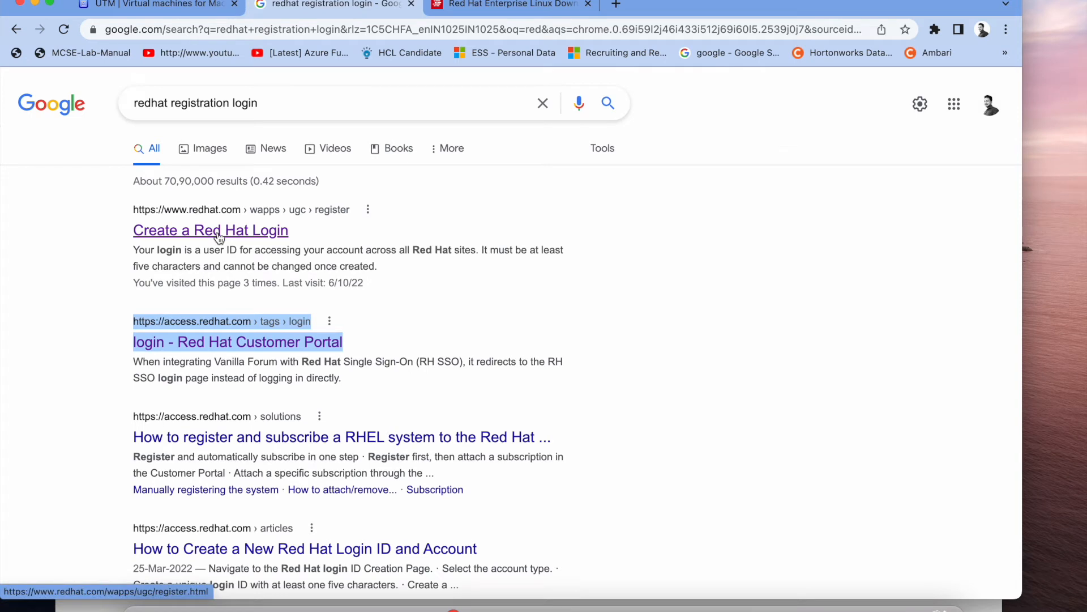
- Open the Red Hat login page, then register the system as user 'mde' with its password
click(210, 229)
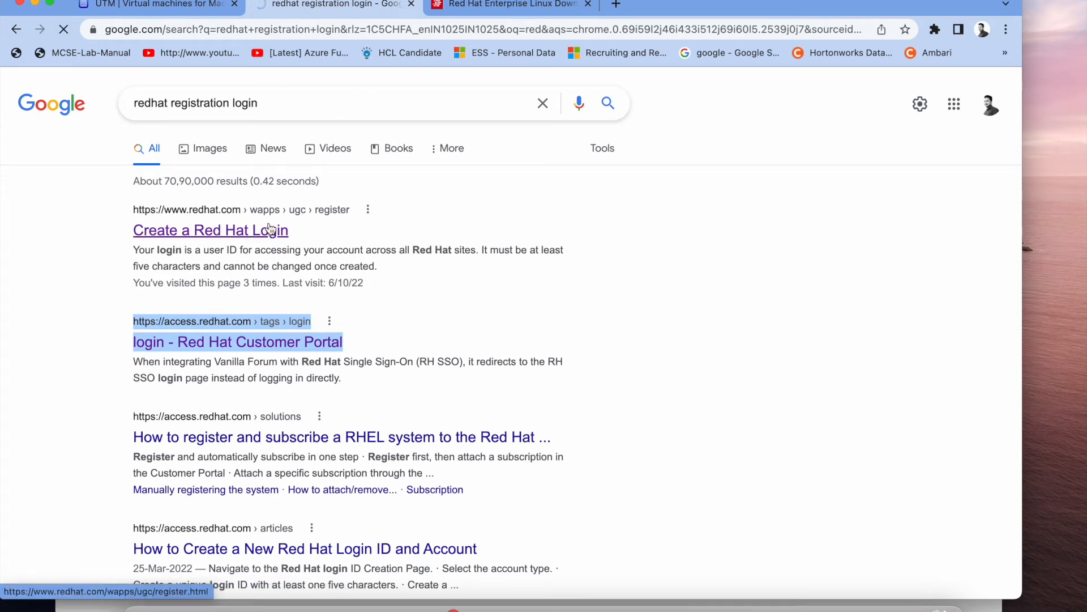
click(210, 230)
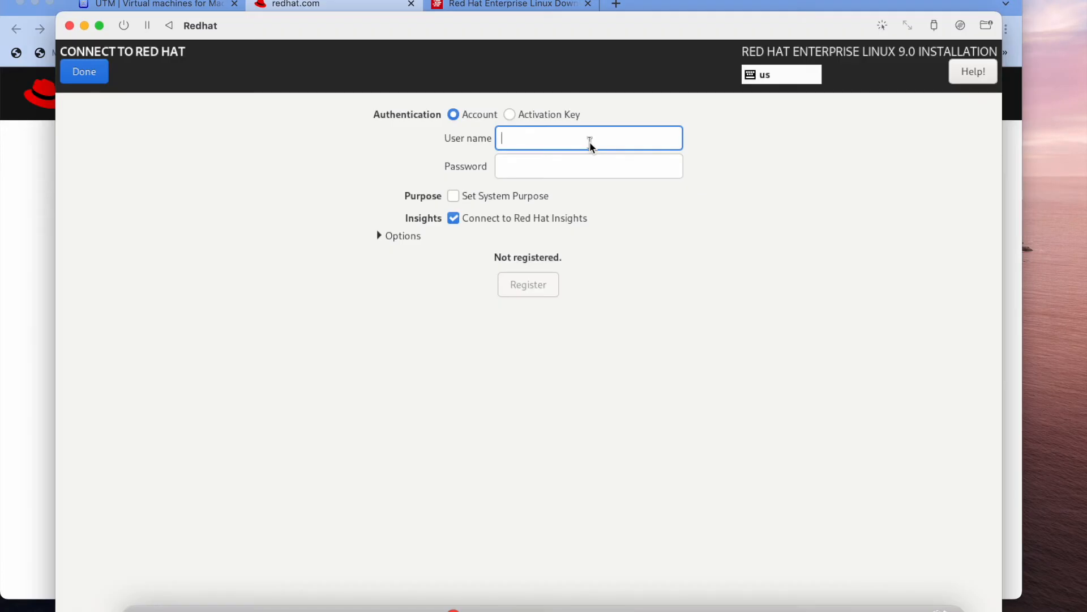
text(mdeka)
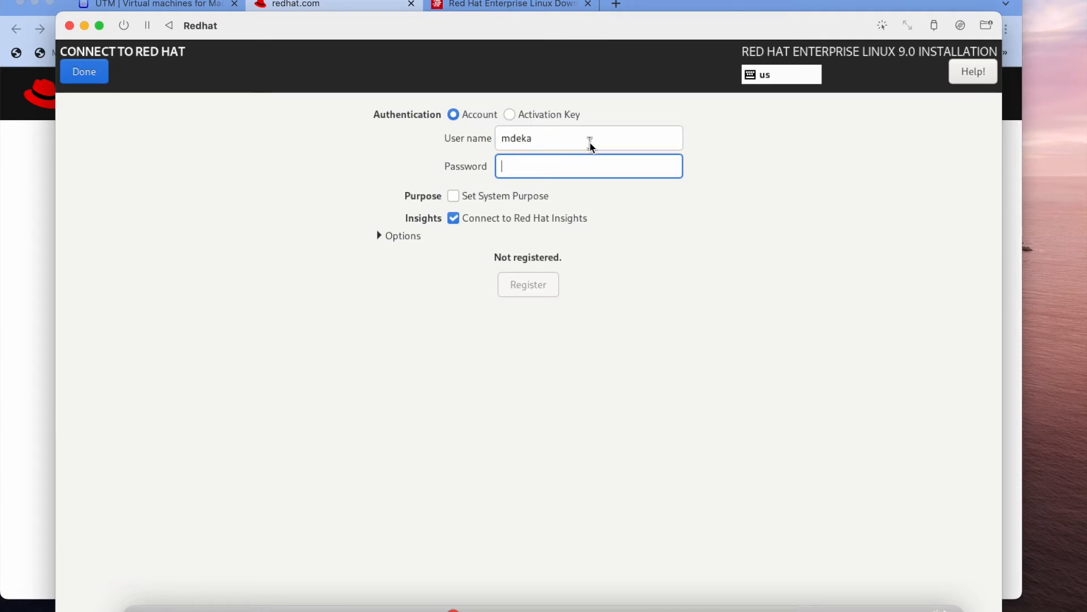
text(••••)
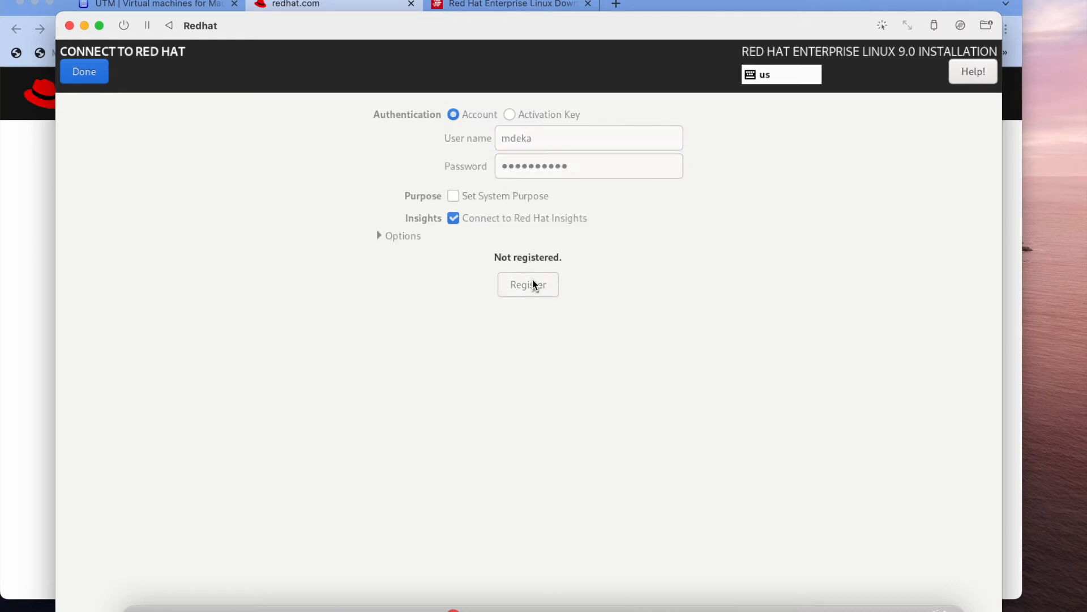
click(528, 284)
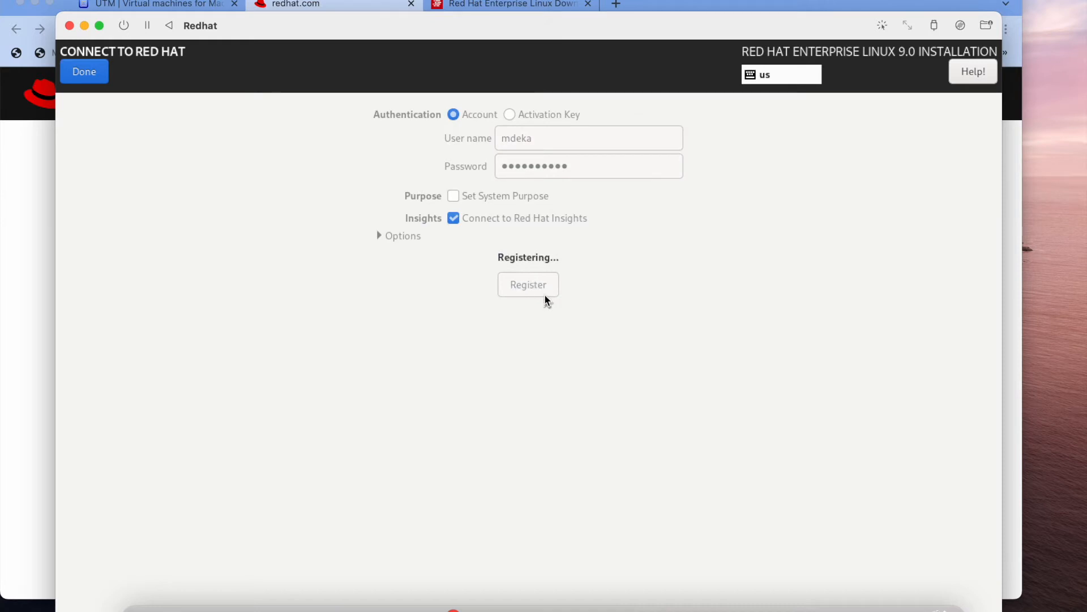
mouse_move(158, 74)
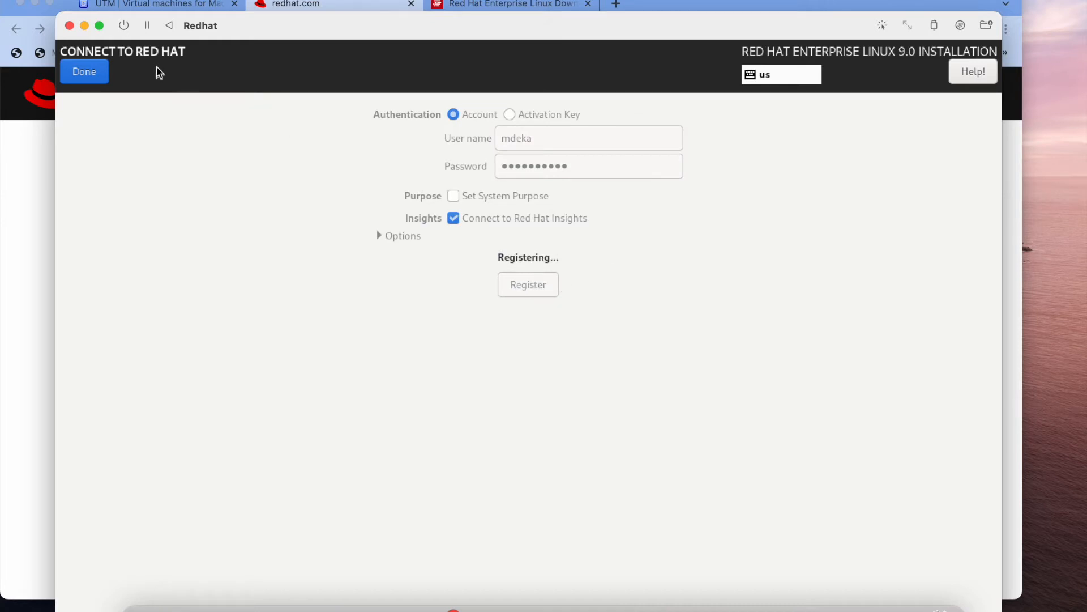
click(84, 71)
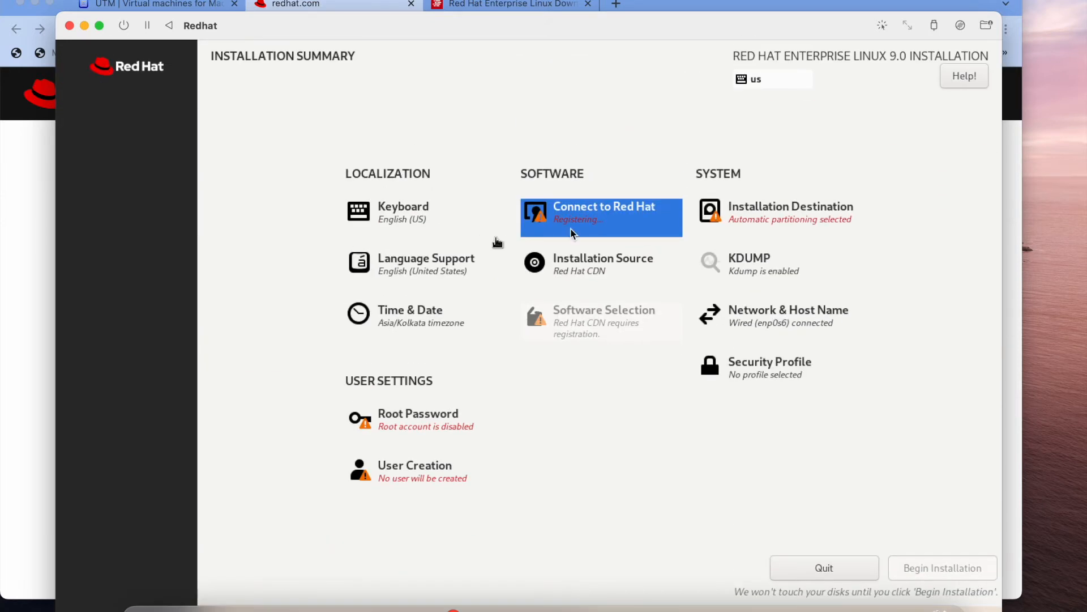
- Select the 35 GiB vda disk with automatic partitioning and keep Red Hat CDN as source
click(791, 212)
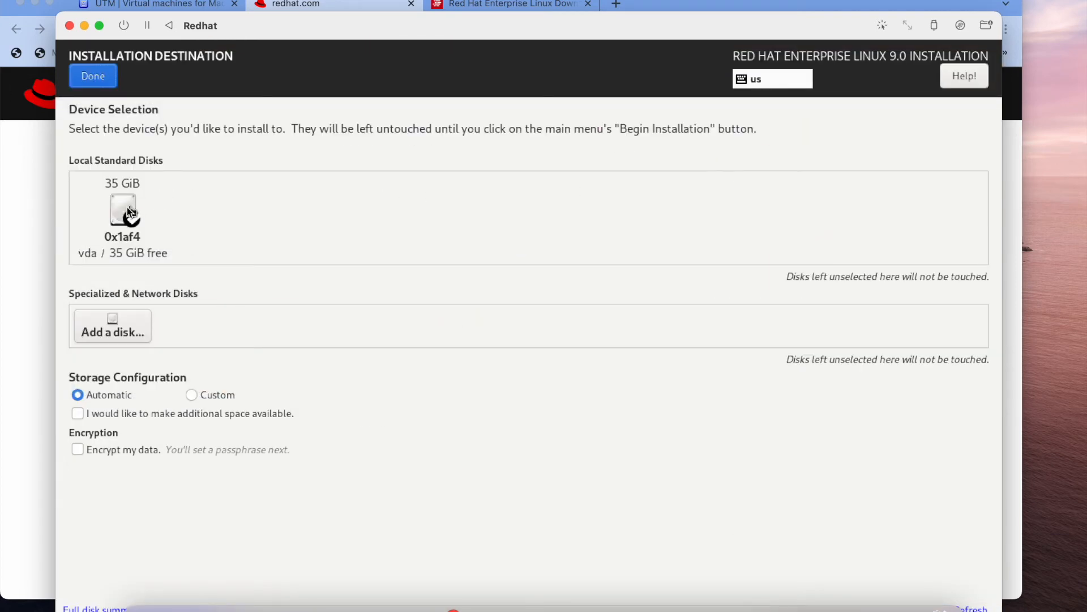
click(123, 217)
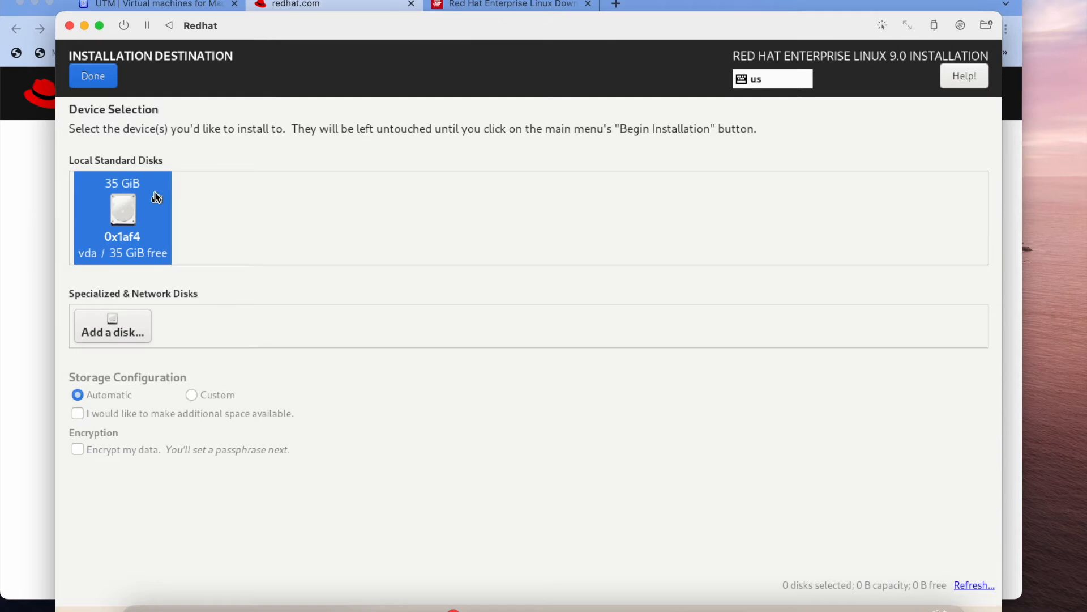
mouse_move(173, 213)
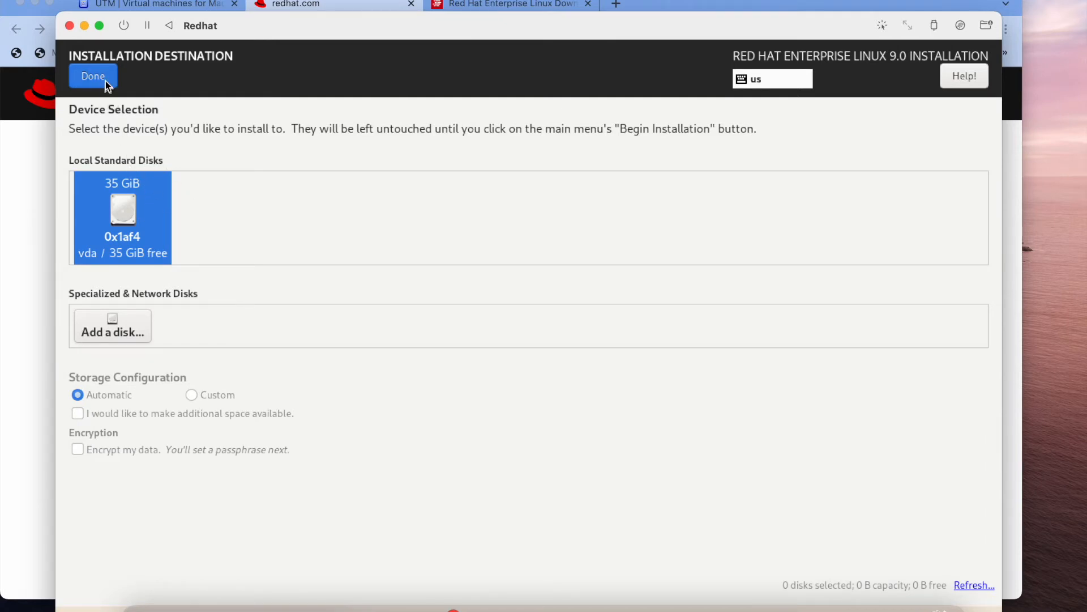
click(93, 75)
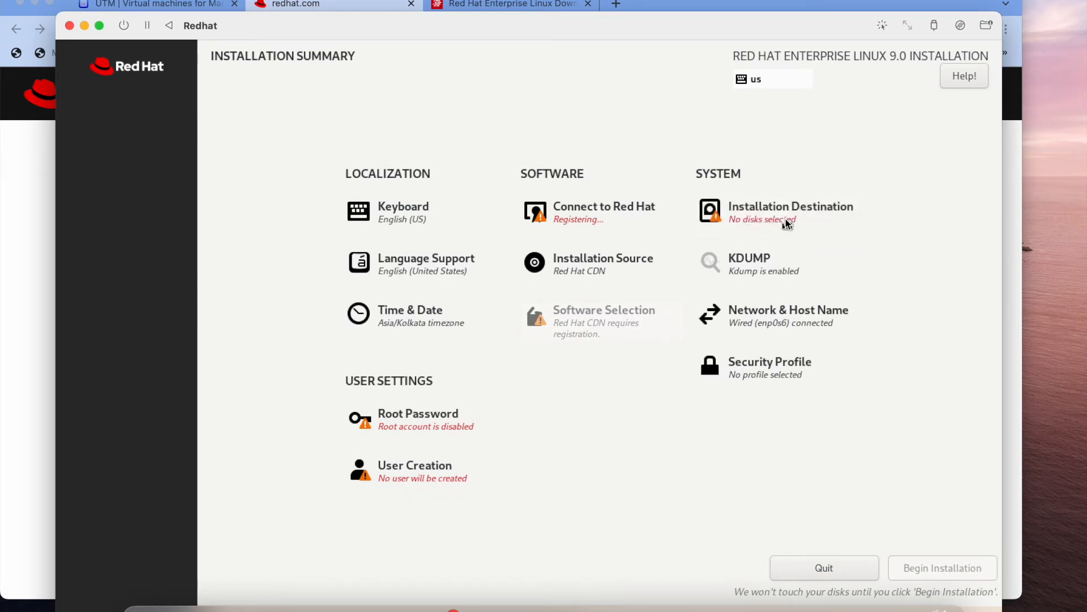
click(790, 211)
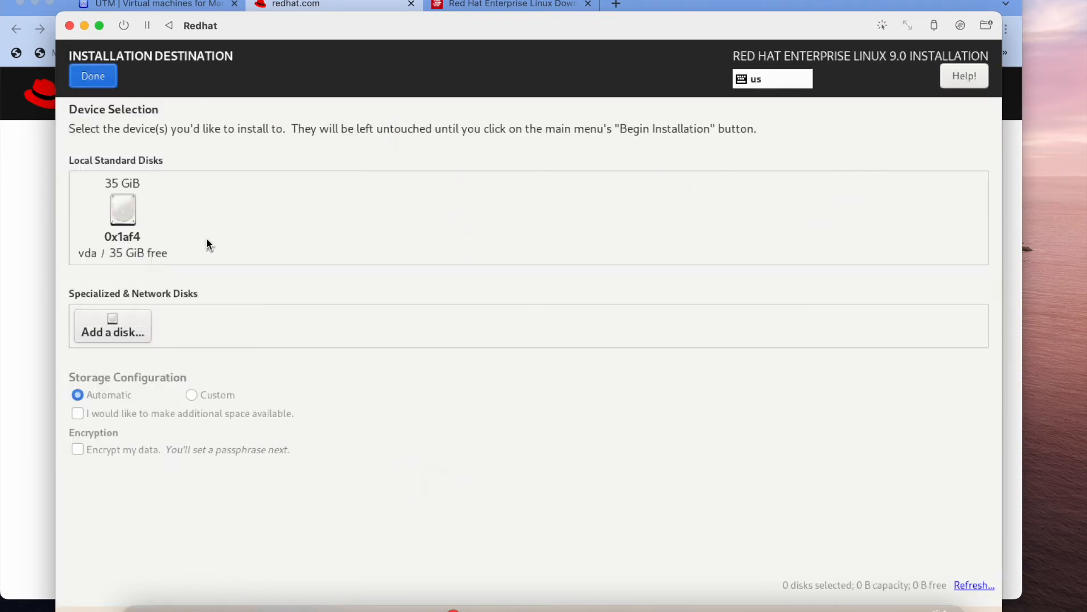
click(122, 211)
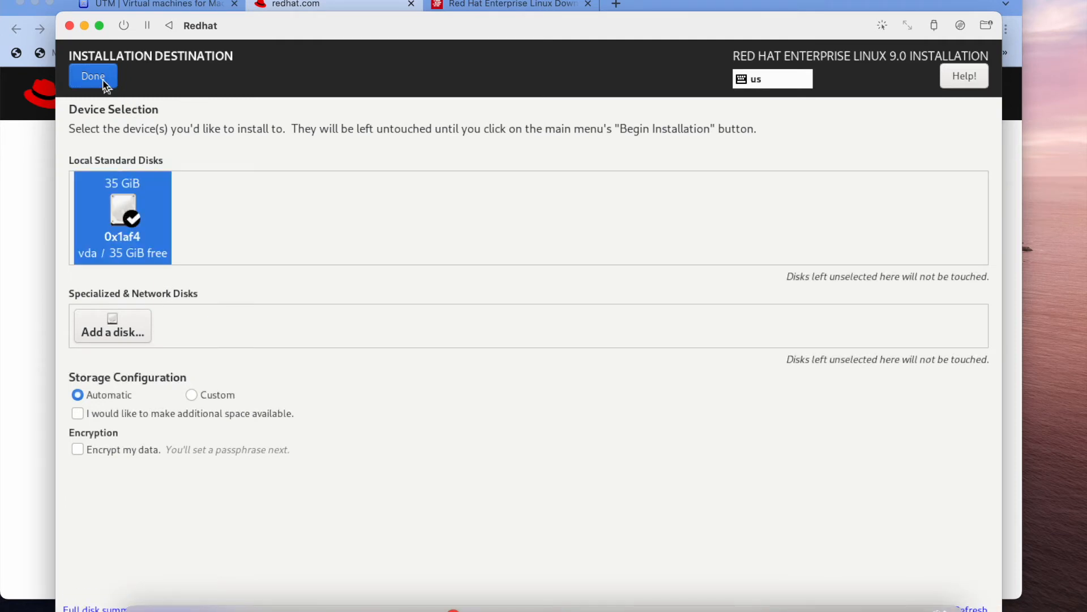
click(92, 75)
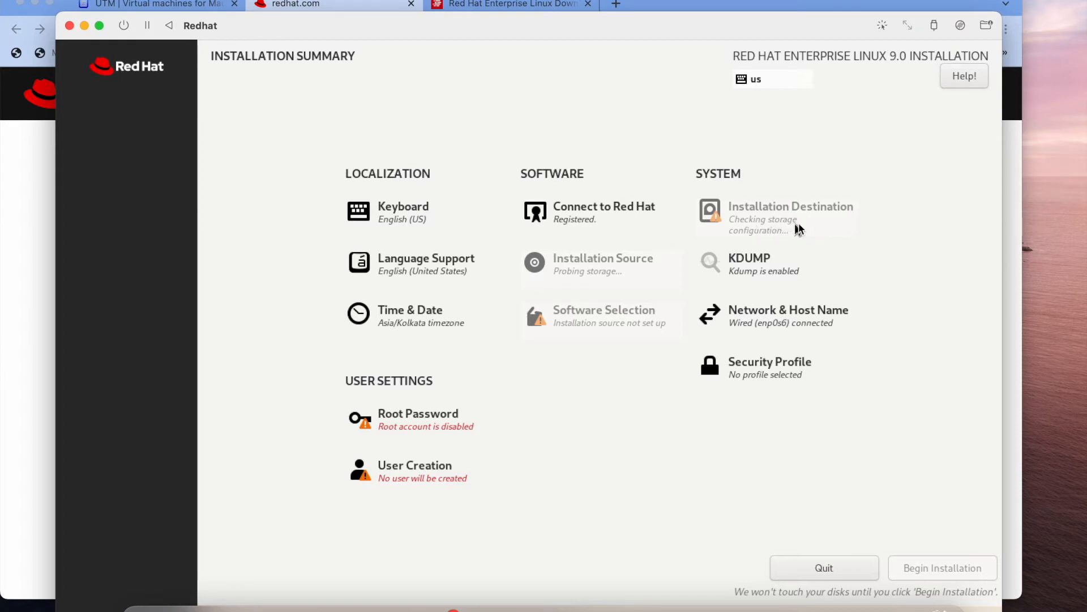
mouse_move(621, 377)
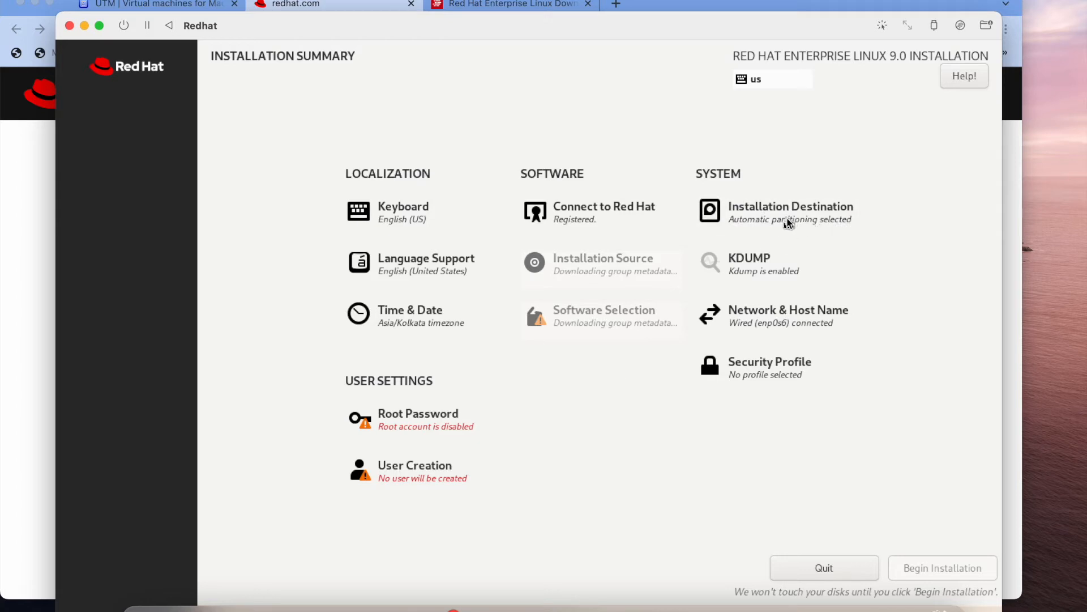
mouse_move(456, 272)
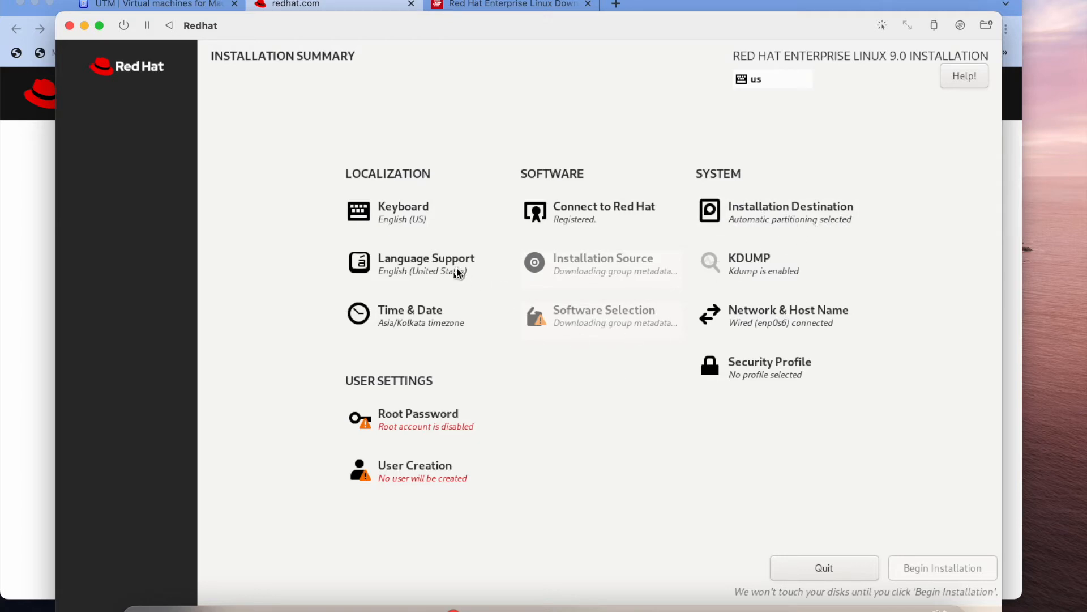
mouse_move(626, 269)
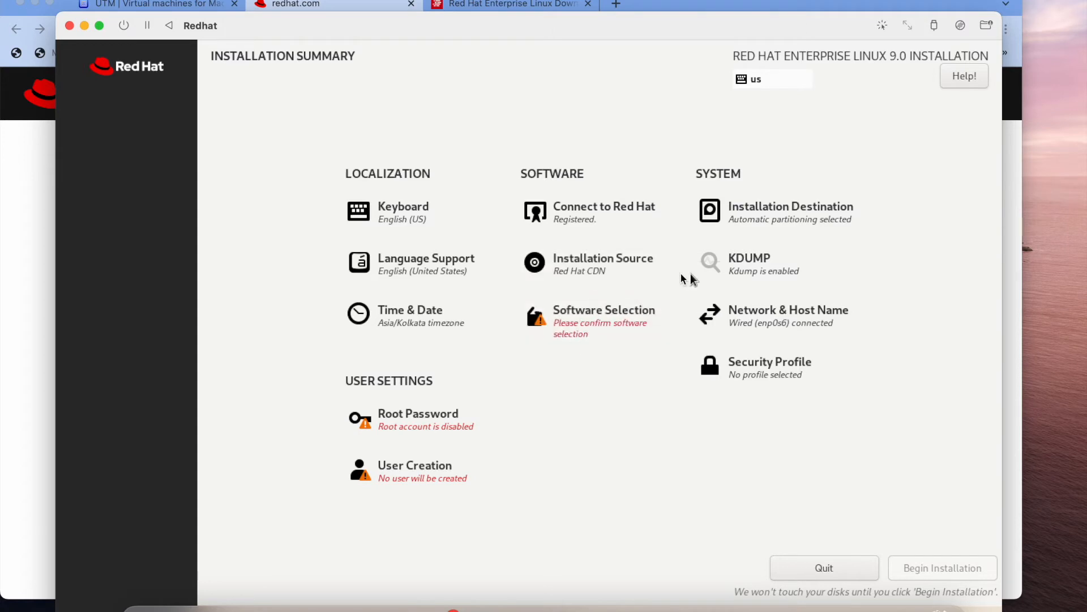
click(603, 264)
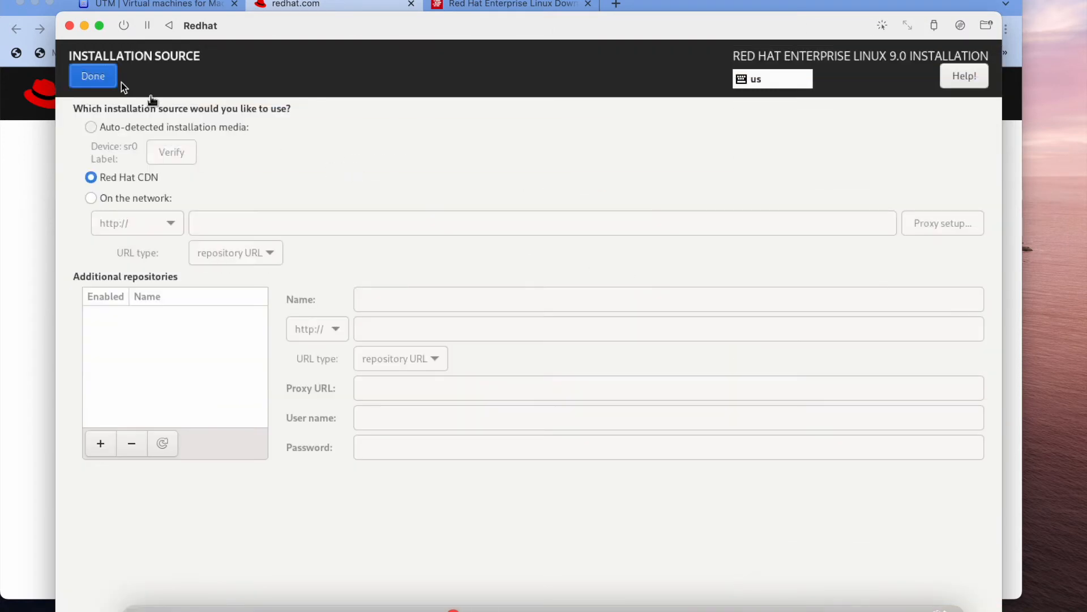
click(92, 75)
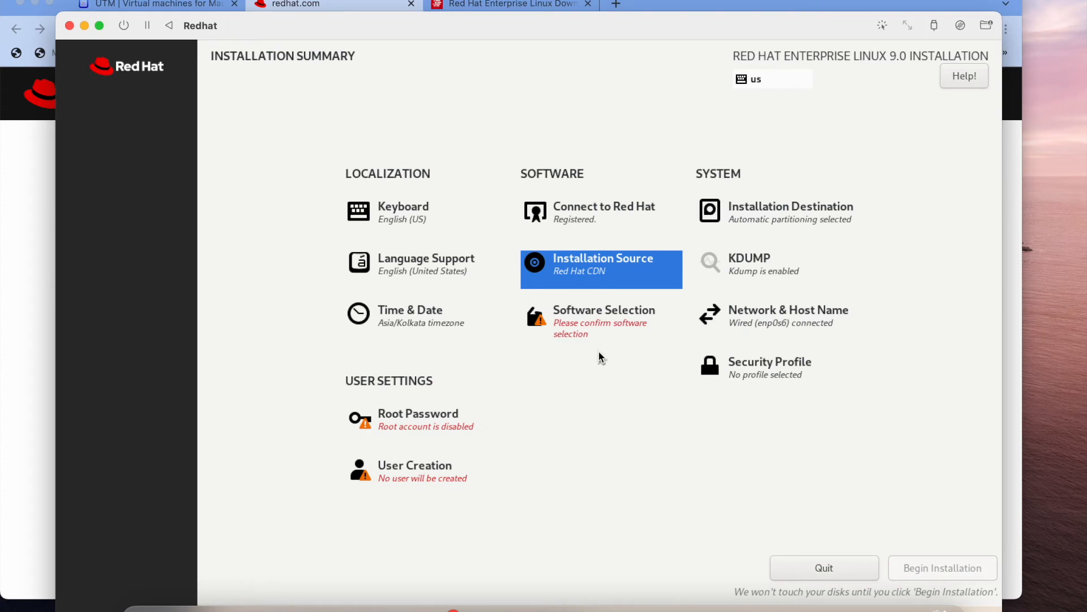
mouse_move(609, 321)
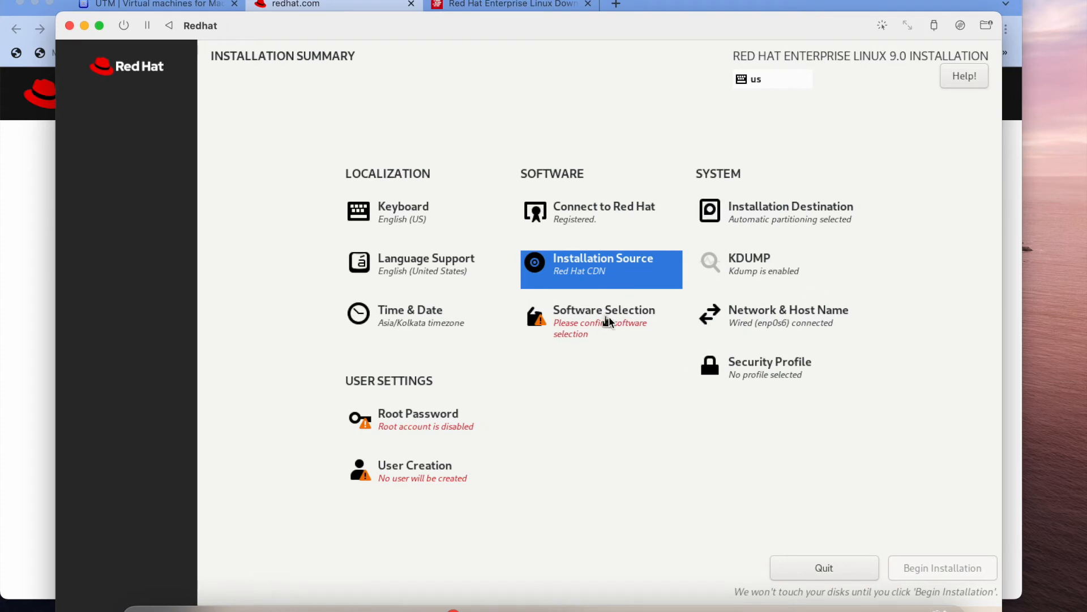
- Confirm Minimal Install as the base environment, then open Network & Host Name settings
click(602, 310)
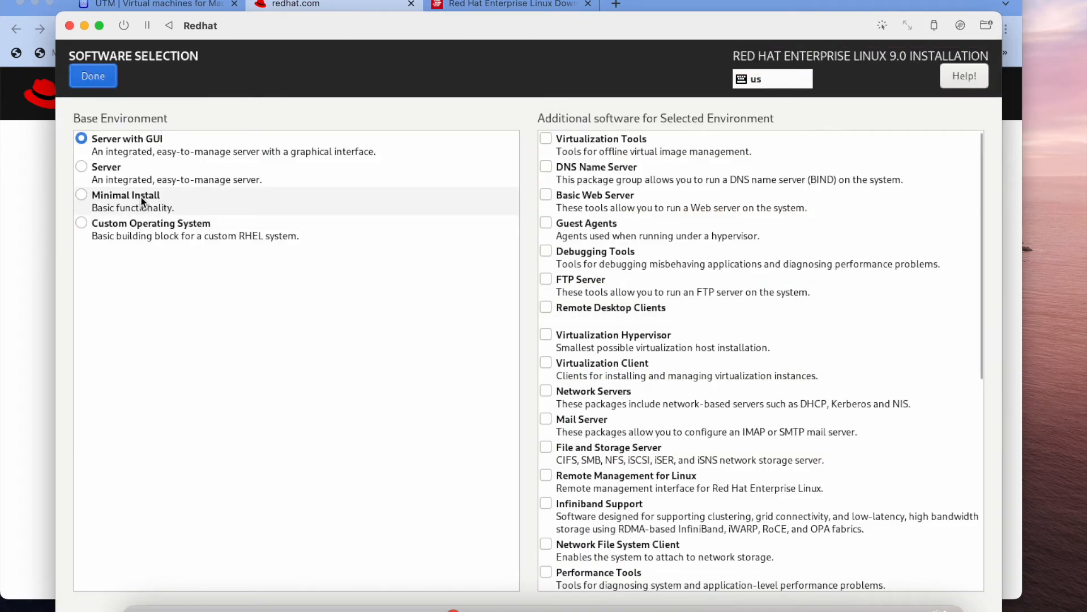
click(81, 195)
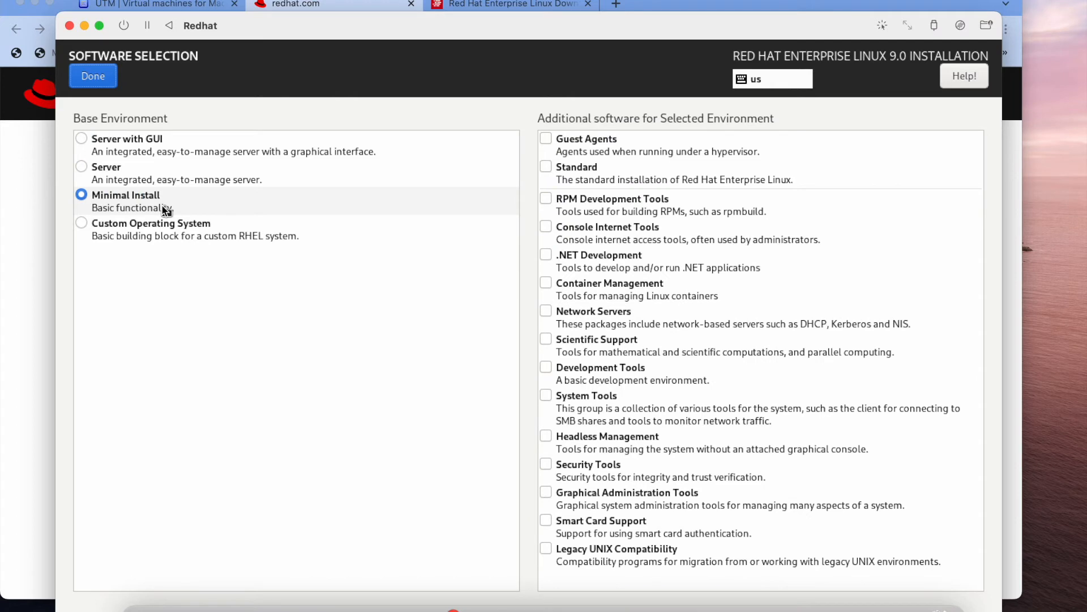
mouse_move(186, 208)
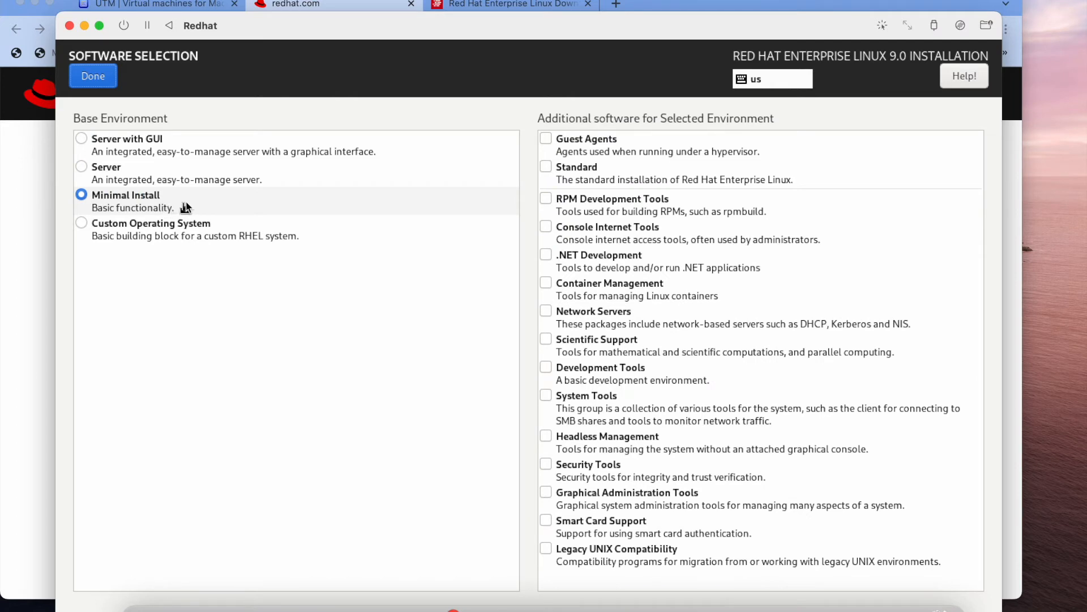
mouse_move(584, 421)
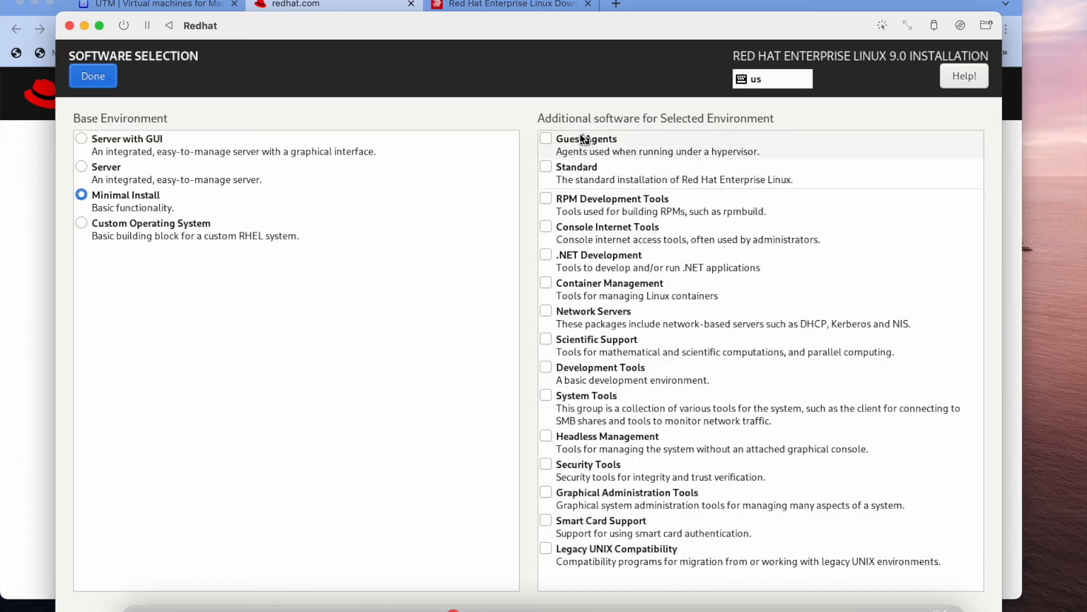
click(92, 75)
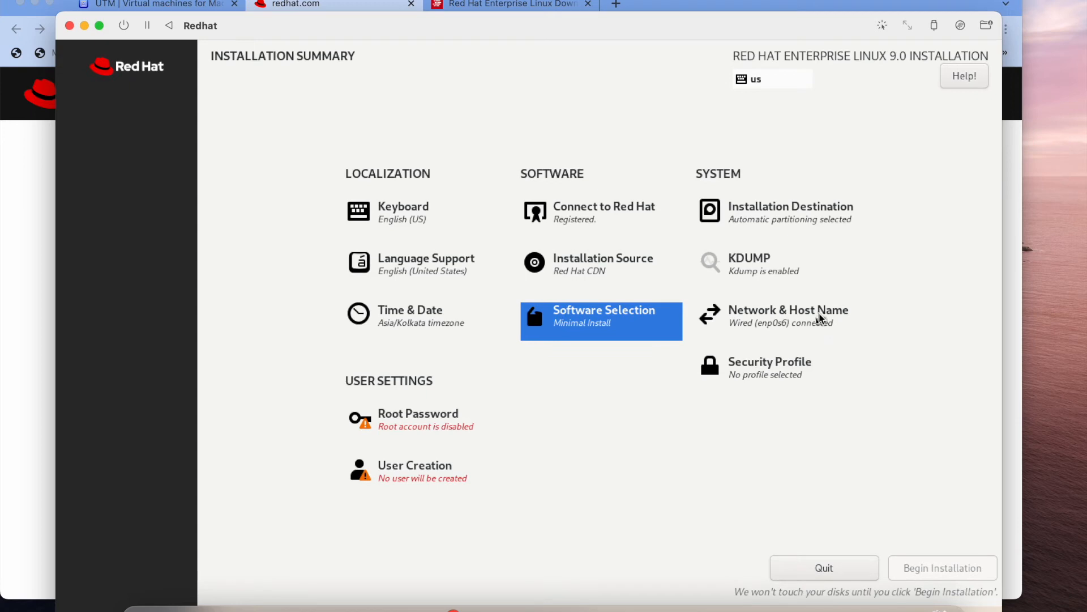
click(787, 315)
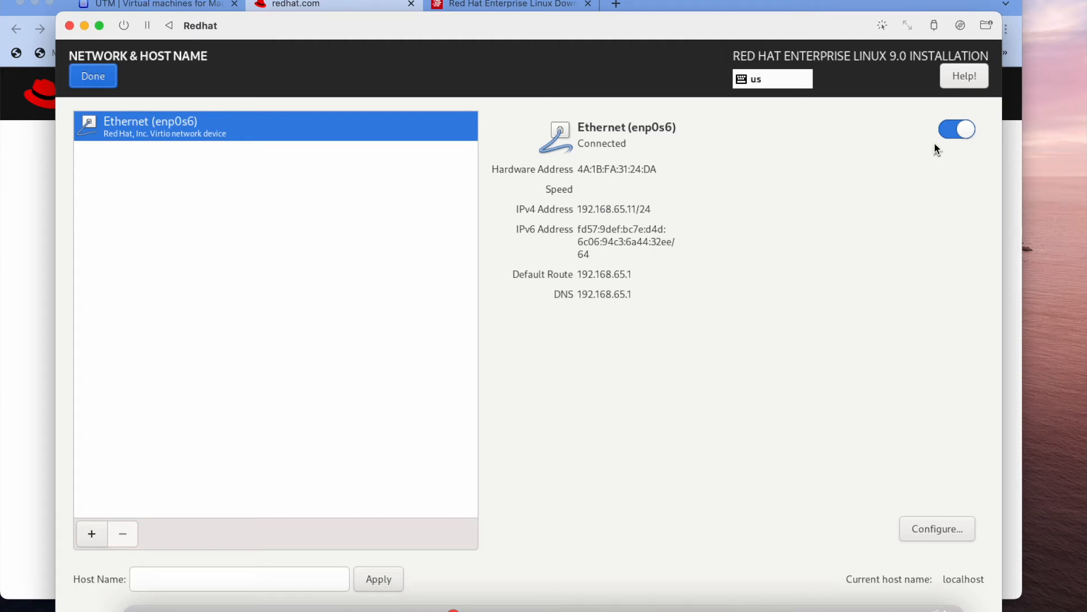
mouse_move(948, 143)
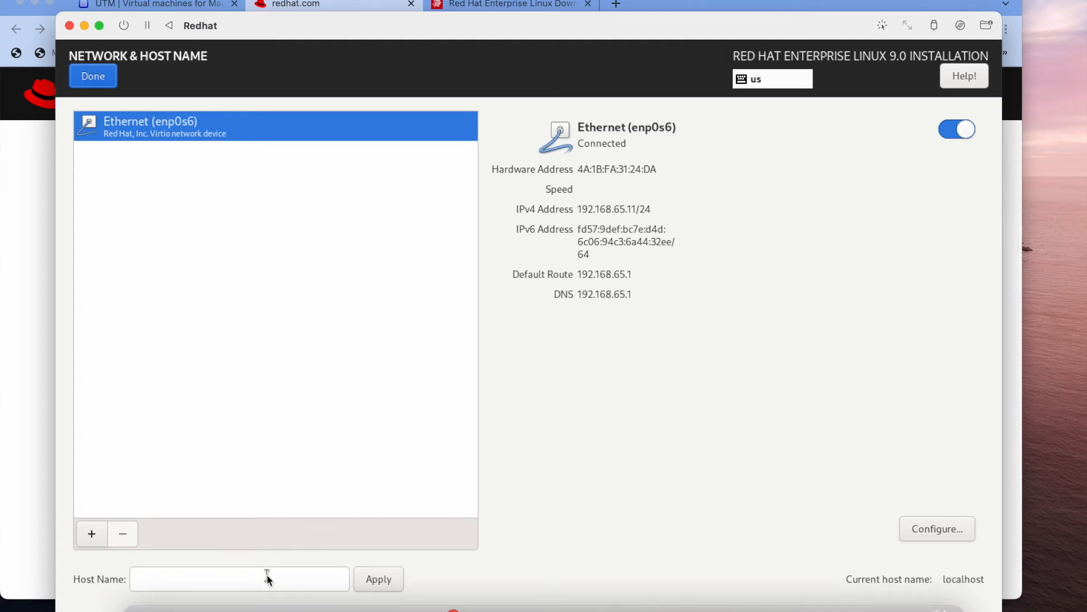
- Apply mkdmixture as the host name and return to the installation summary
click(239, 578)
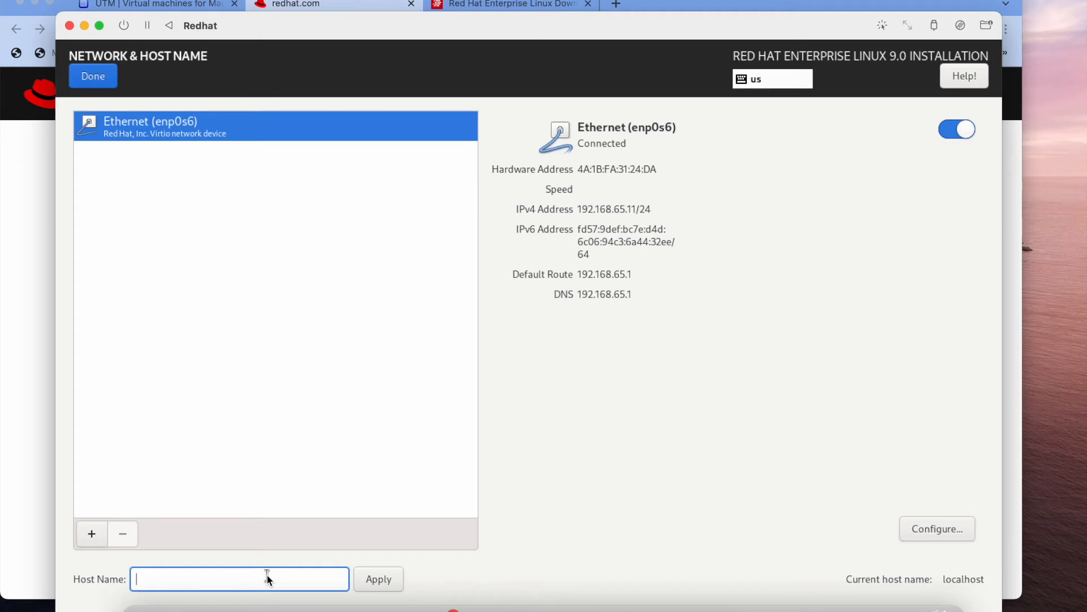
text(mkd)
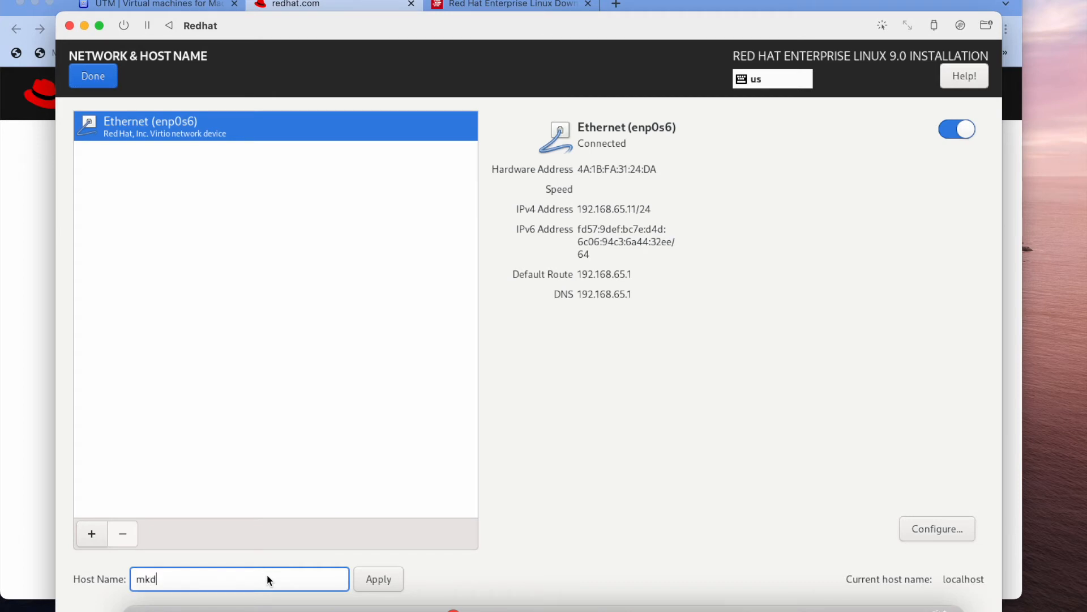
key(BackSpace)
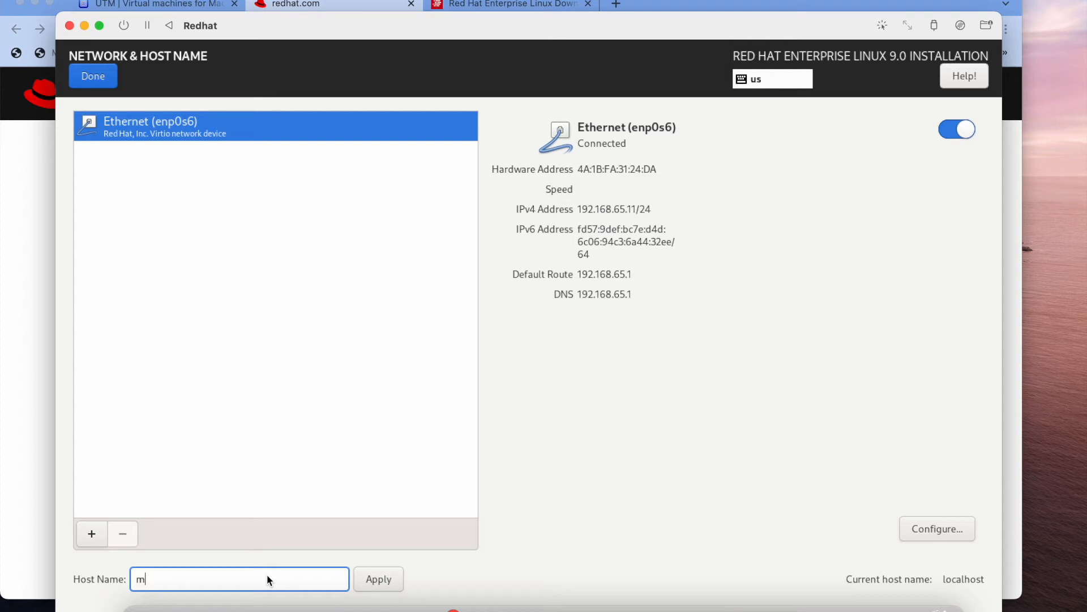
text(kdmixture)
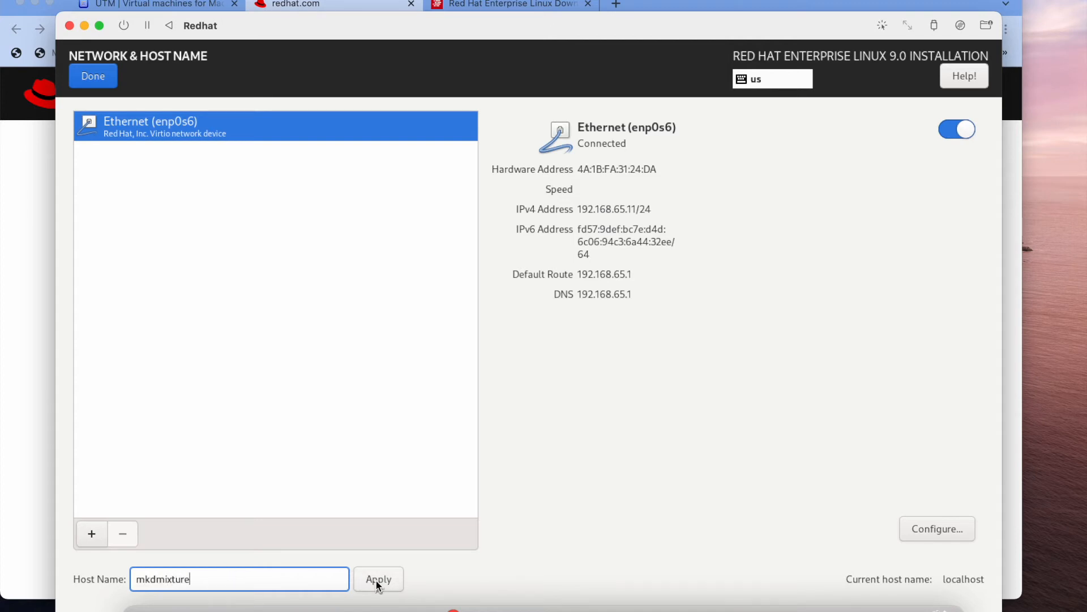
click(378, 579)
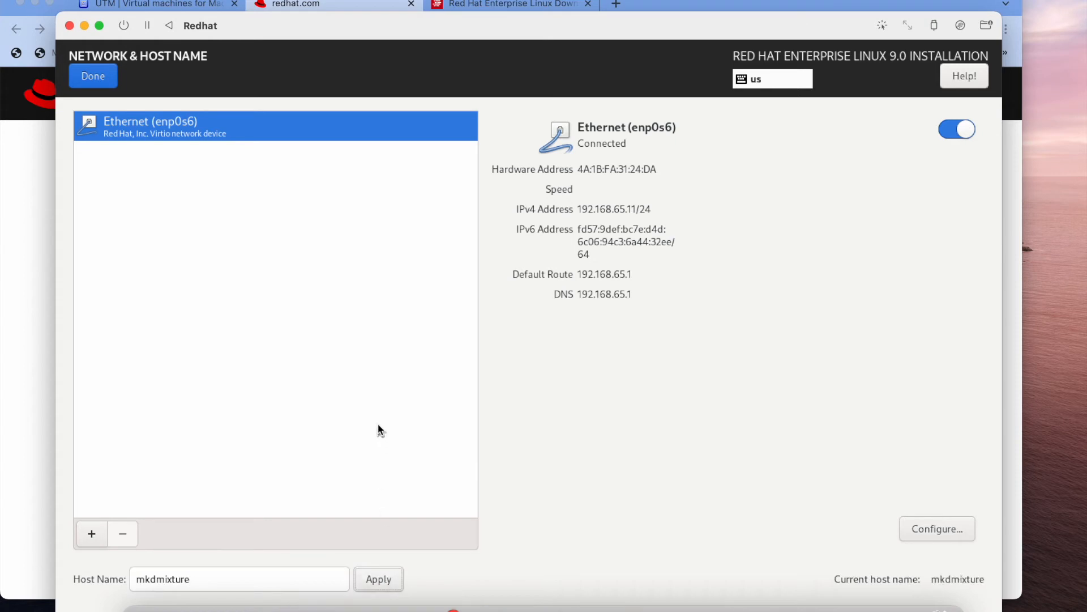
click(93, 76)
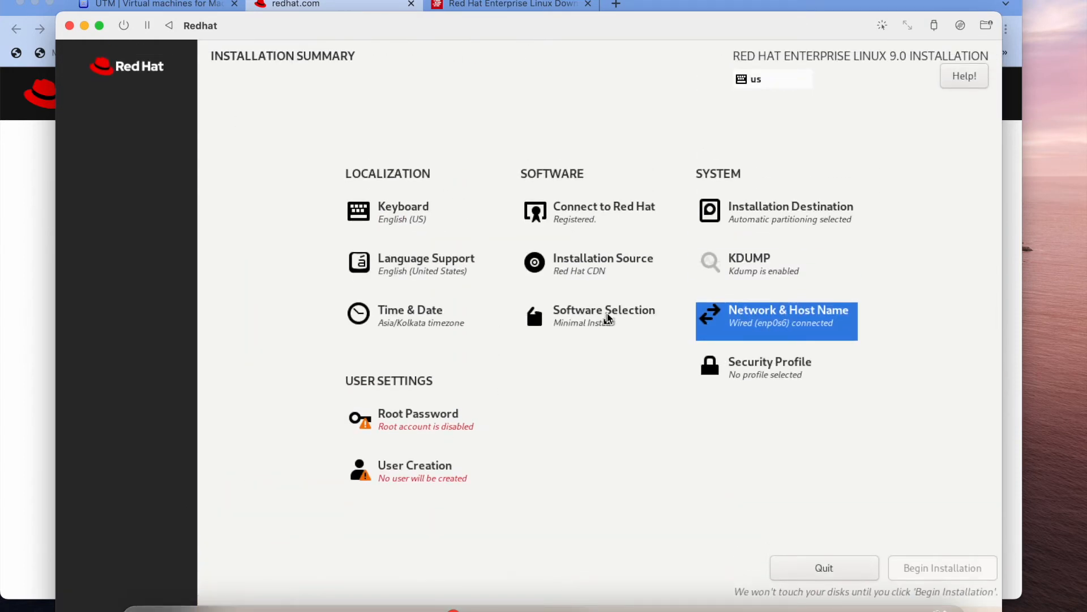
- Set a root password and allow root SSH login with password
click(417, 419)
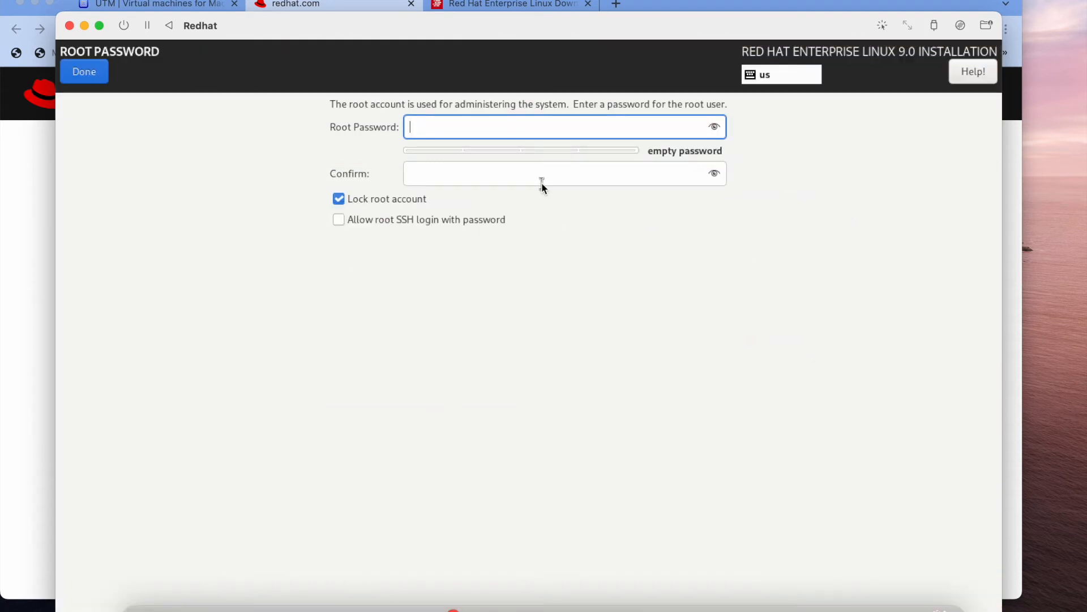
text(••)
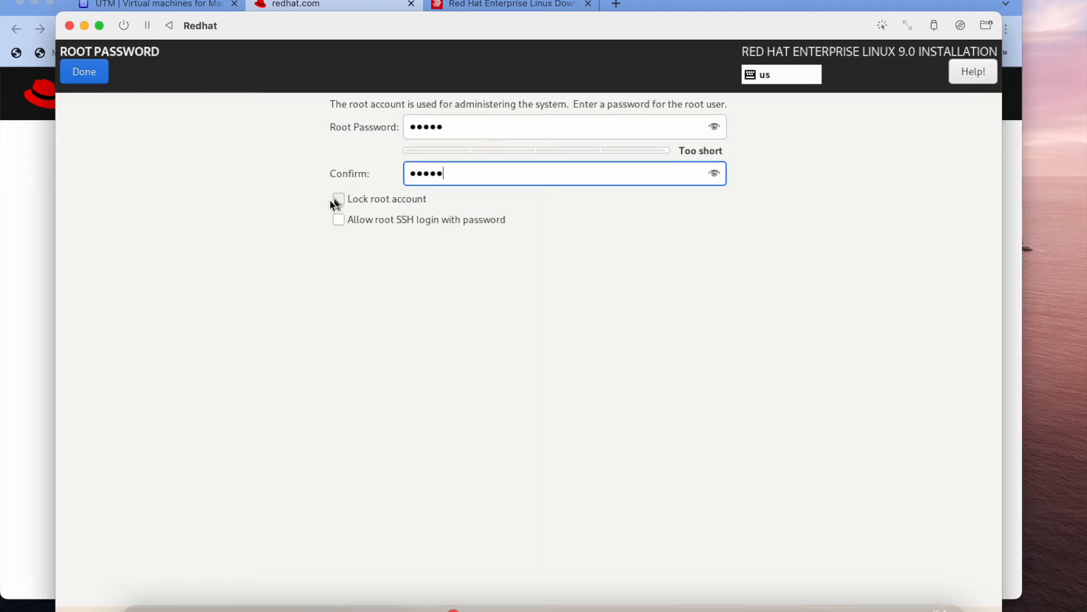
click(339, 199)
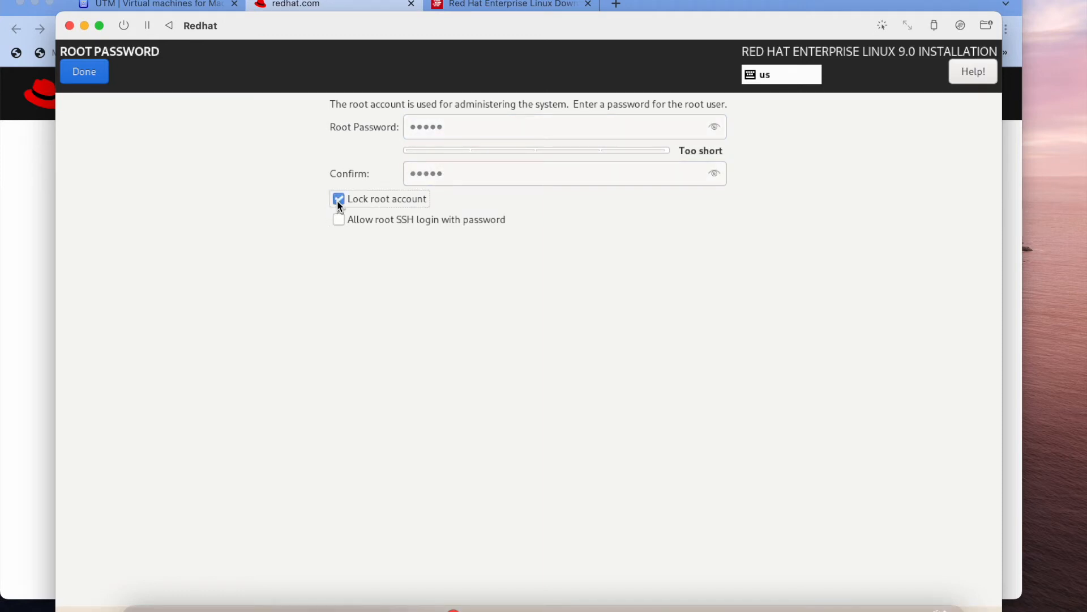
click(339, 219)
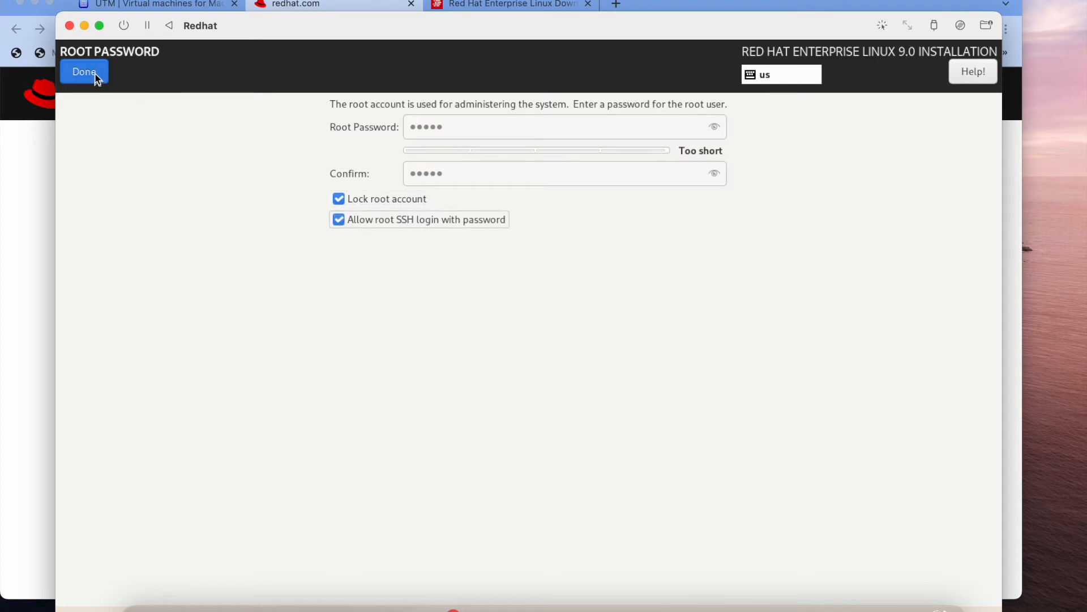
click(84, 72)
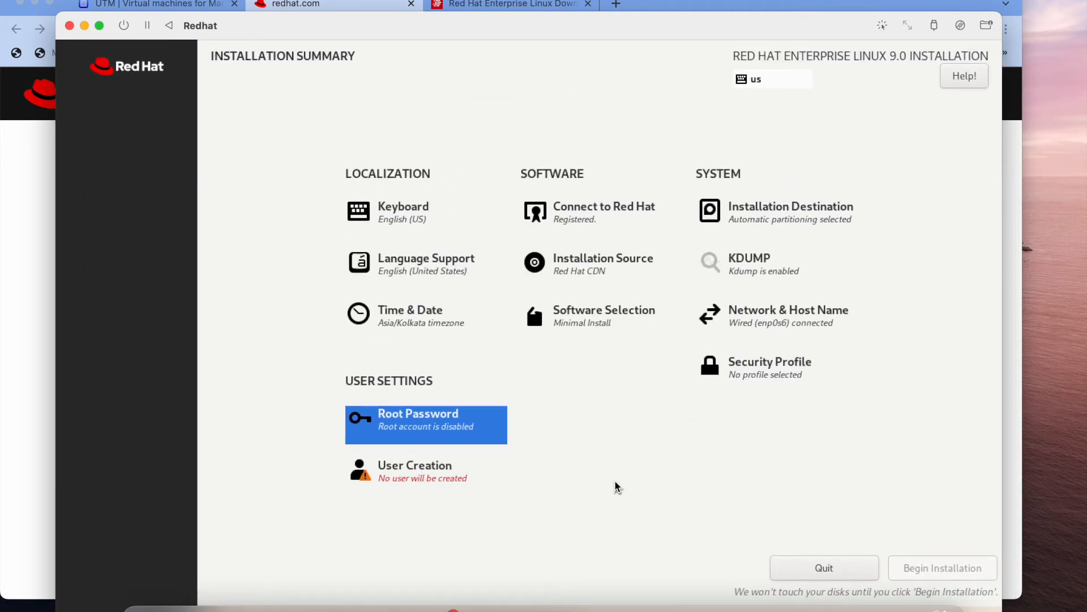
- Create administrator user mkd, full name MKD Mixture, with a confirmed password
click(414, 470)
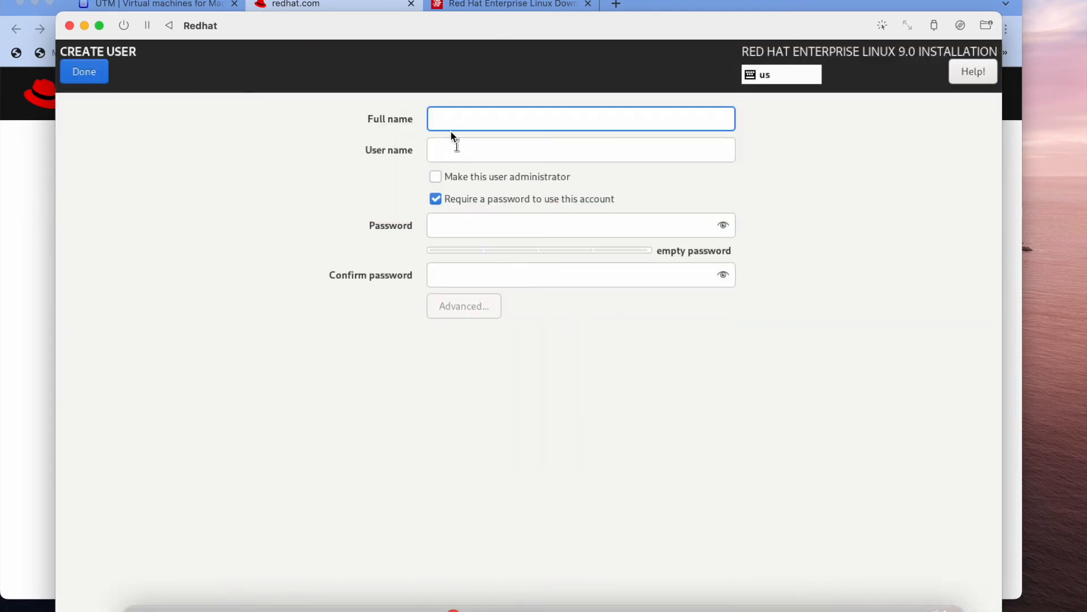
text(M)
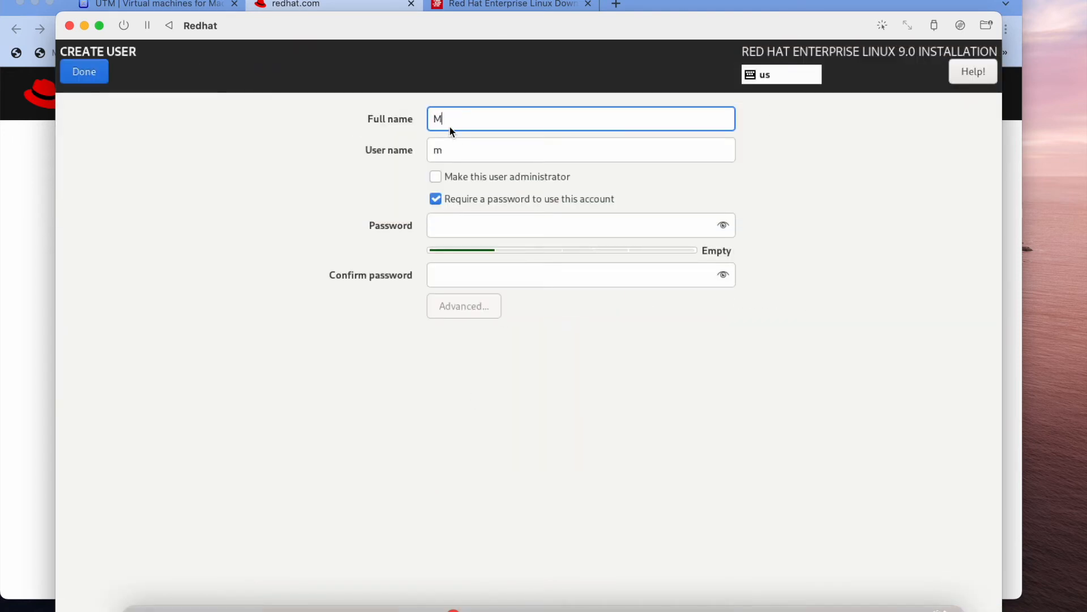
text(KD Mi)
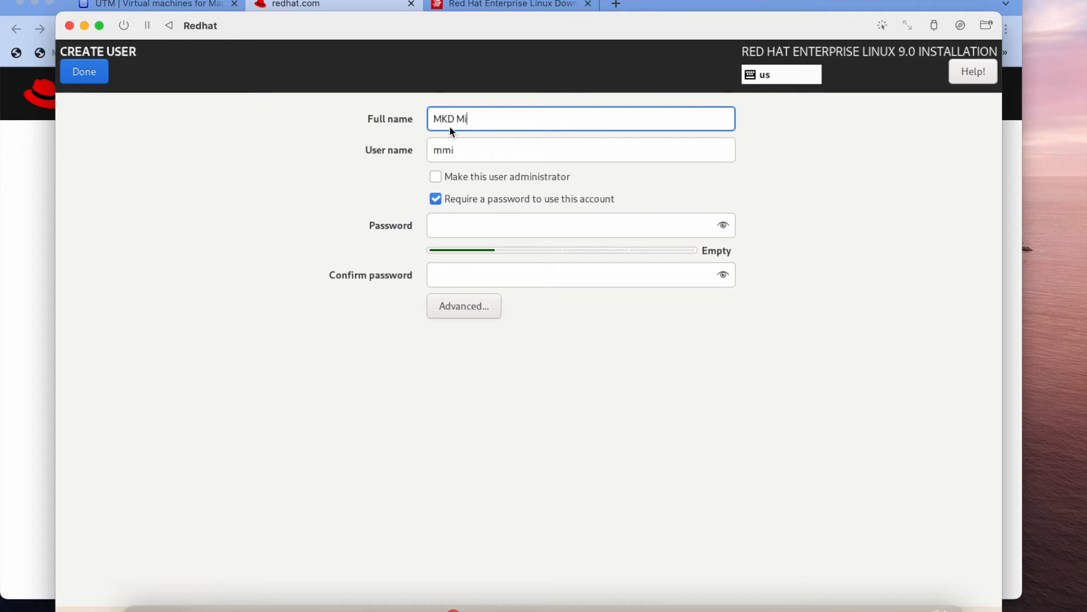
text(xtute)
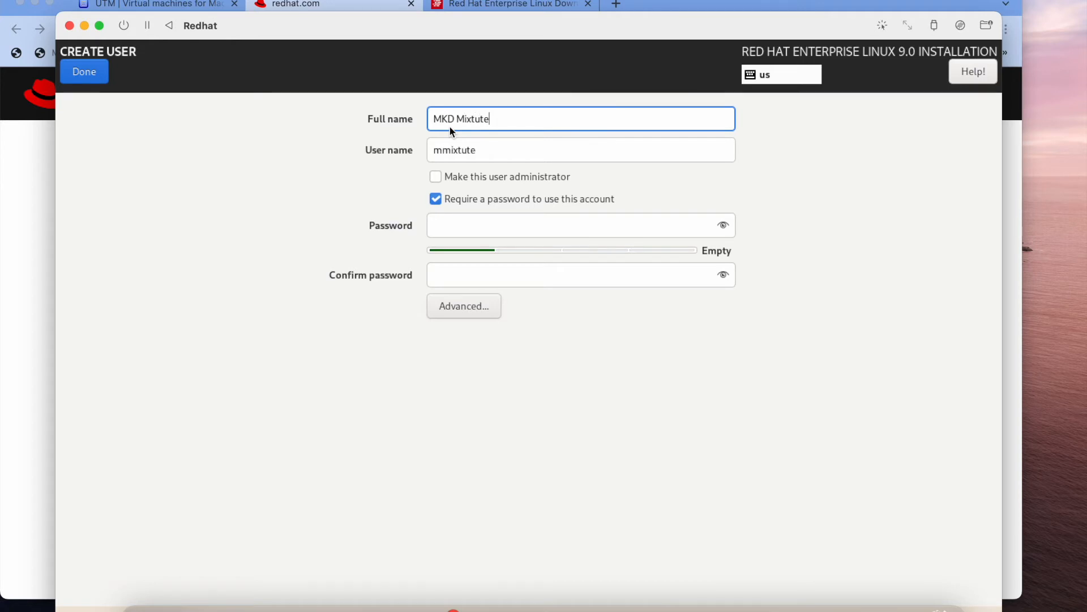
key(BackSpace)
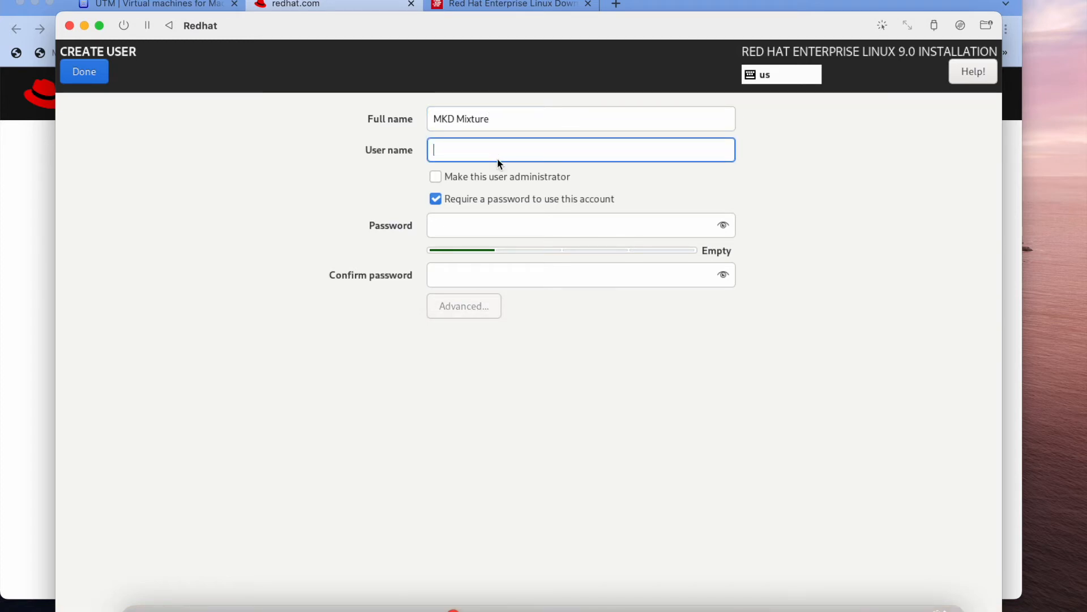
text(mkd)
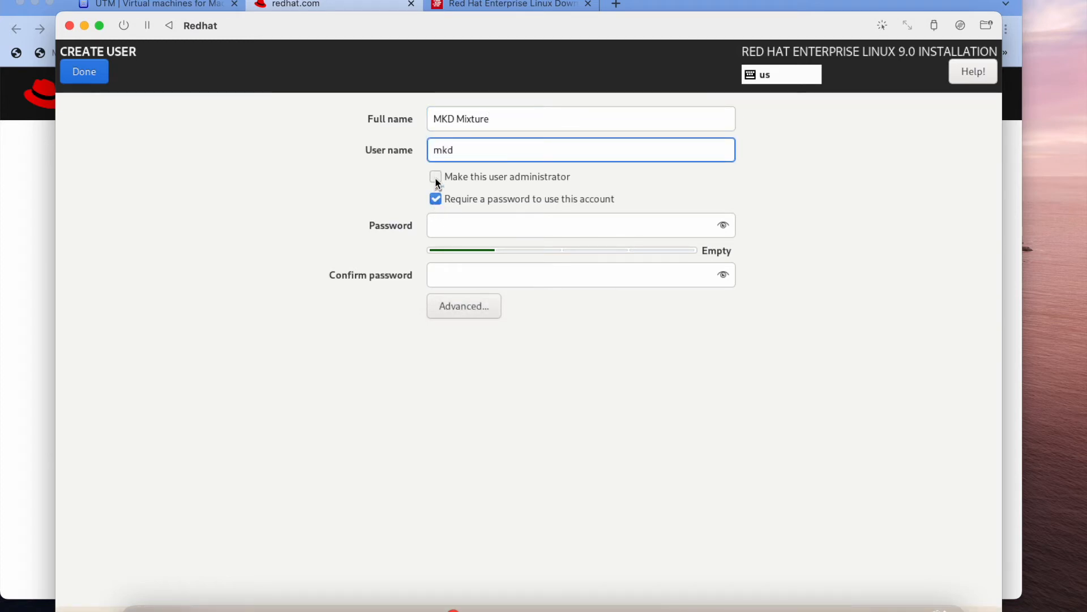
click(435, 176)
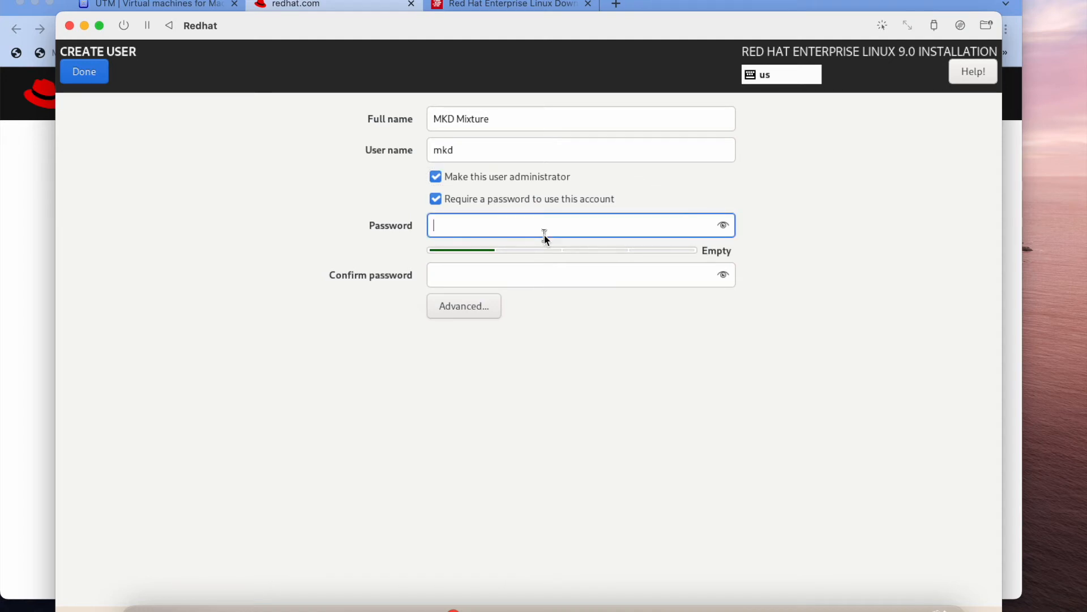
text(•••••)
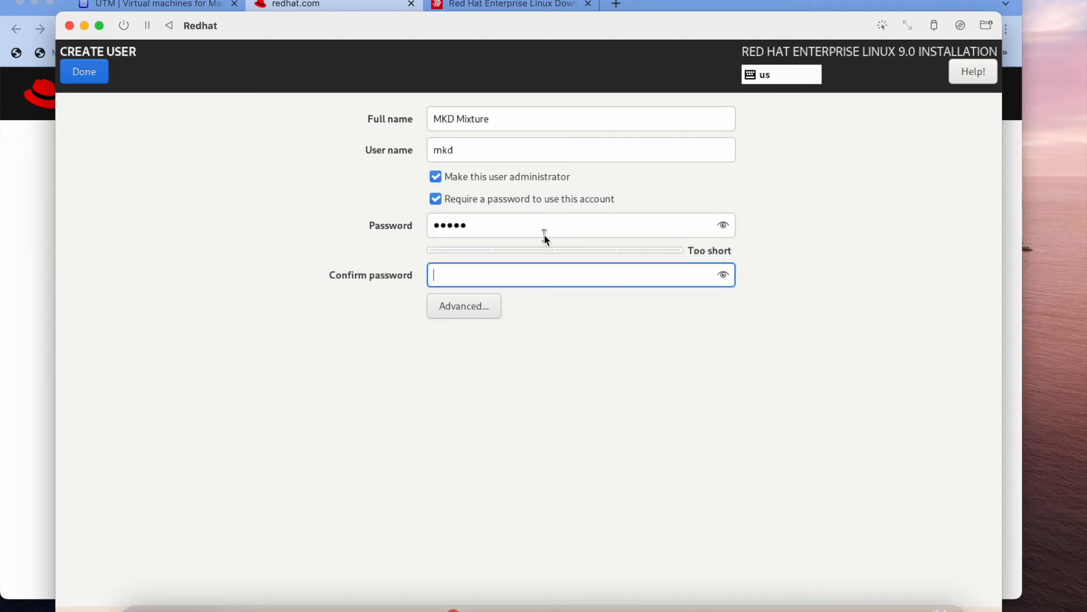
text(•••••)
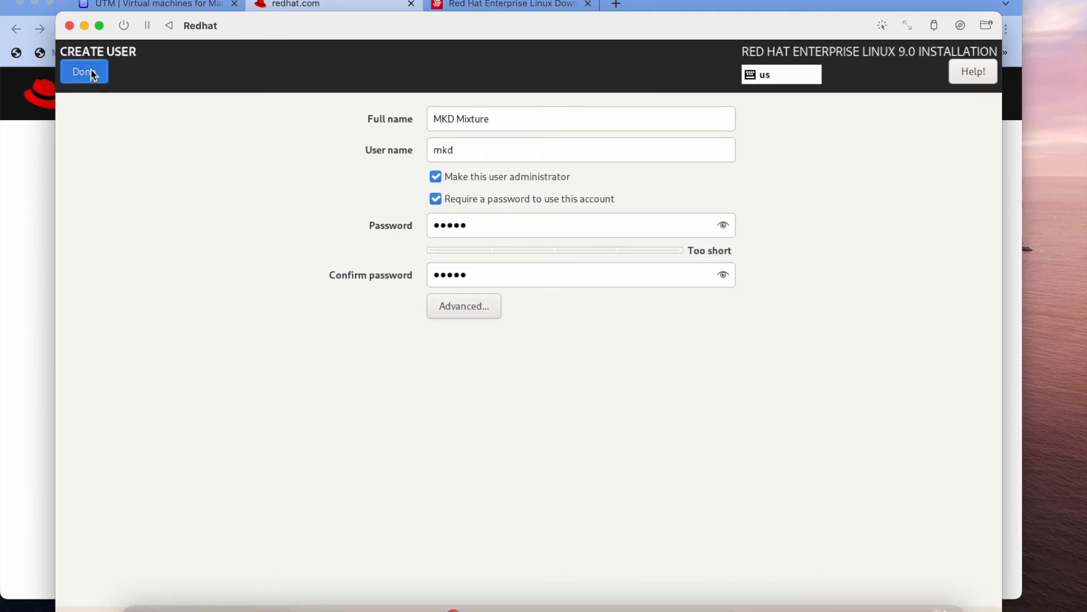
click(83, 71)
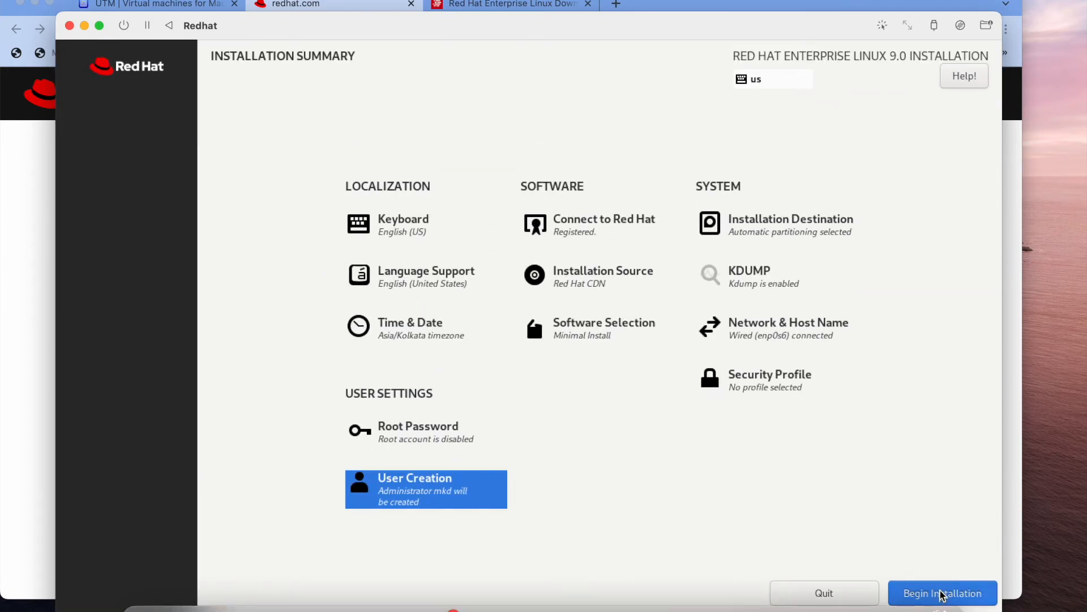
- Begin the RHEL 9.0 installation and wait until it reports Complete
click(942, 593)
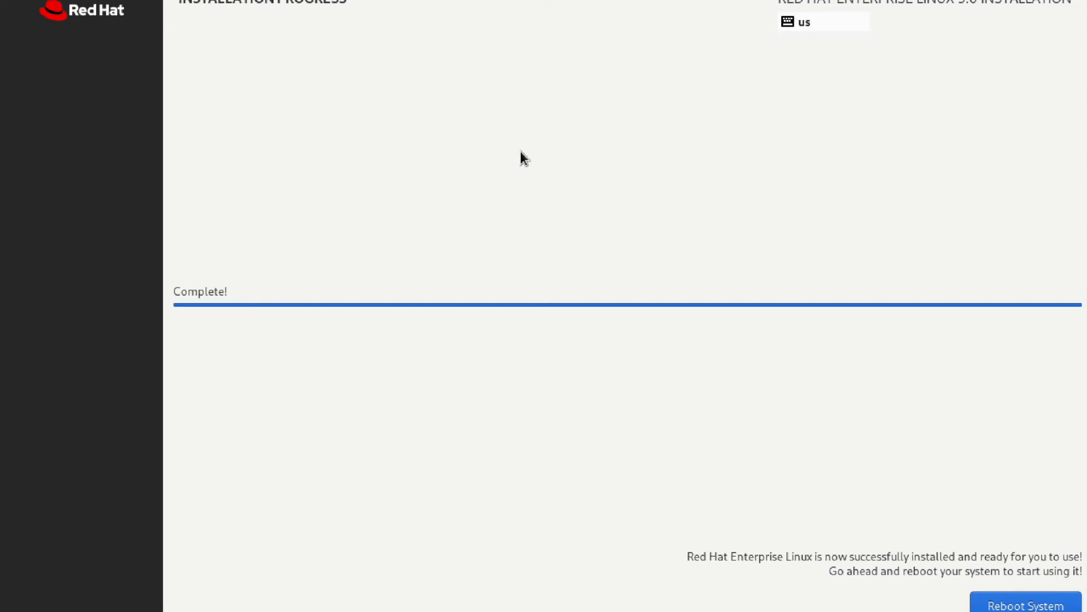
mouse_move(739, 351)
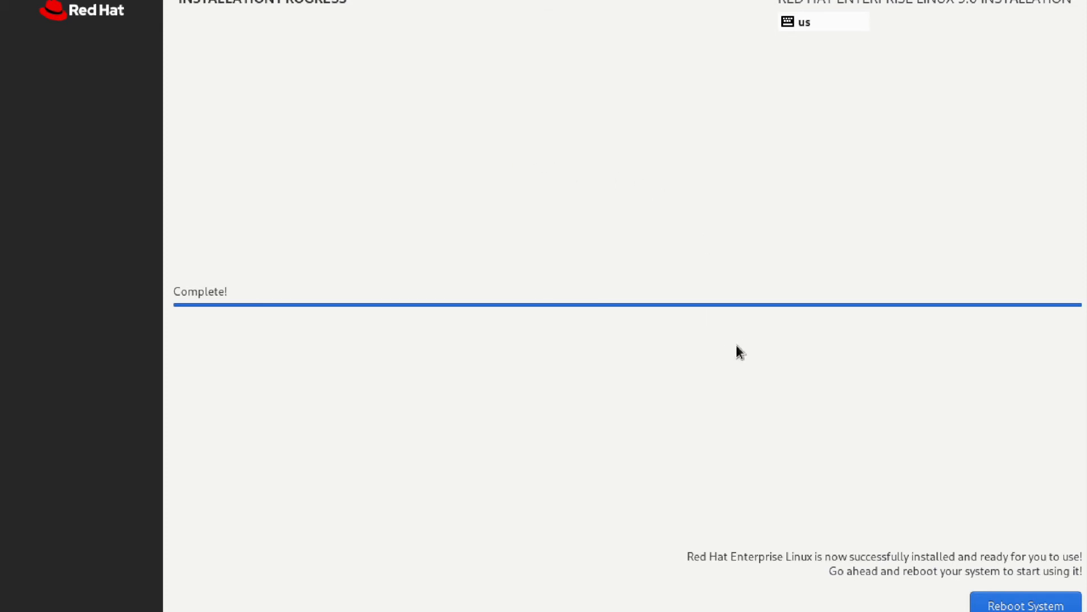
mouse_move(936, 603)
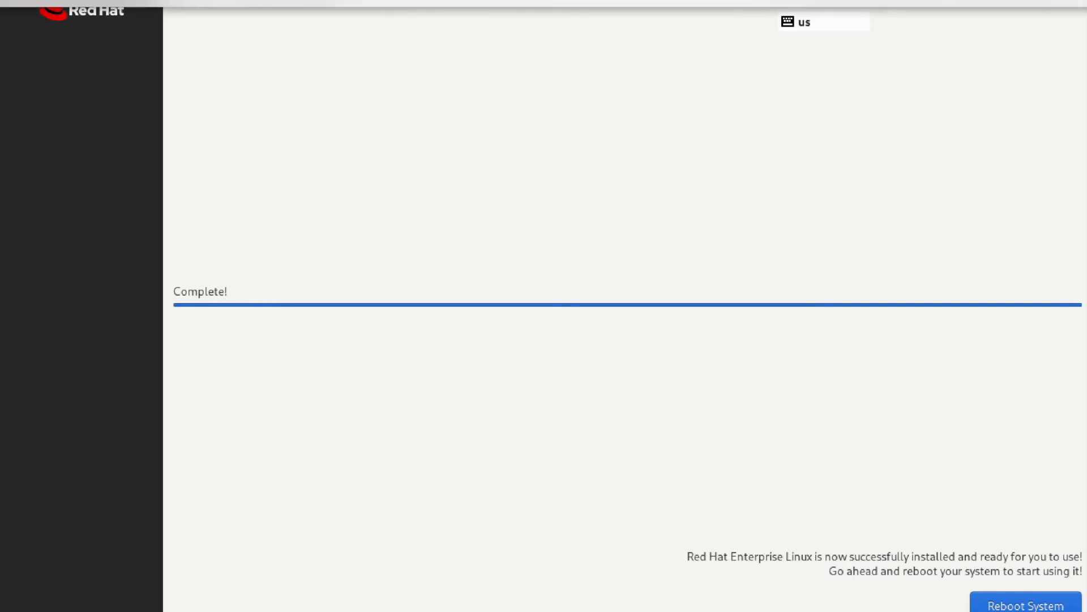
mouse_move(69, 7)
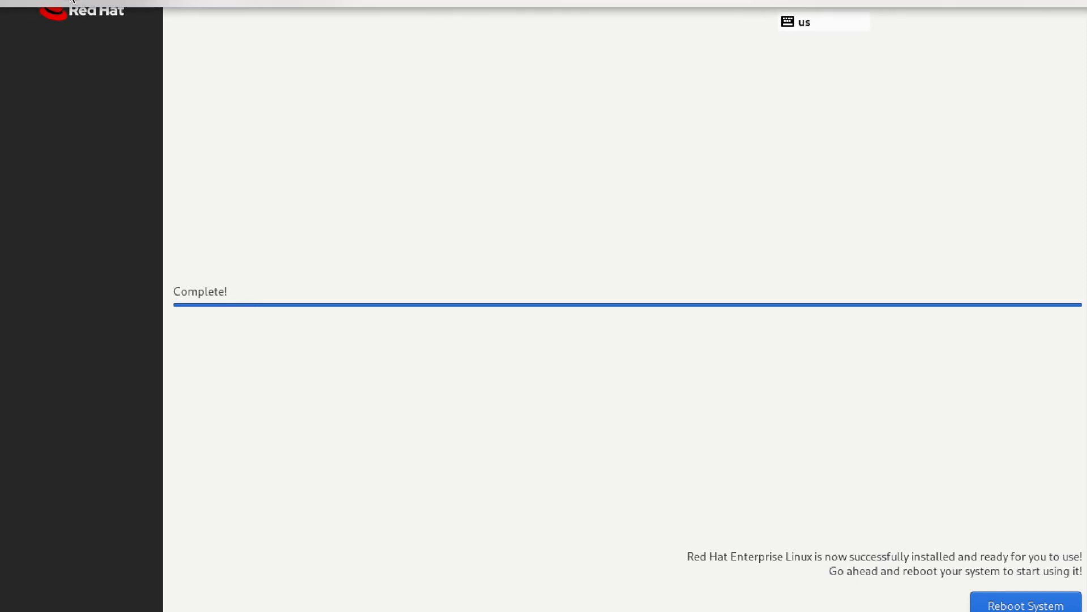
mouse_move(76, 3)
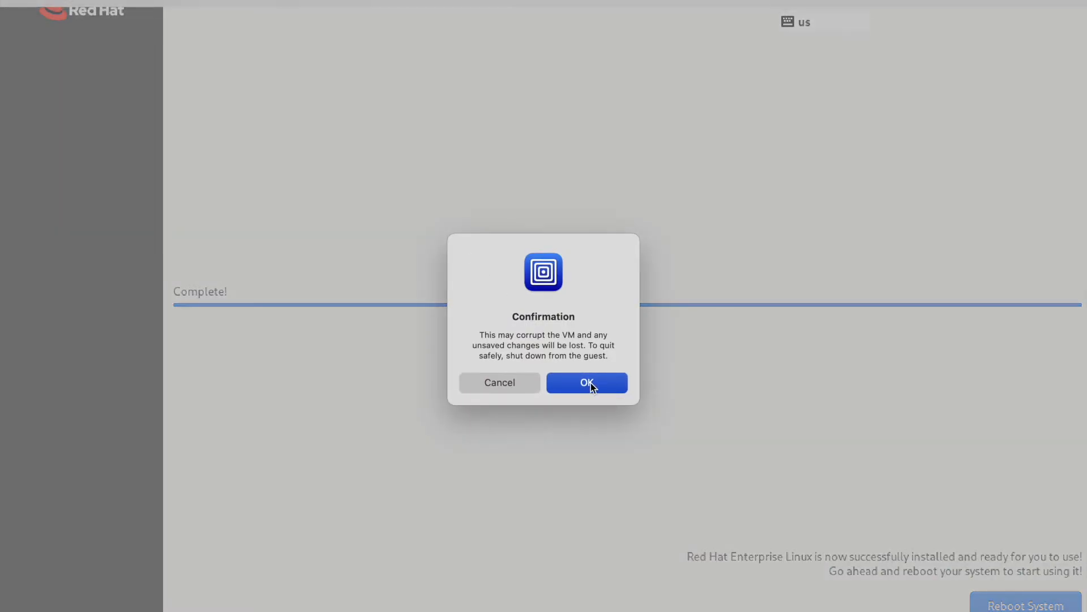
- Force-stop the Redhat VM and clear the boot ISO from its CD/DVD drive
click(586, 382)
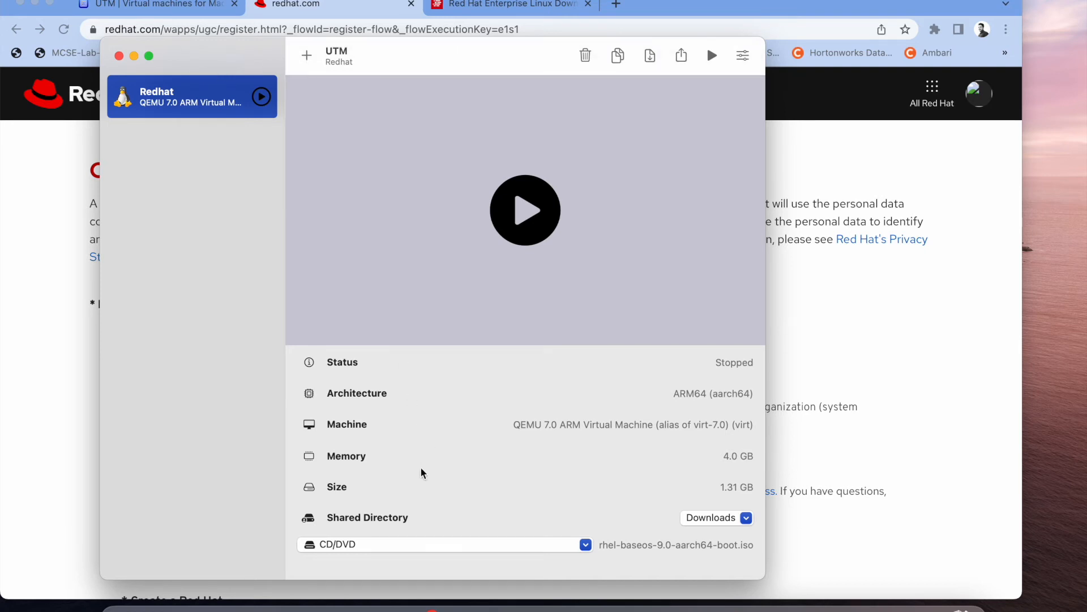
mouse_move(498, 547)
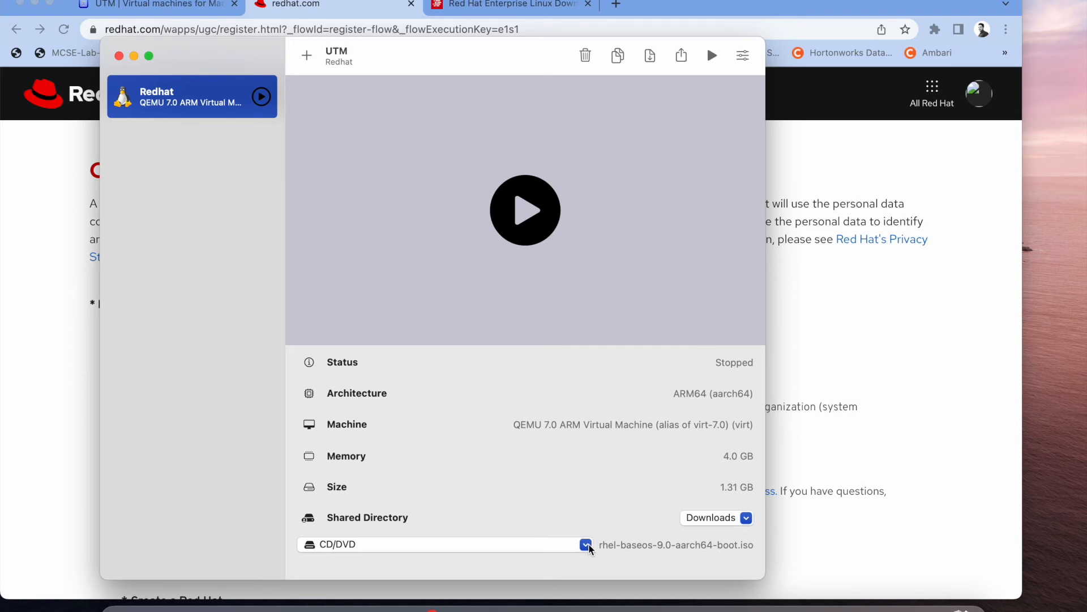
click(585, 543)
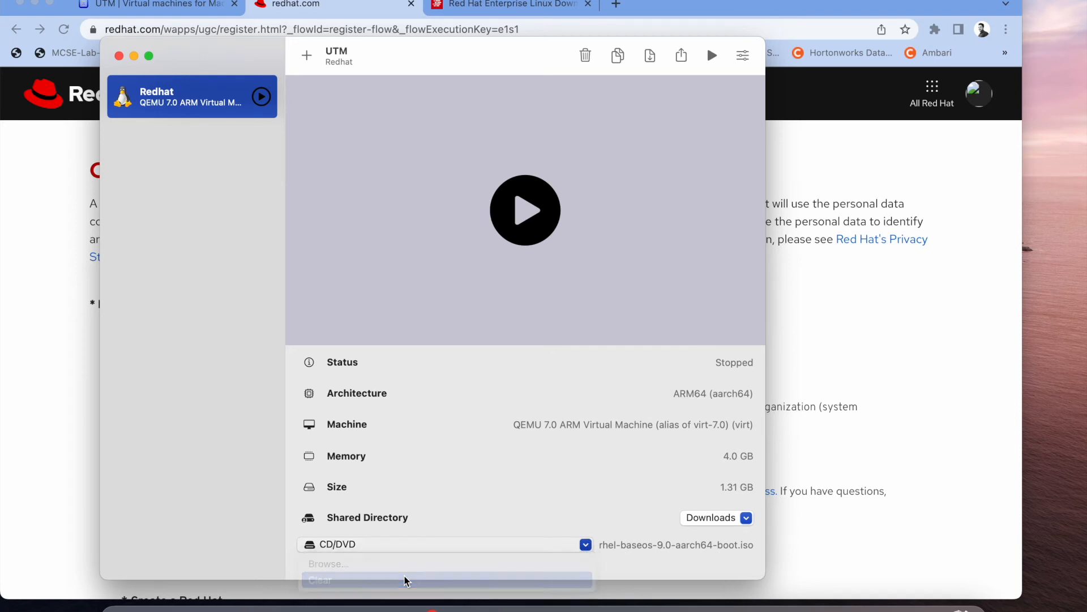
click(320, 580)
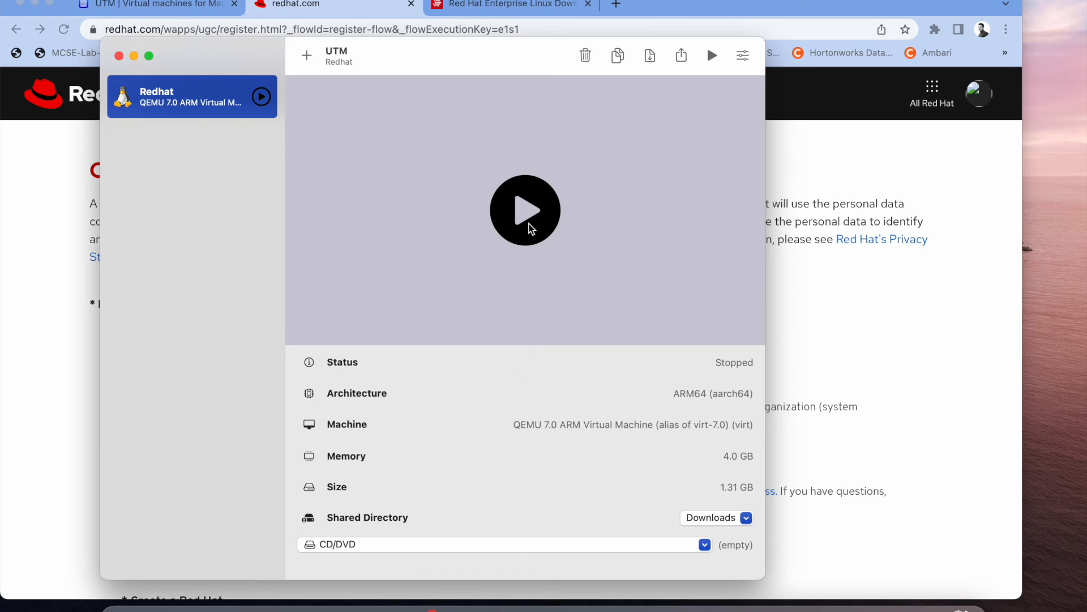
click(704, 544)
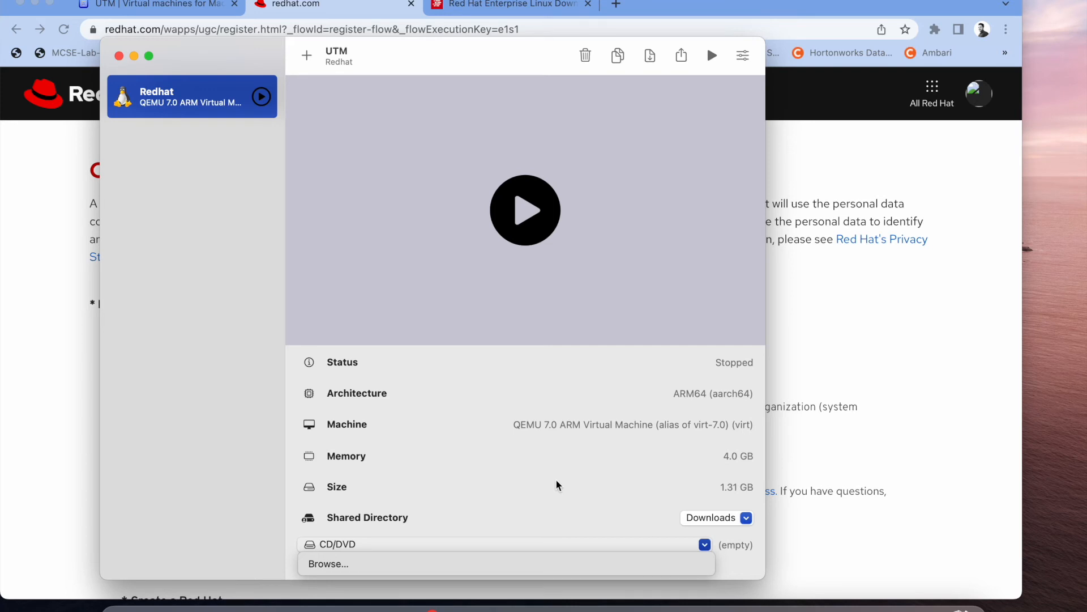
click(704, 544)
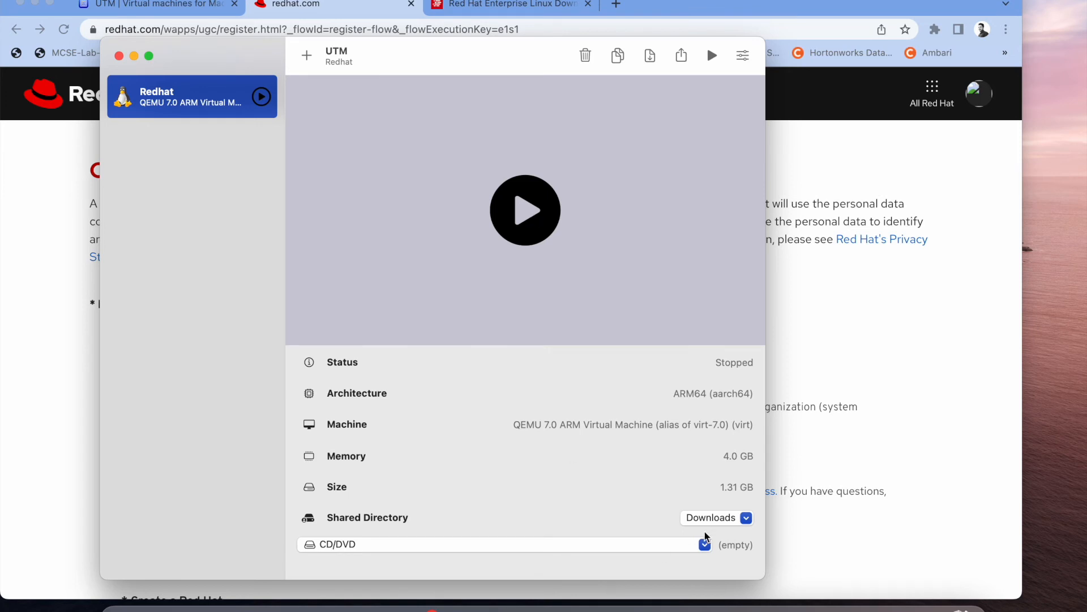
mouse_move(532, 328)
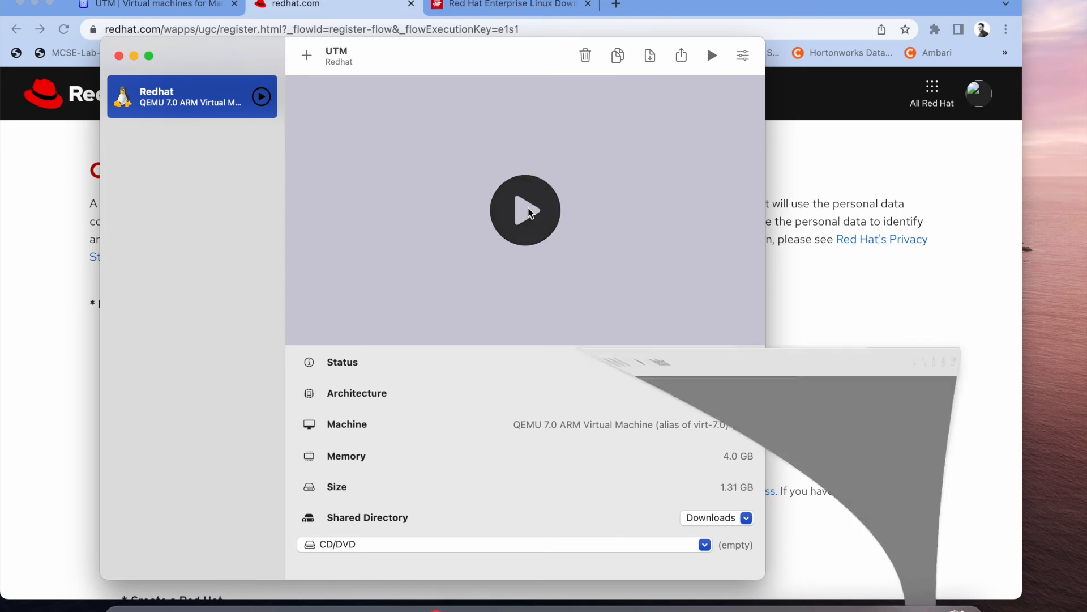
- Boot the VM from disk, log in as mkd, sudo su to root, and run ip add
click(525, 211)
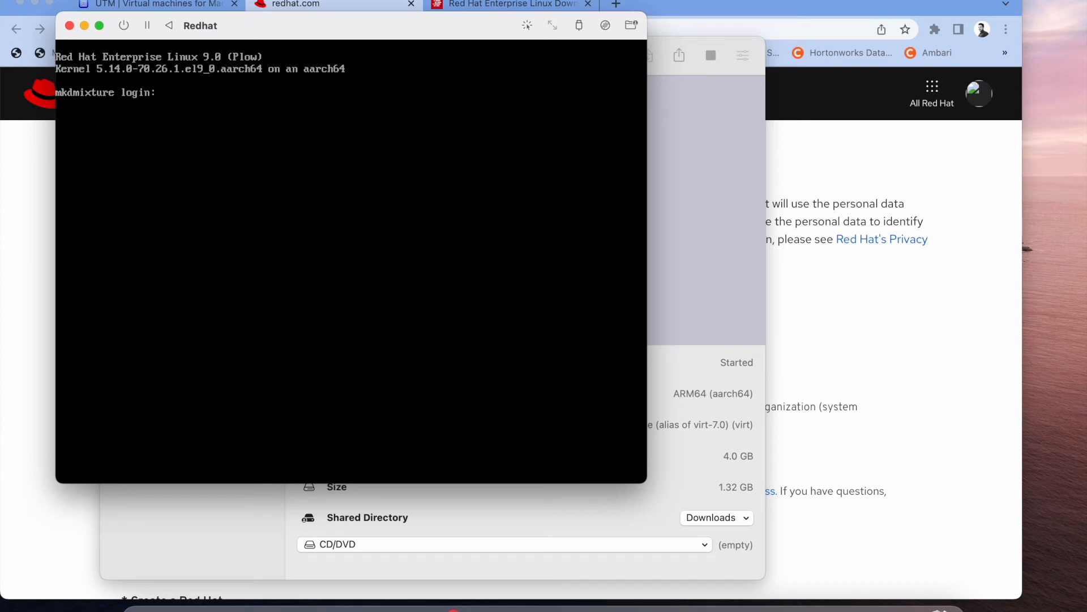
text(mkd)
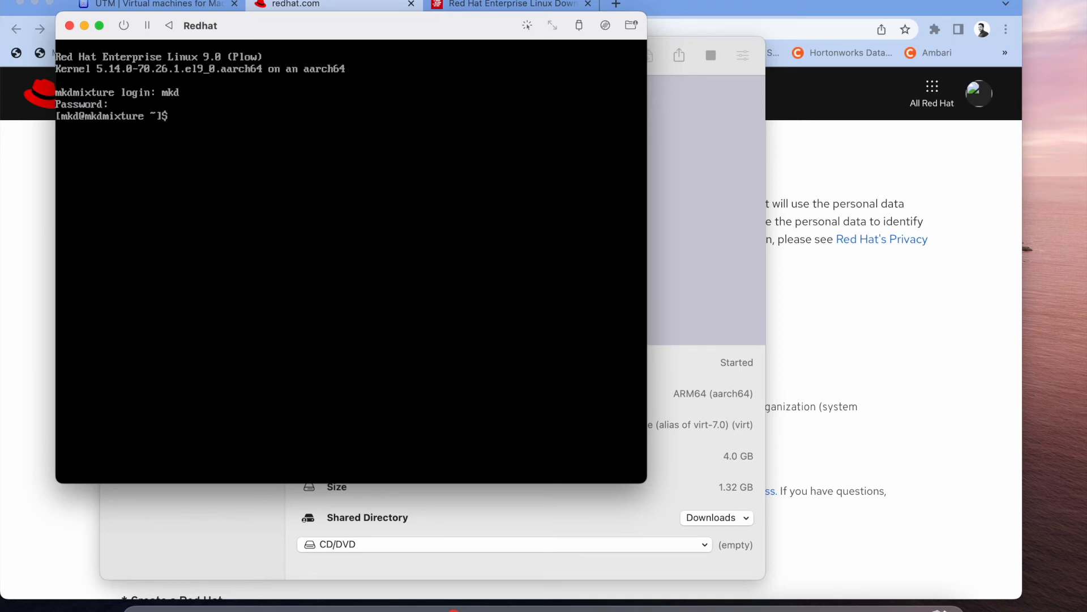
text(sudo su)
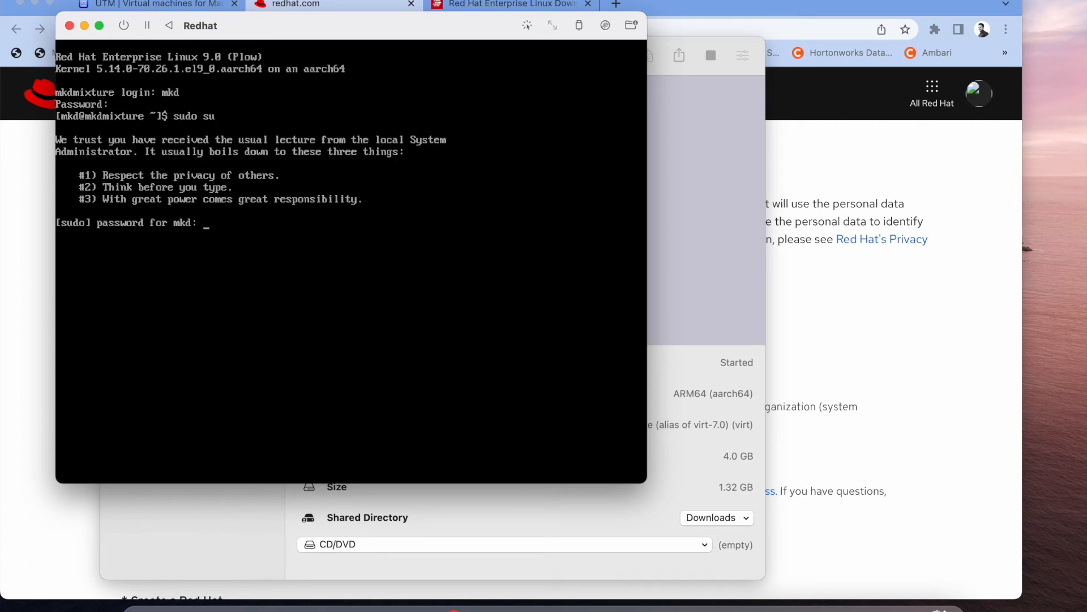
key(Enter)
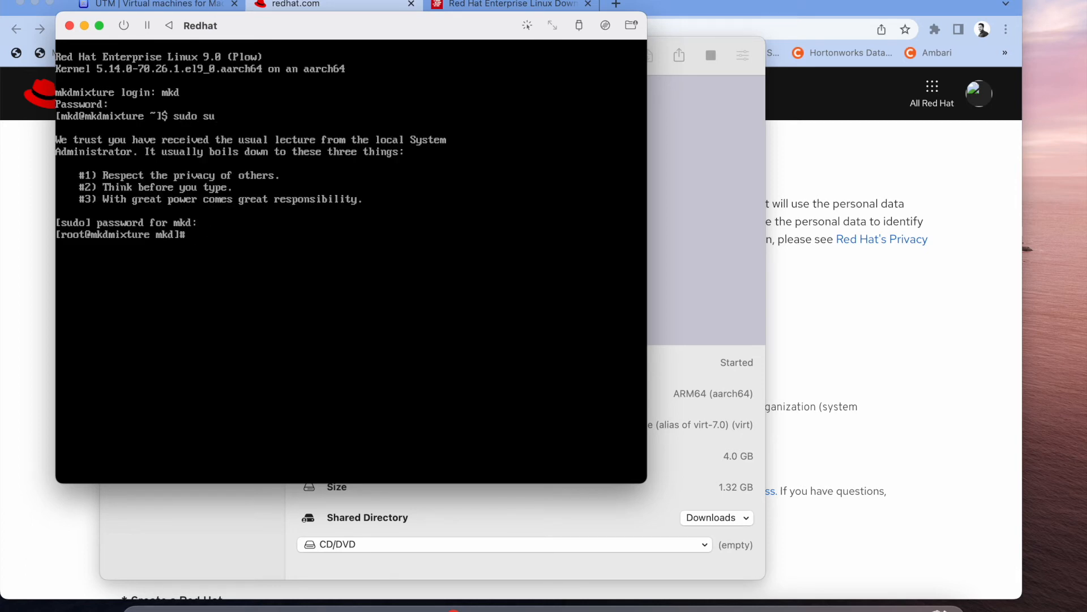
text(id)
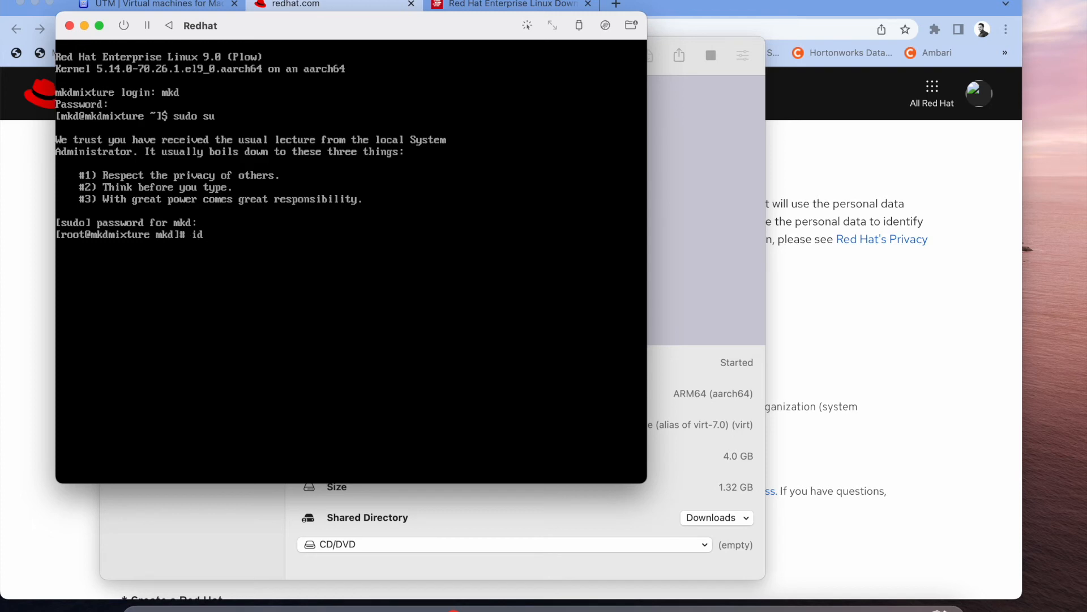
text(p add)
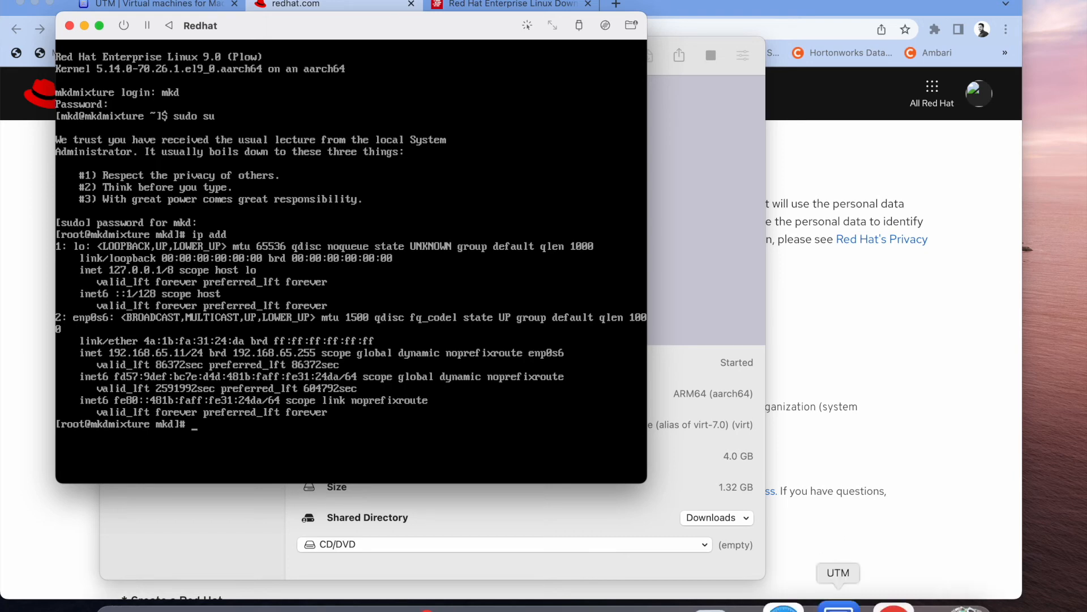
mouse_move(186, 603)
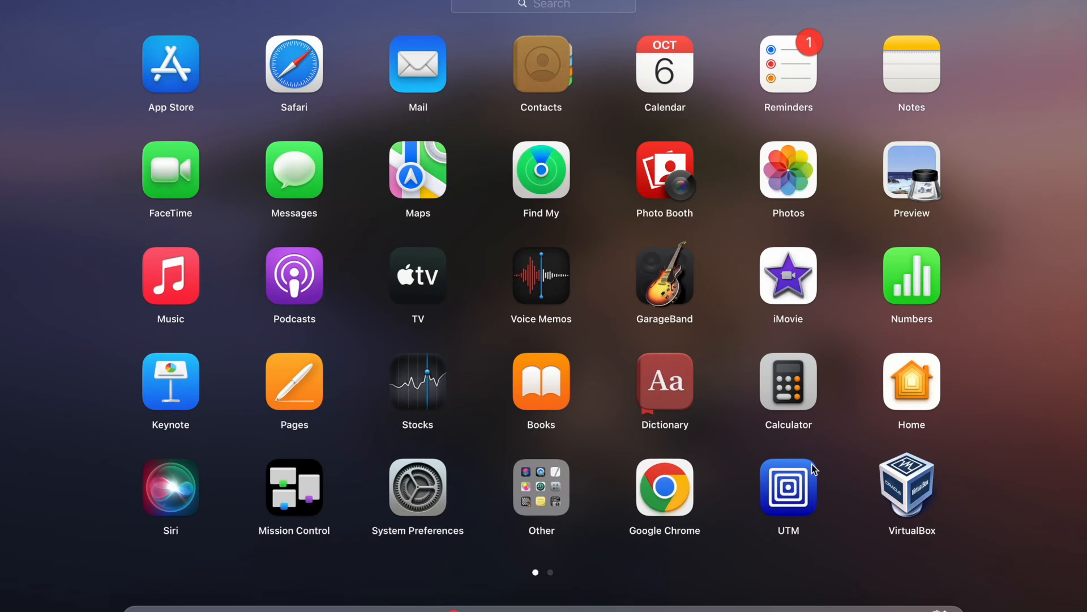
mouse_move(625, 327)
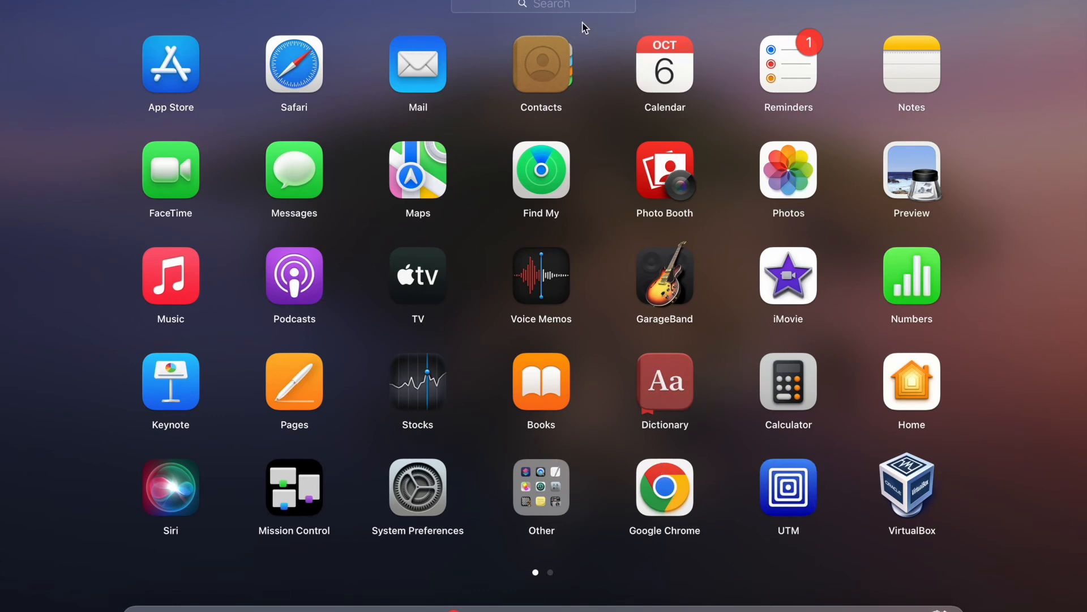
text(te)
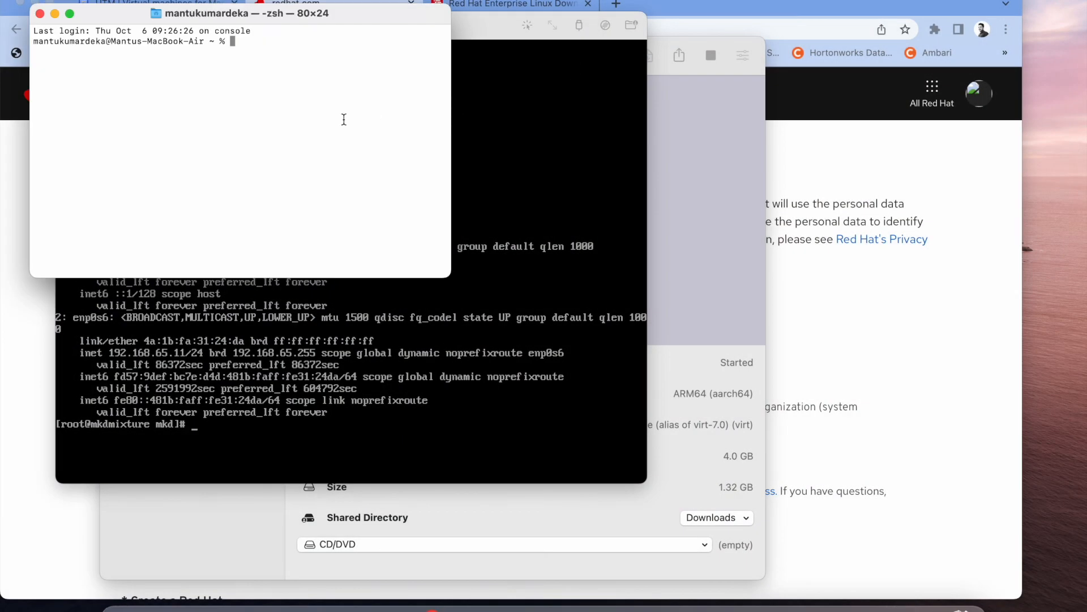
text(s)
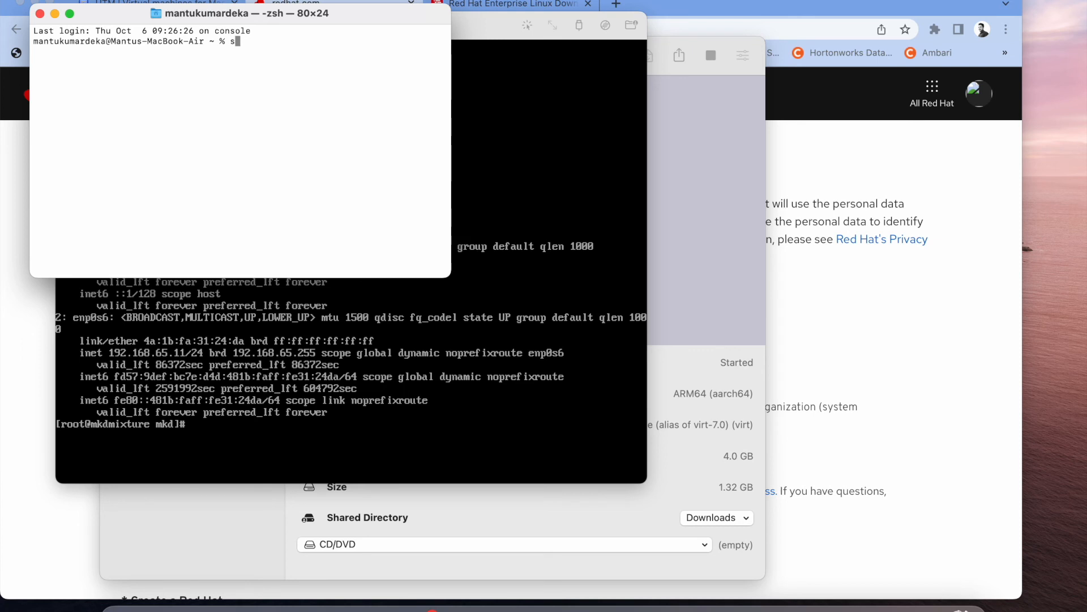
text(sh)
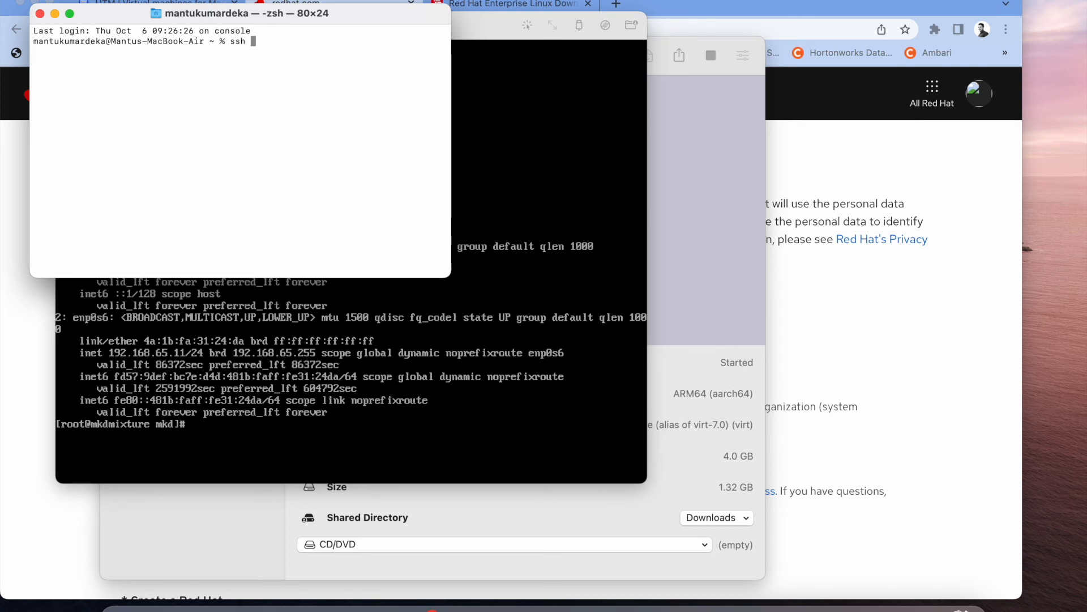
text(root)
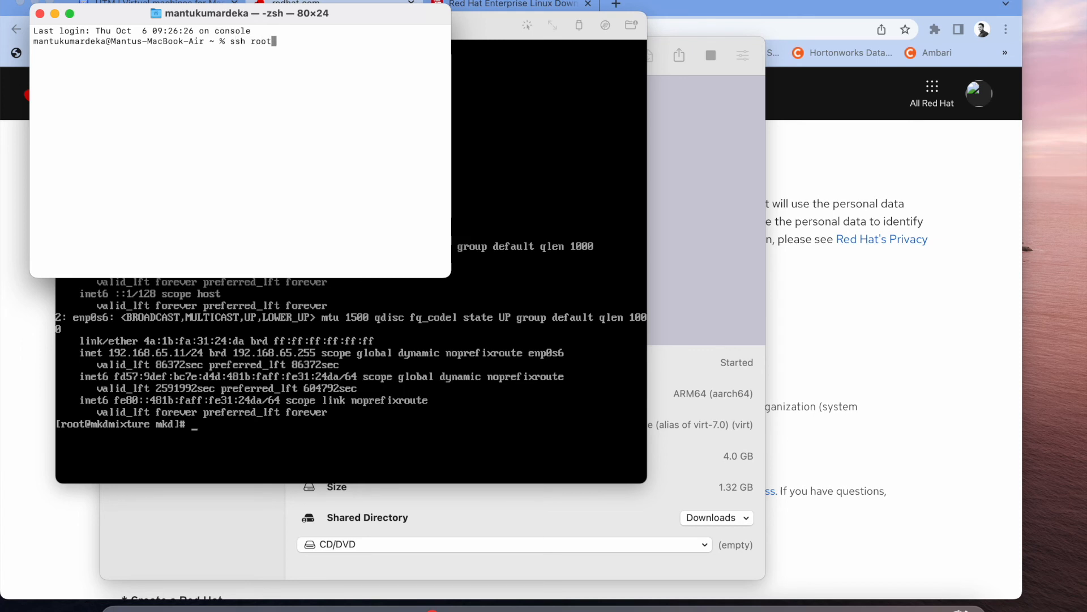
text(@19)
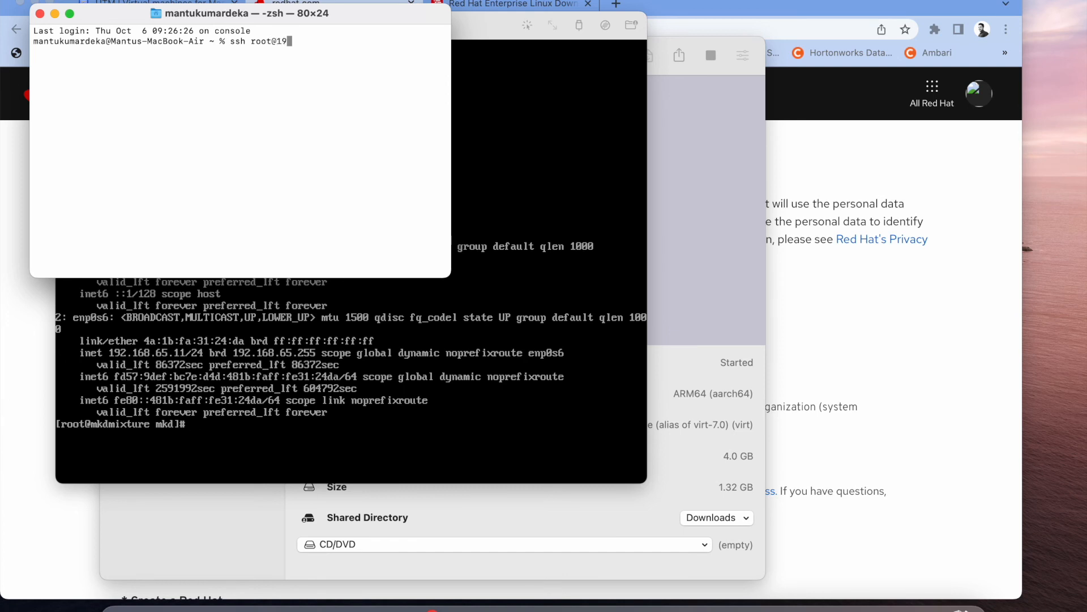
text(2.168)
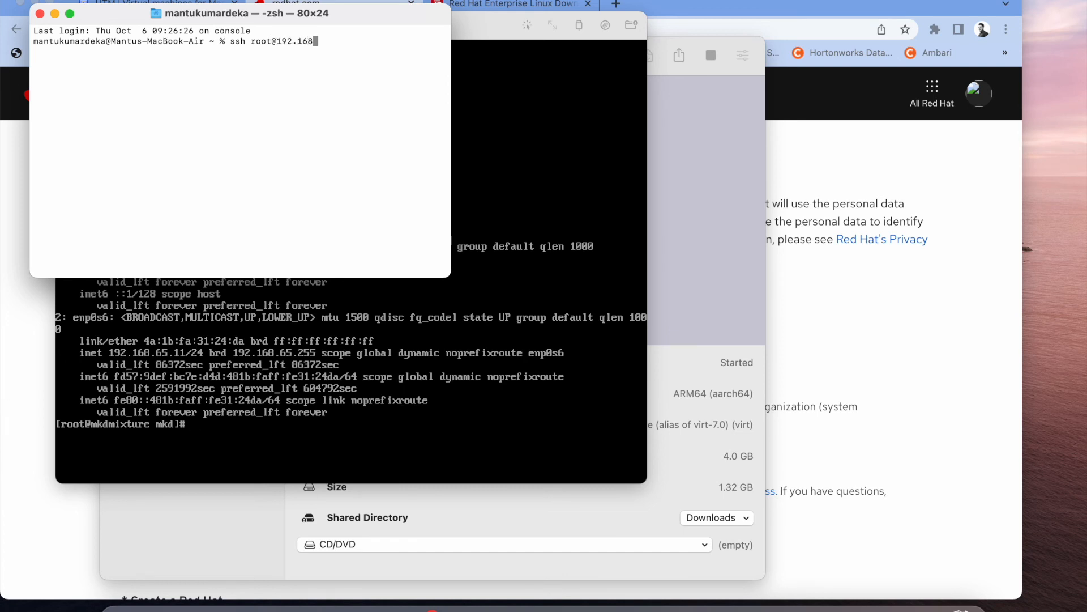
text(.65.11)
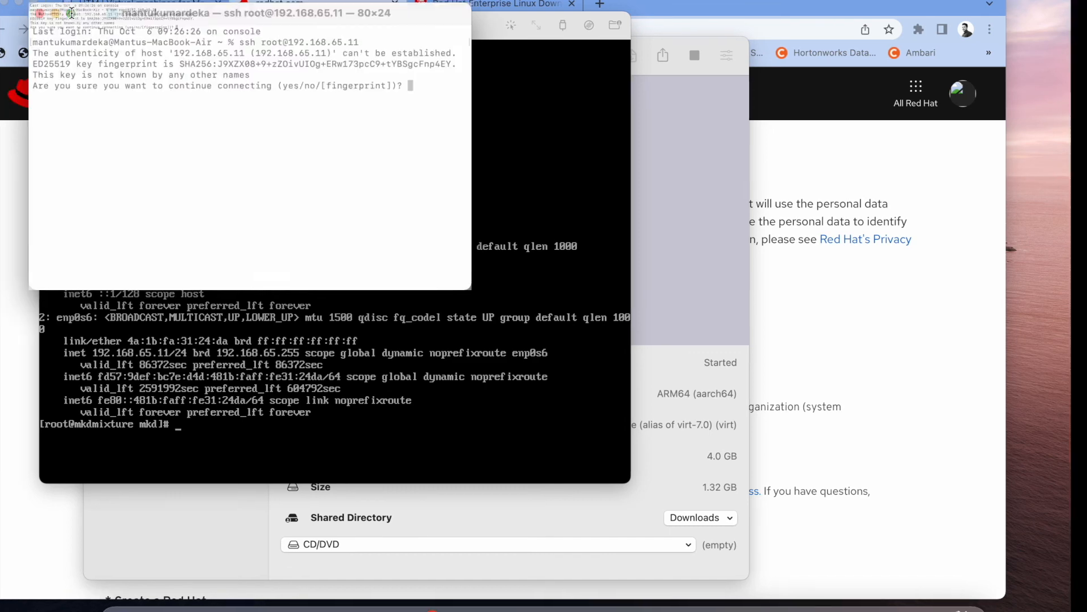
text(yes)
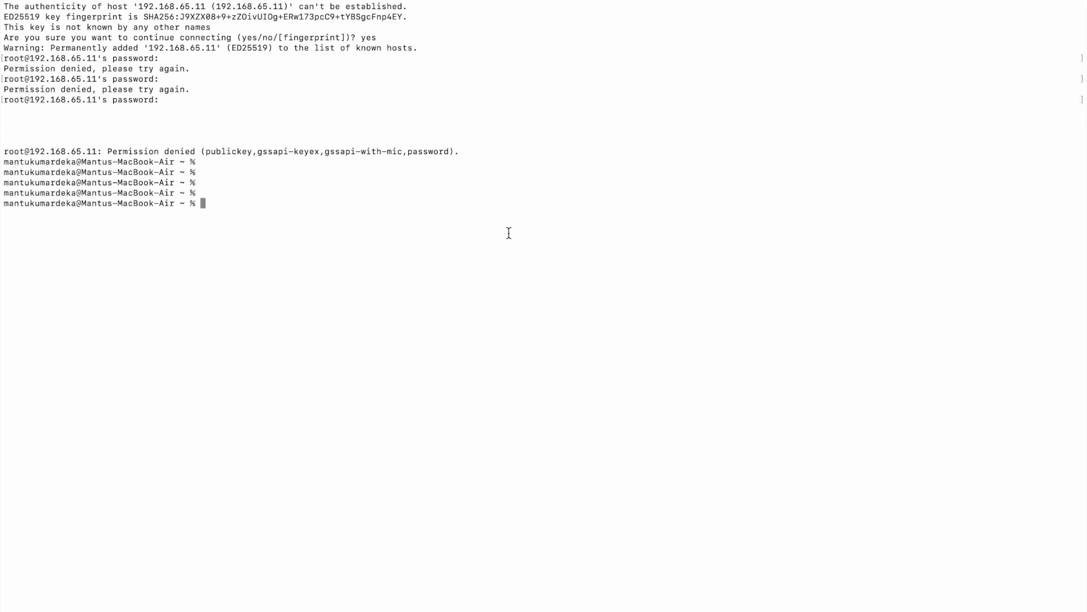
- SSH into 192.168.65.11 as mkd and elevate to a root shell with sudo su
text(ssh)
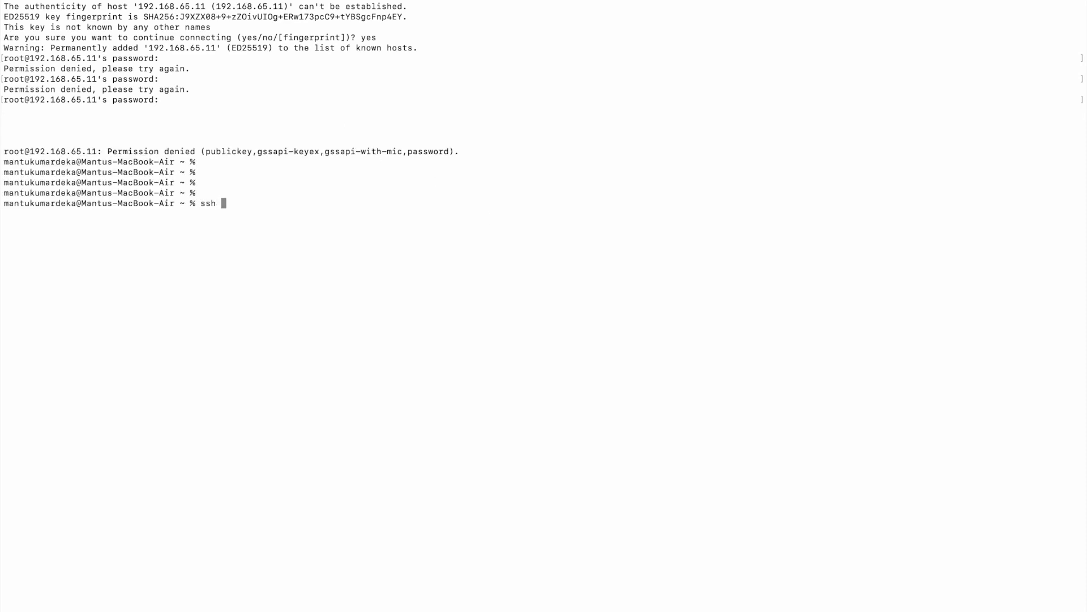
text(mkd@19)
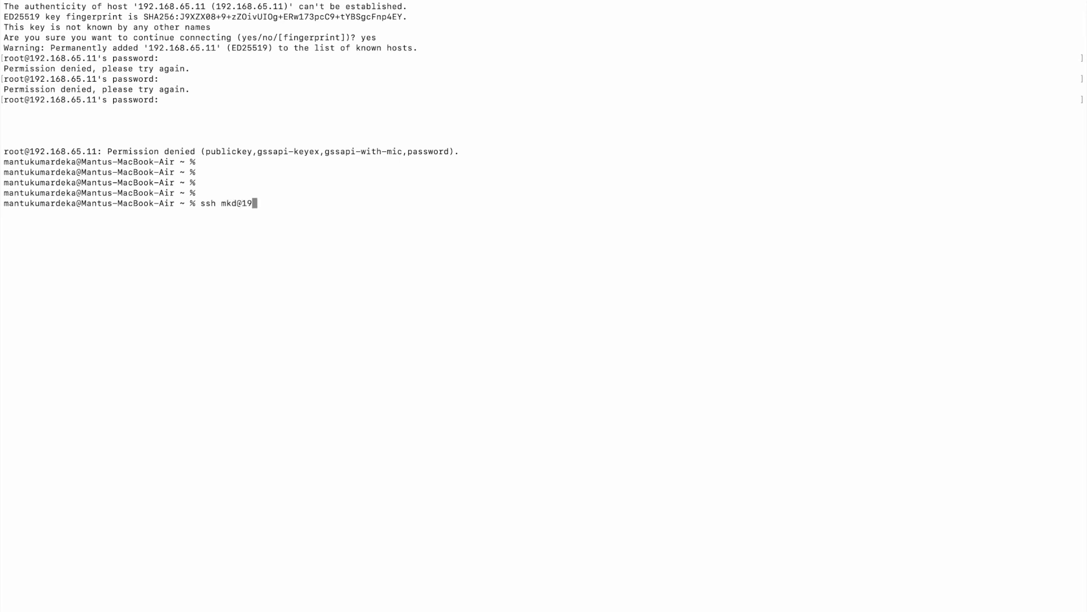
text(2.168.65.11)
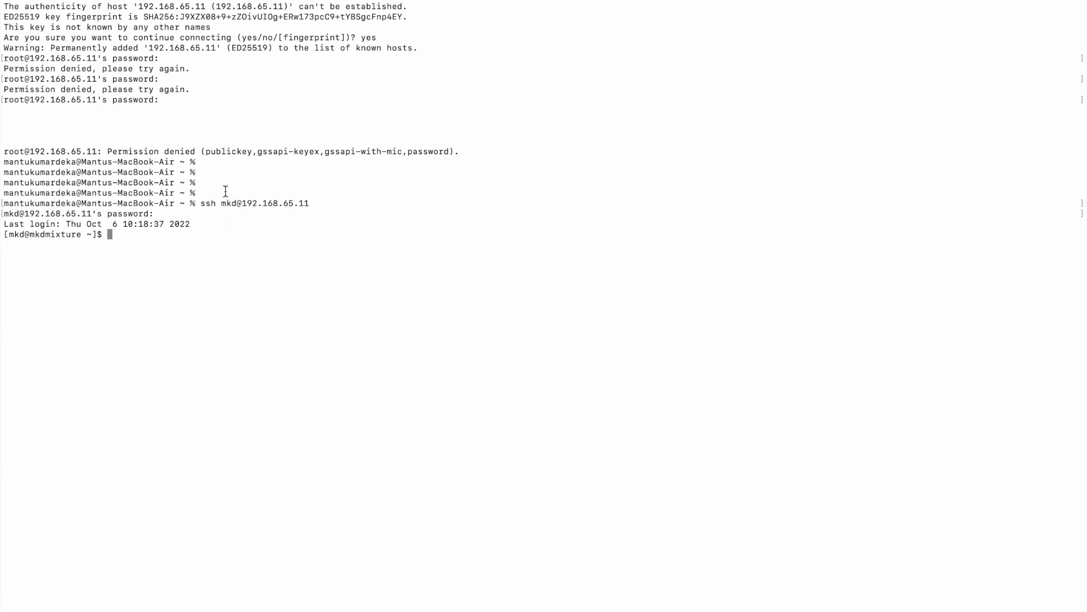
double_click(229, 203)
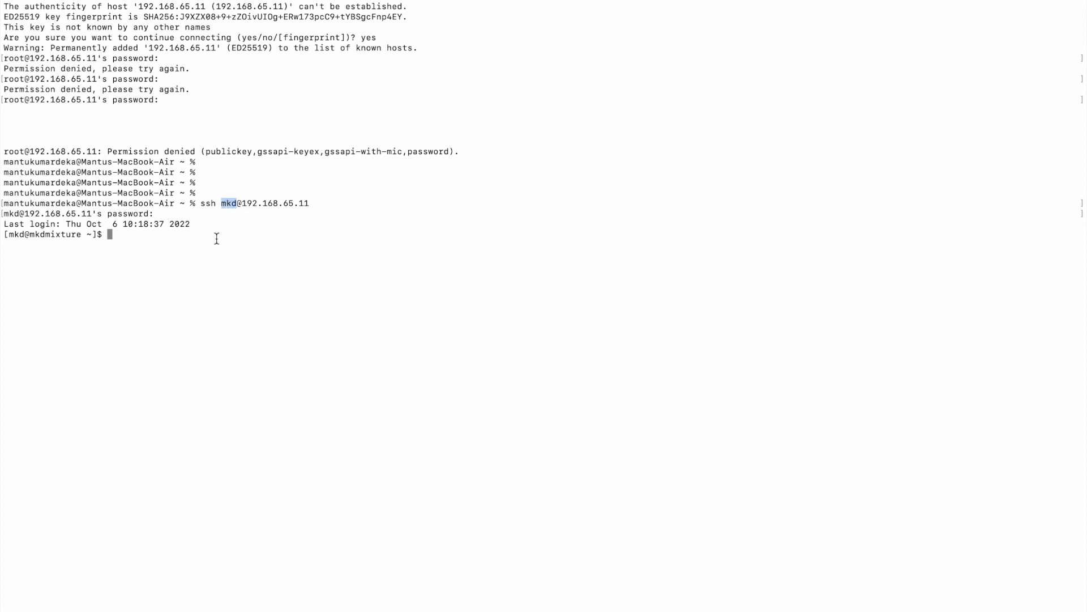
mouse_move(189, 243)
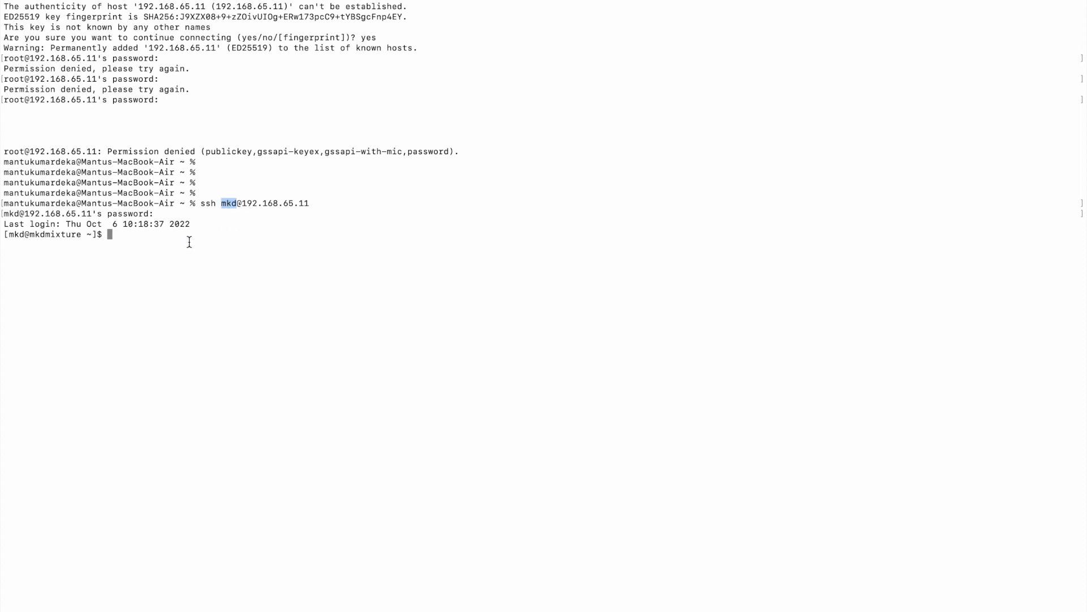
text(sudo su)
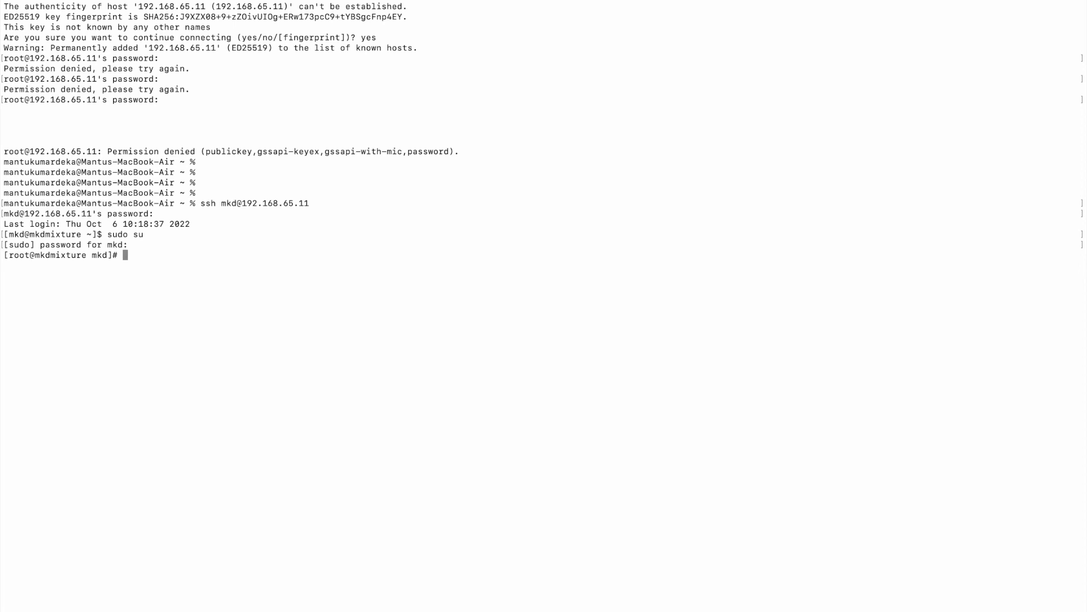
text(yum update)
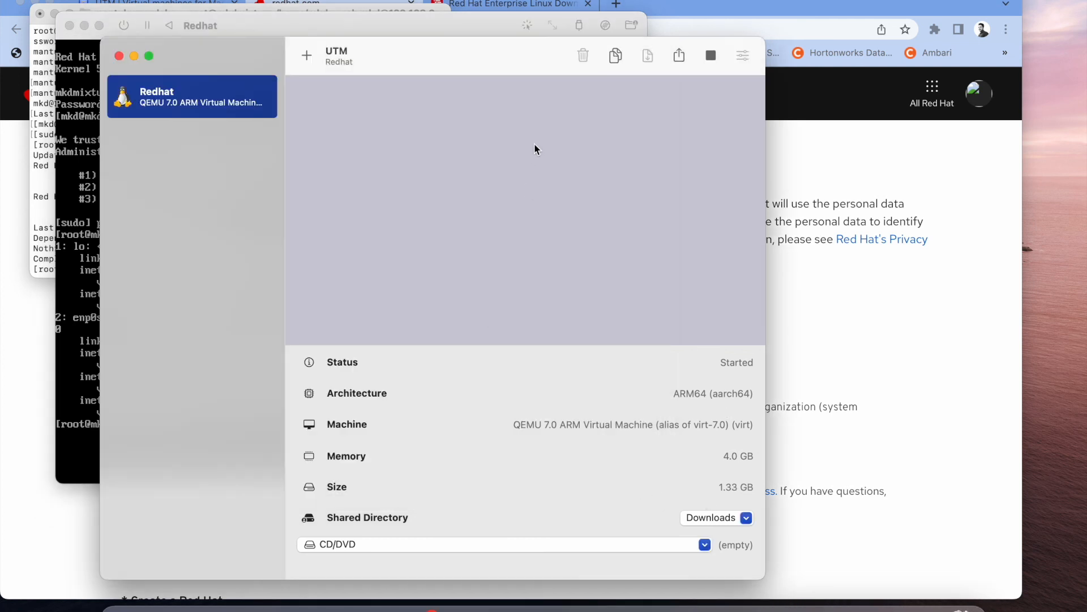
mouse_move(31, 309)
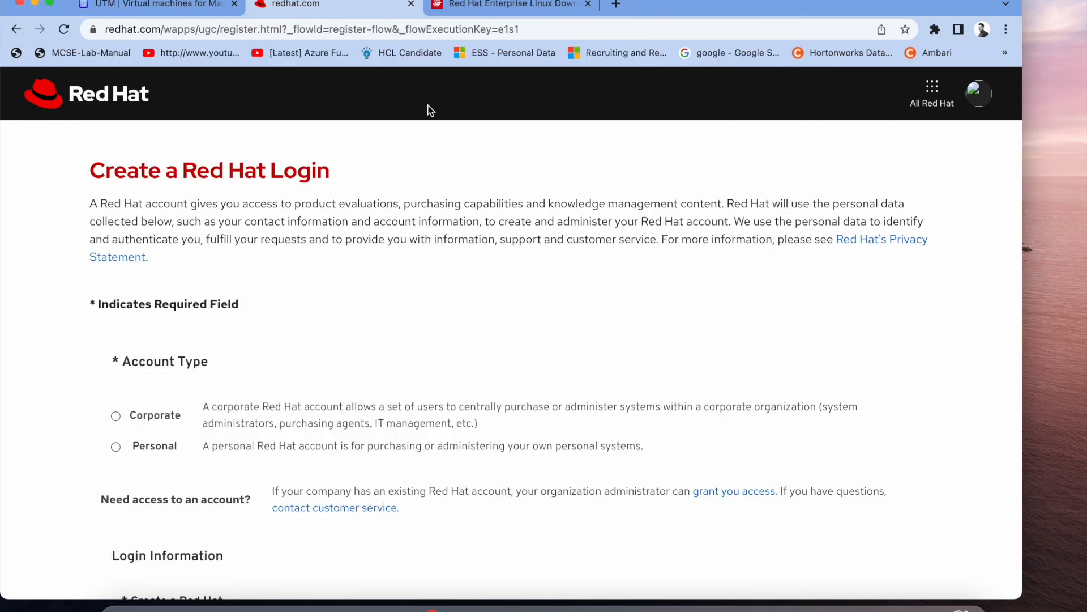
mouse_move(463, 185)
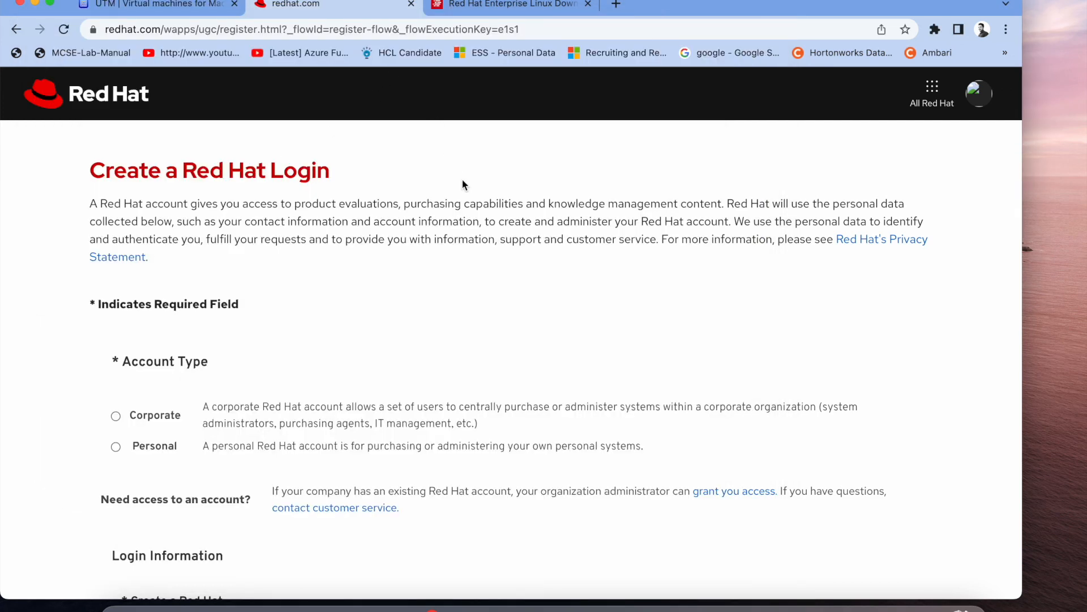